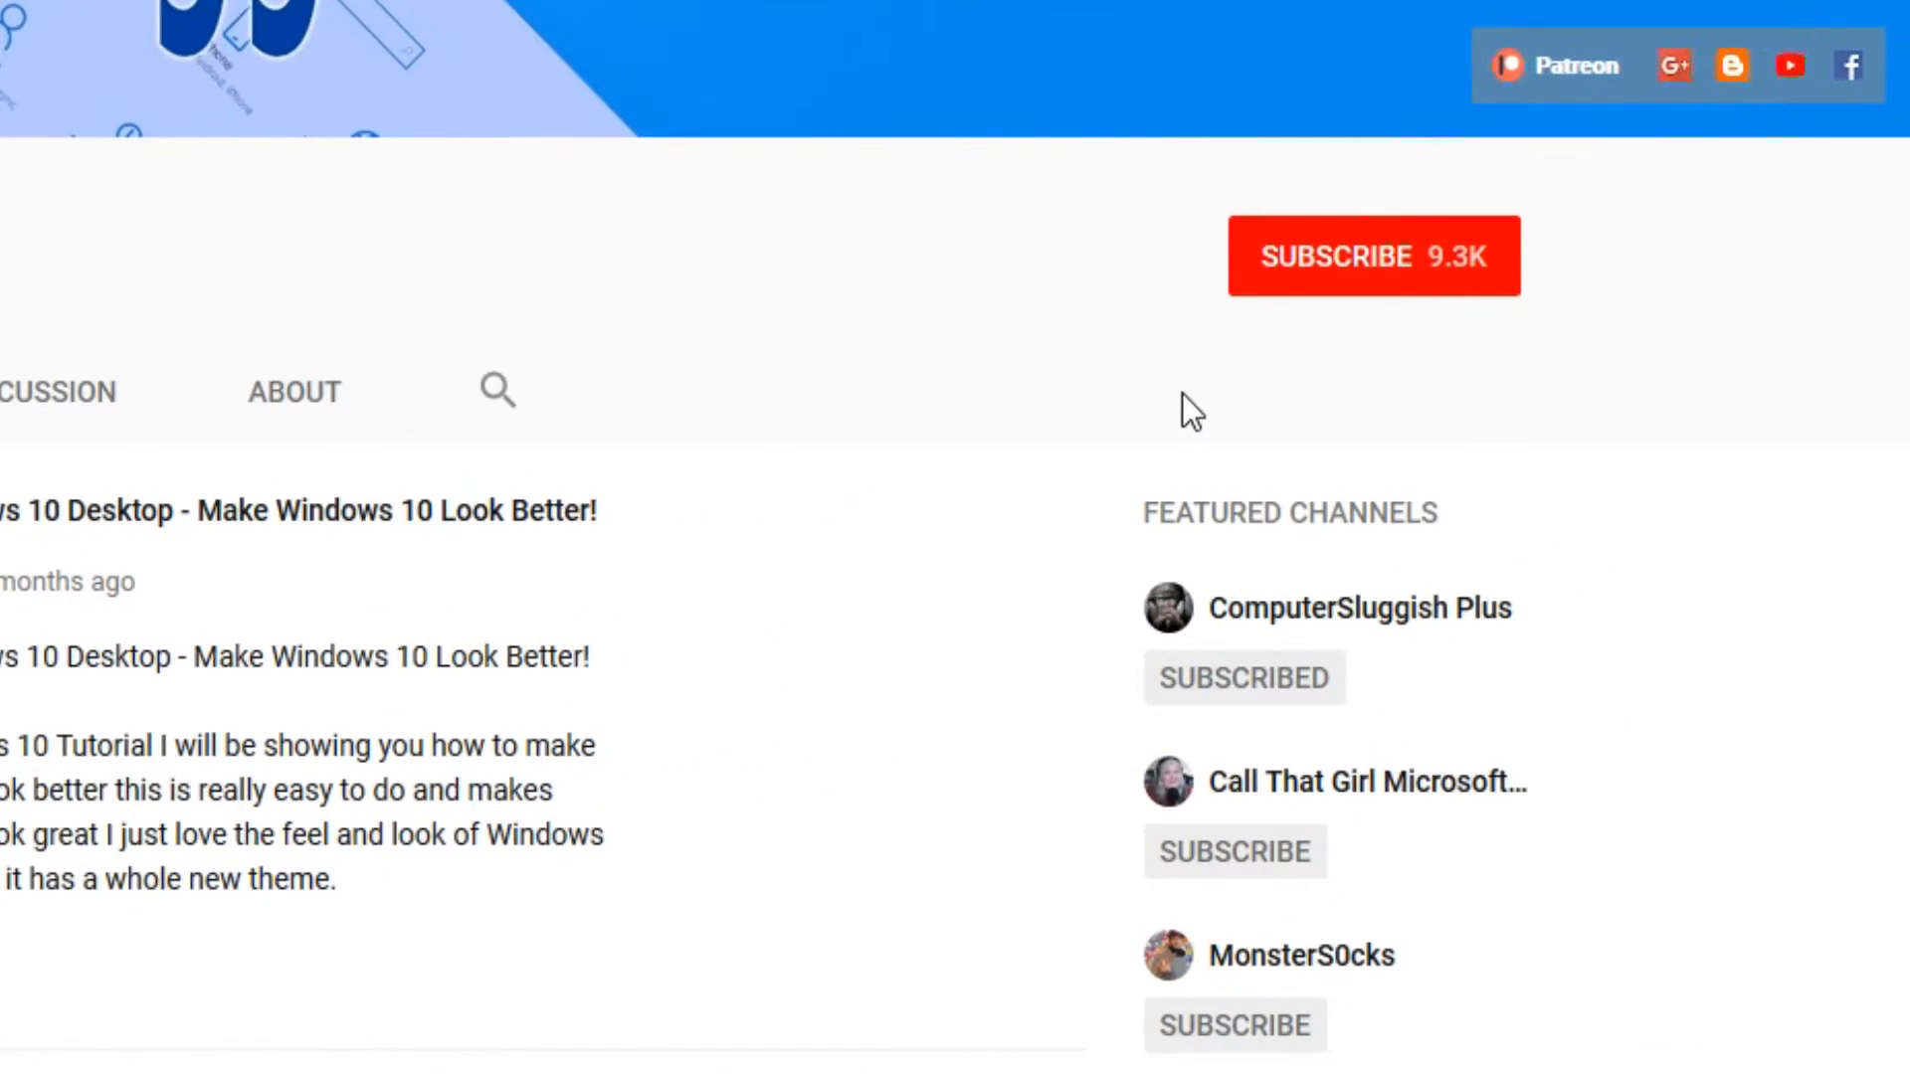
mouse_move(1360, 280)
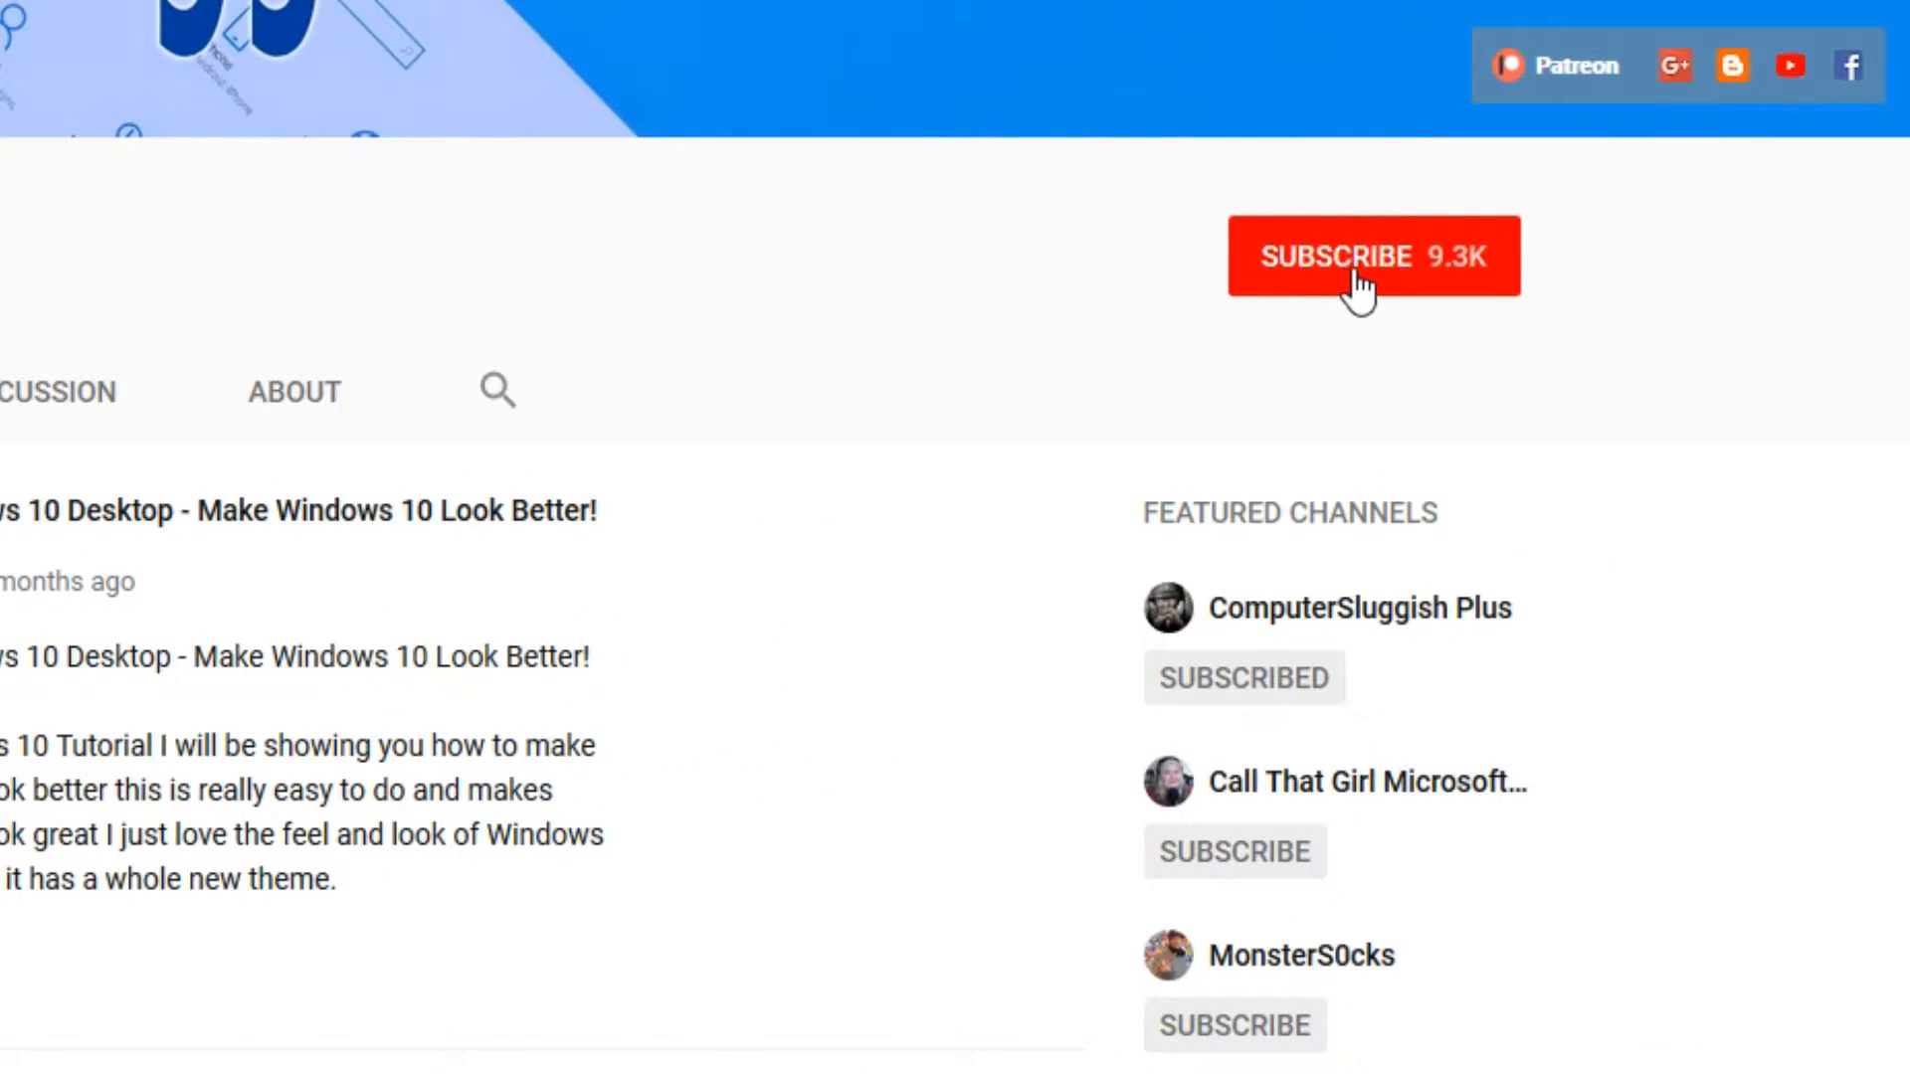
Subscribe to the YouTube channel with about 9.3K subscribers.
click(1373, 256)
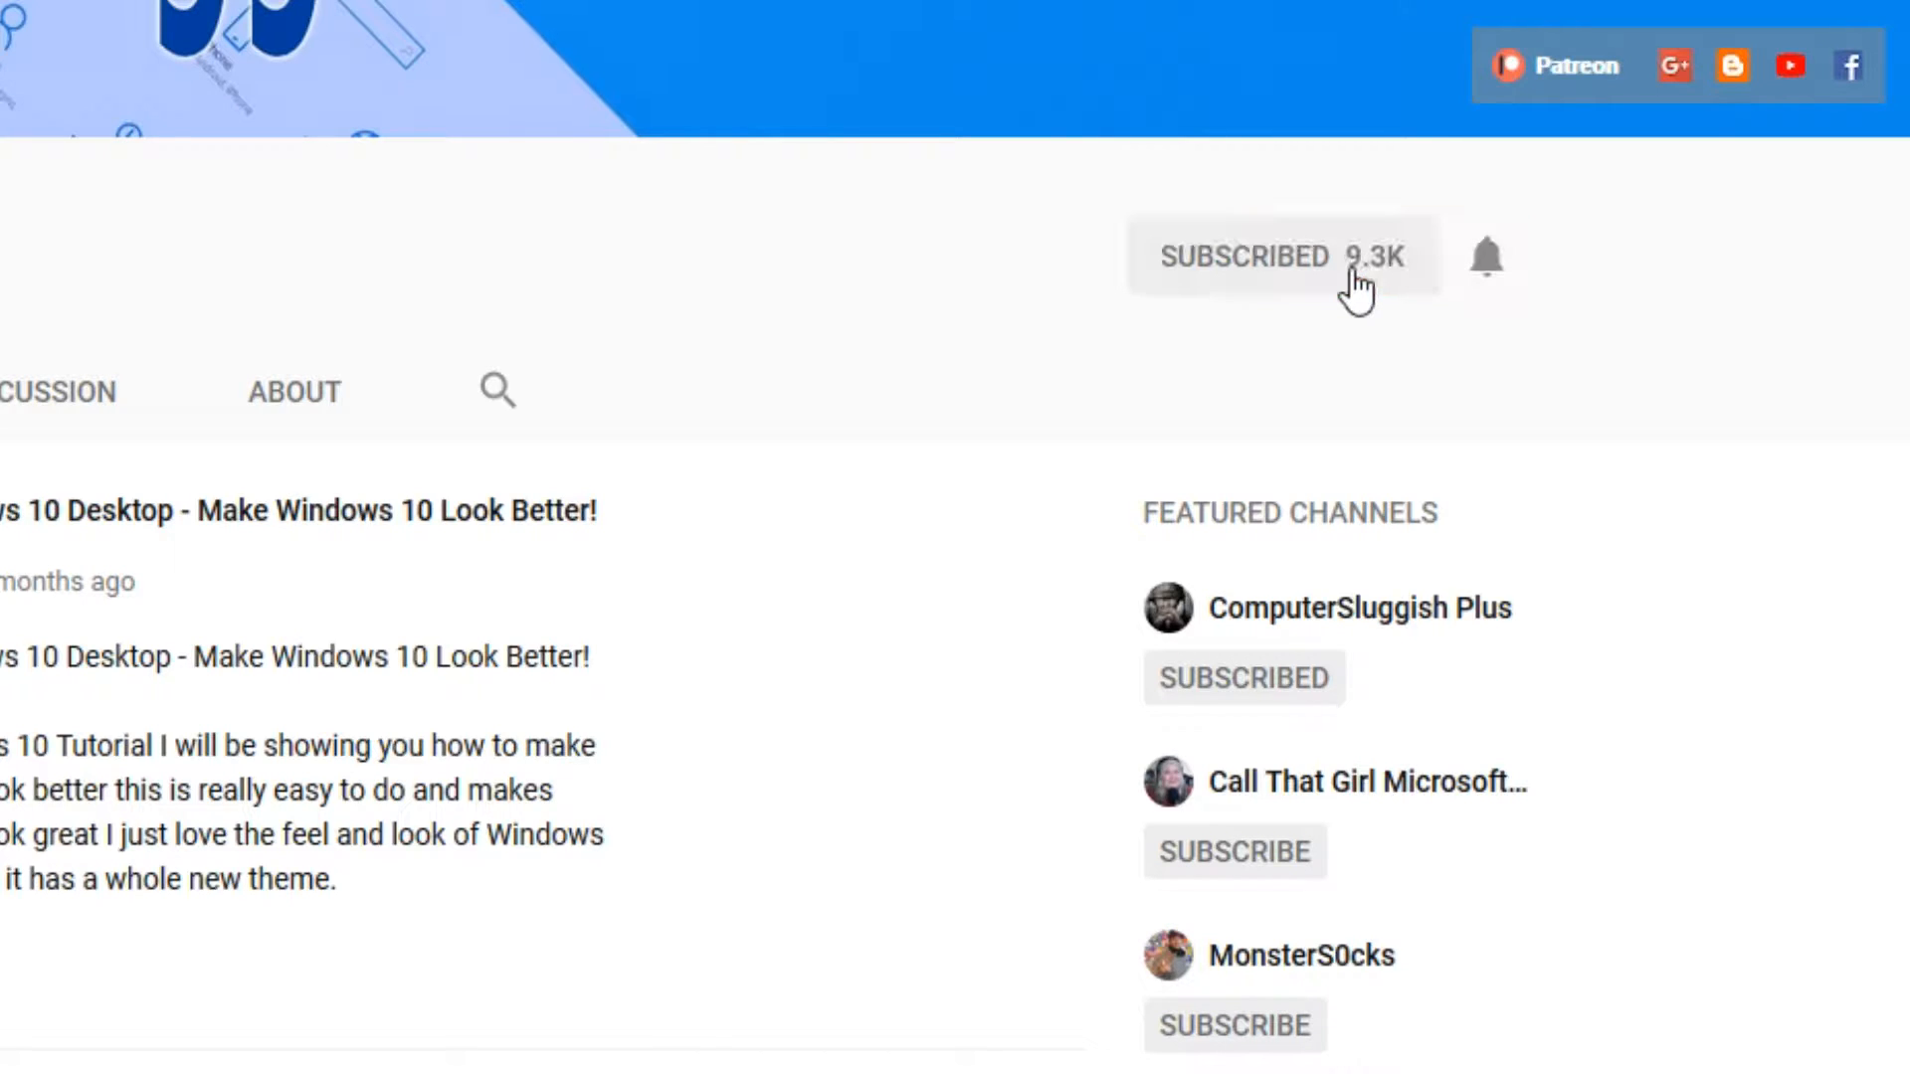
mouse_move(1487, 256)
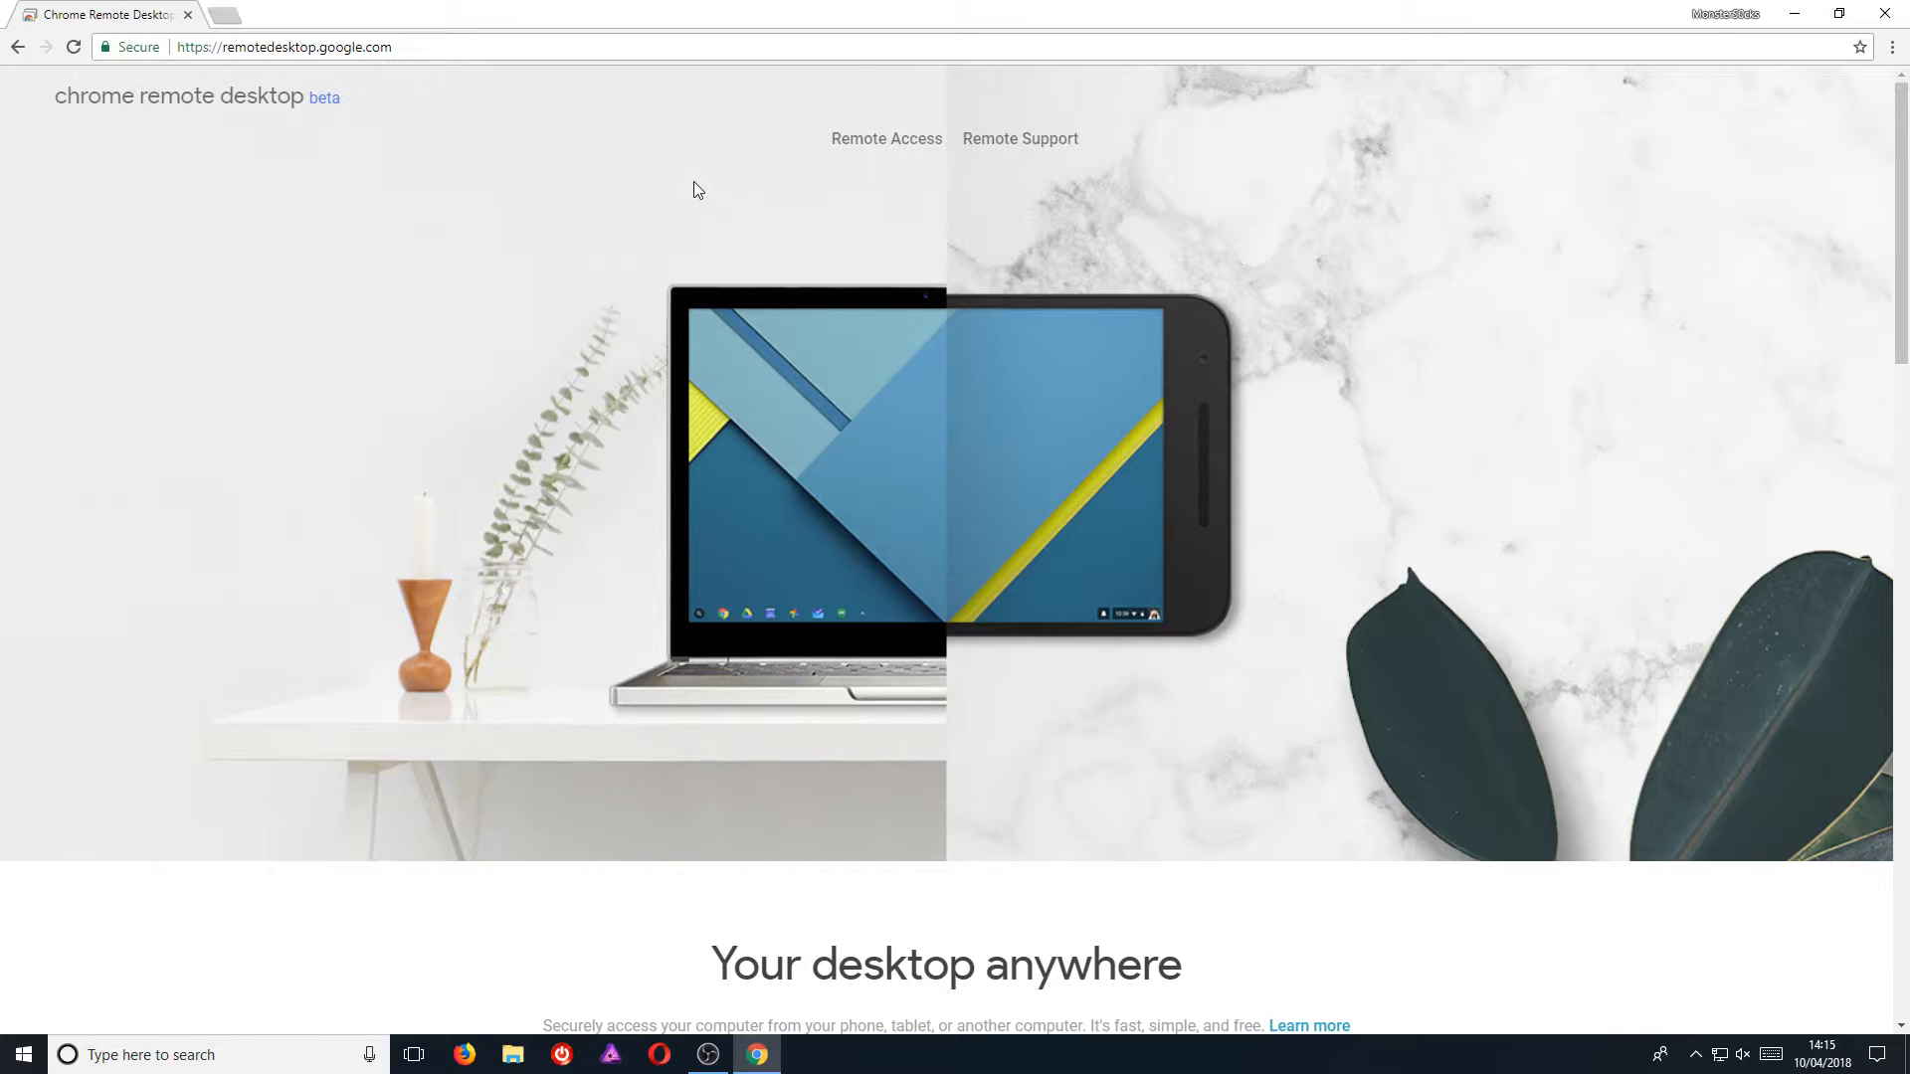
mouse_move(726, 200)
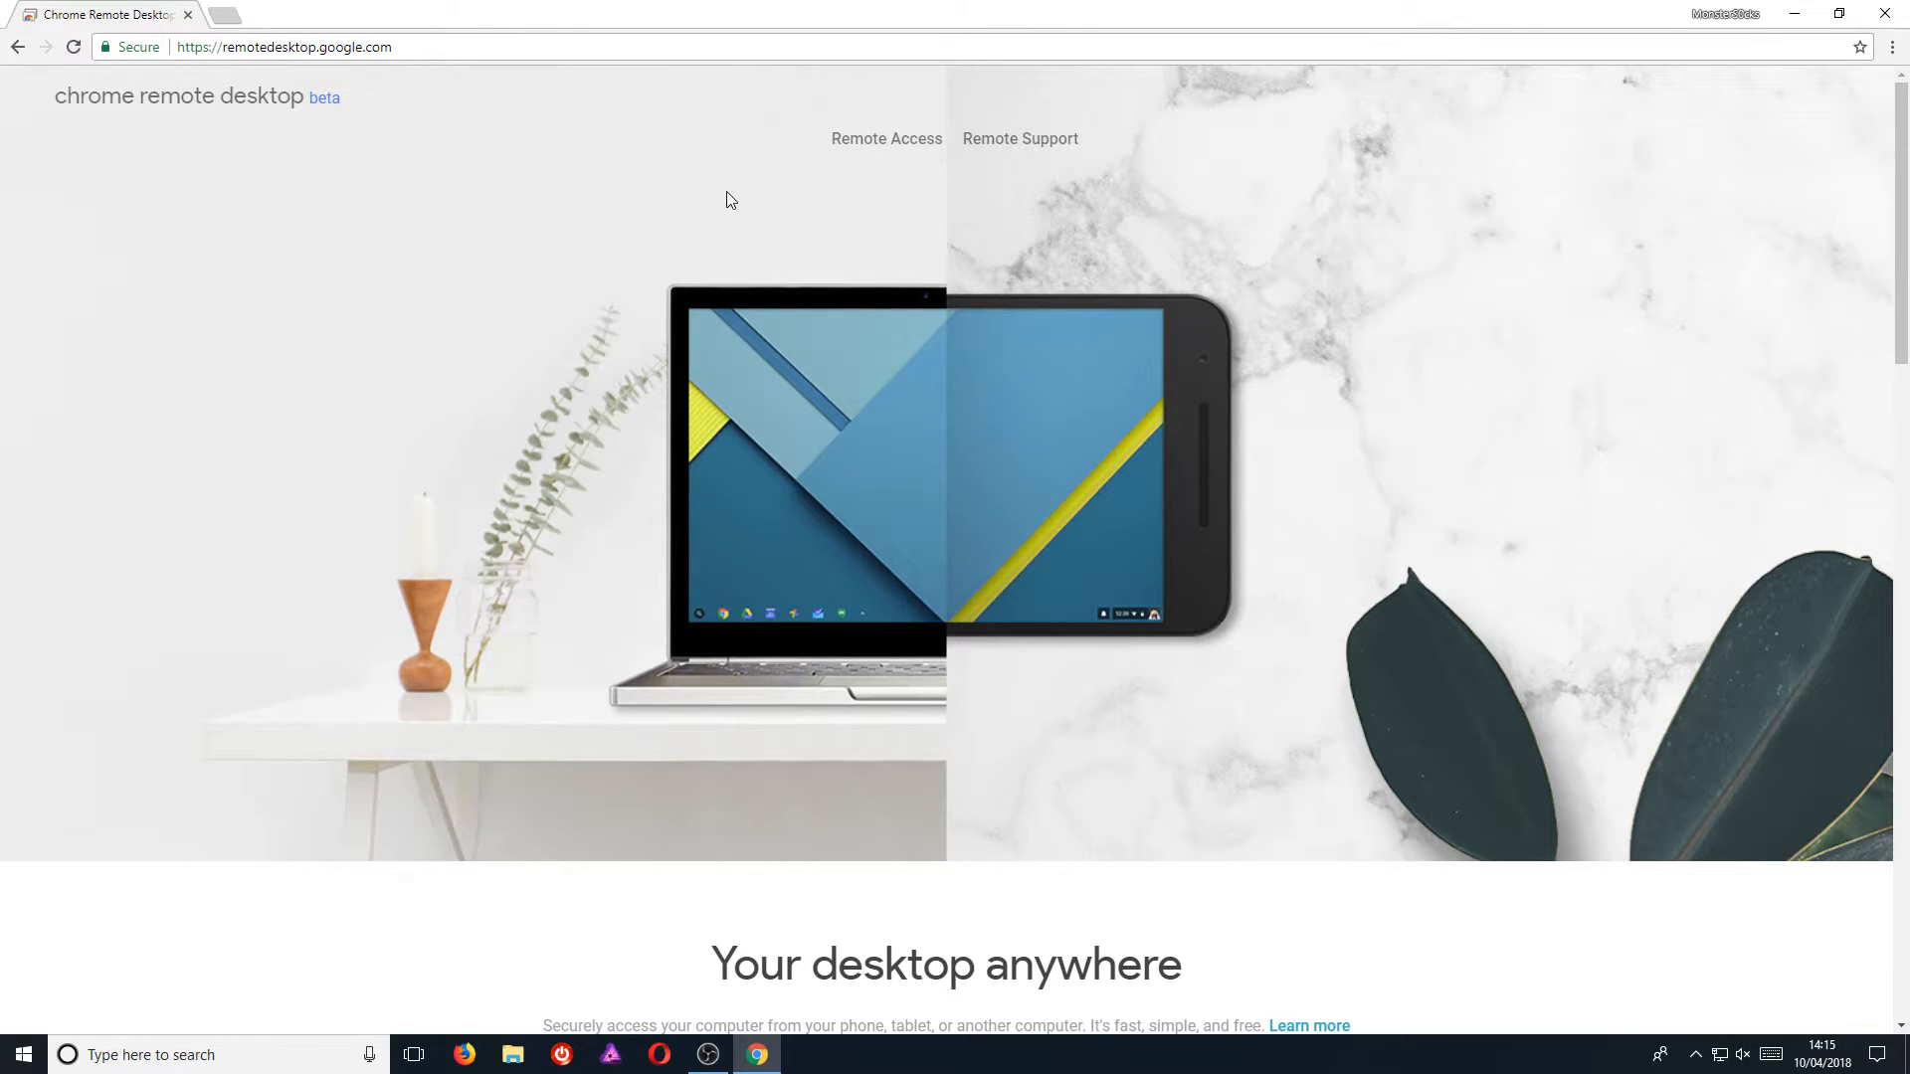
mouse_move(1632, 82)
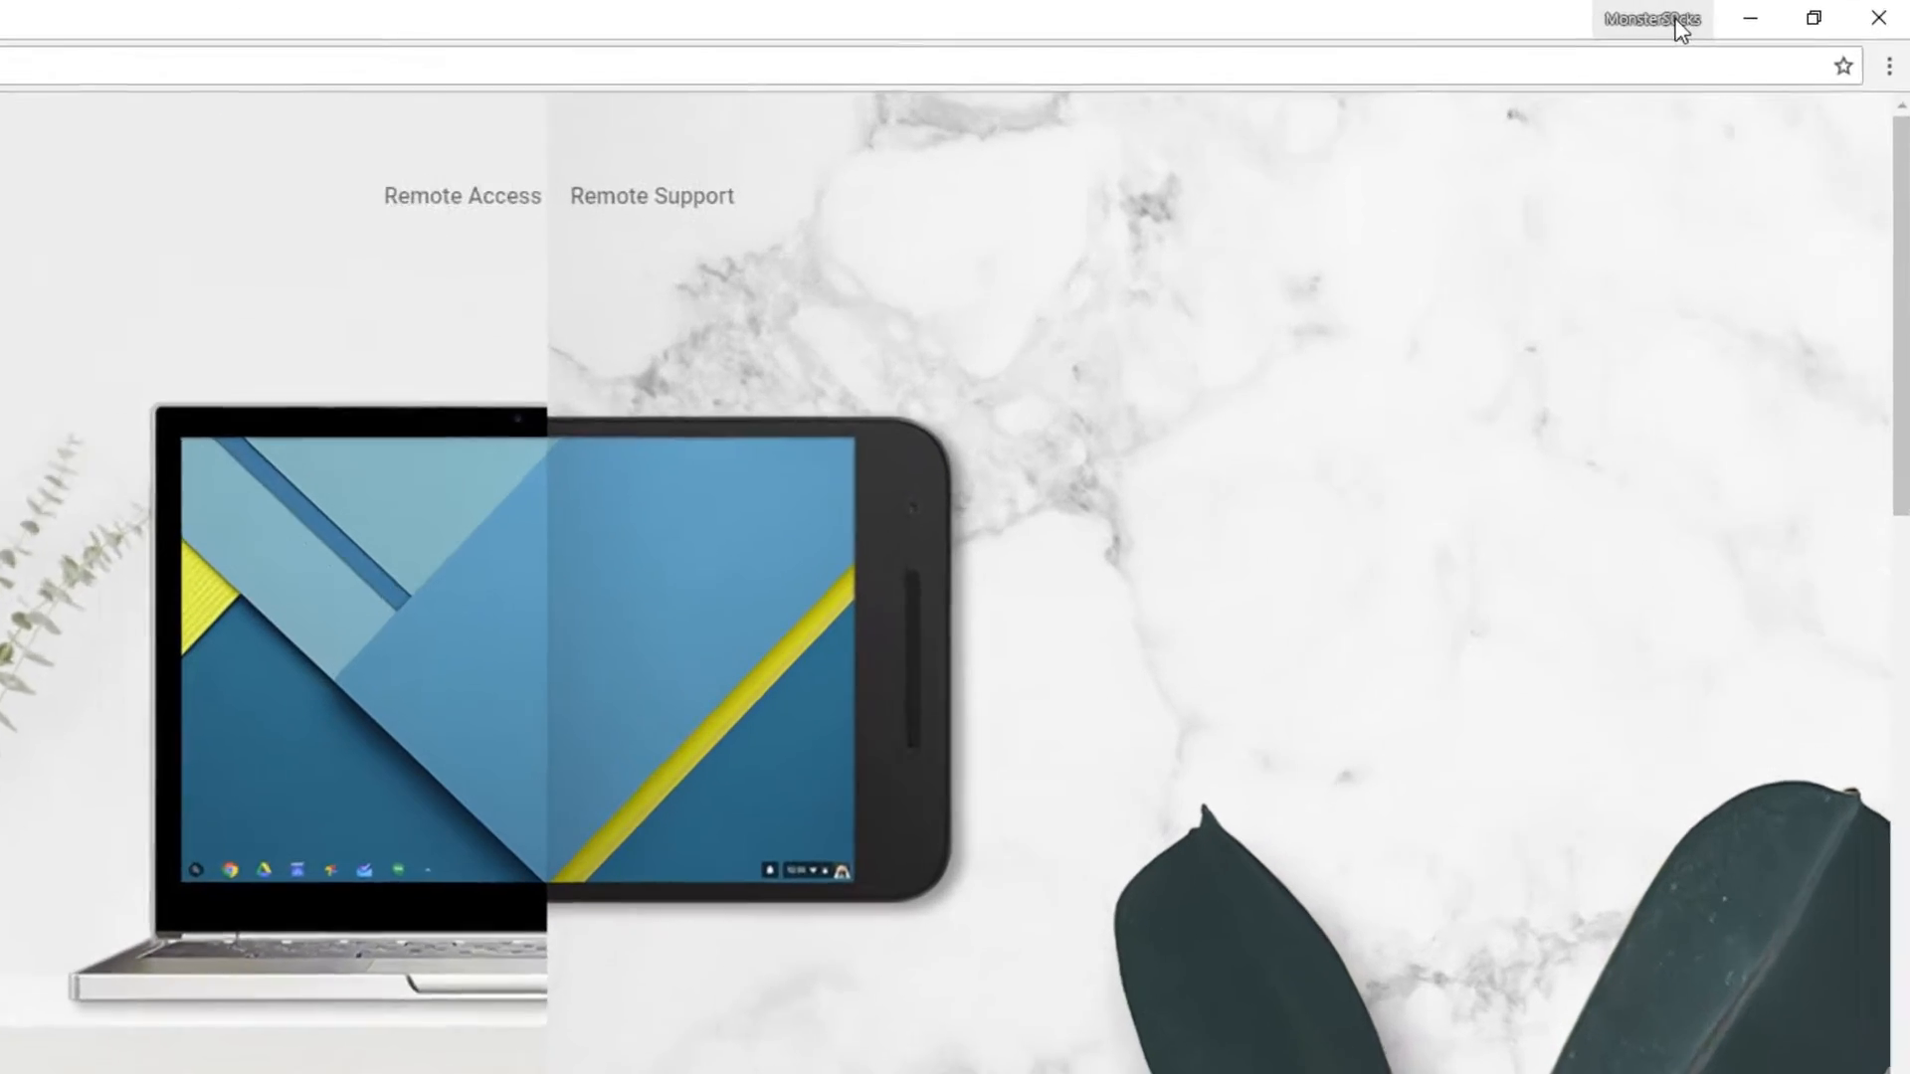
click(1649, 18)
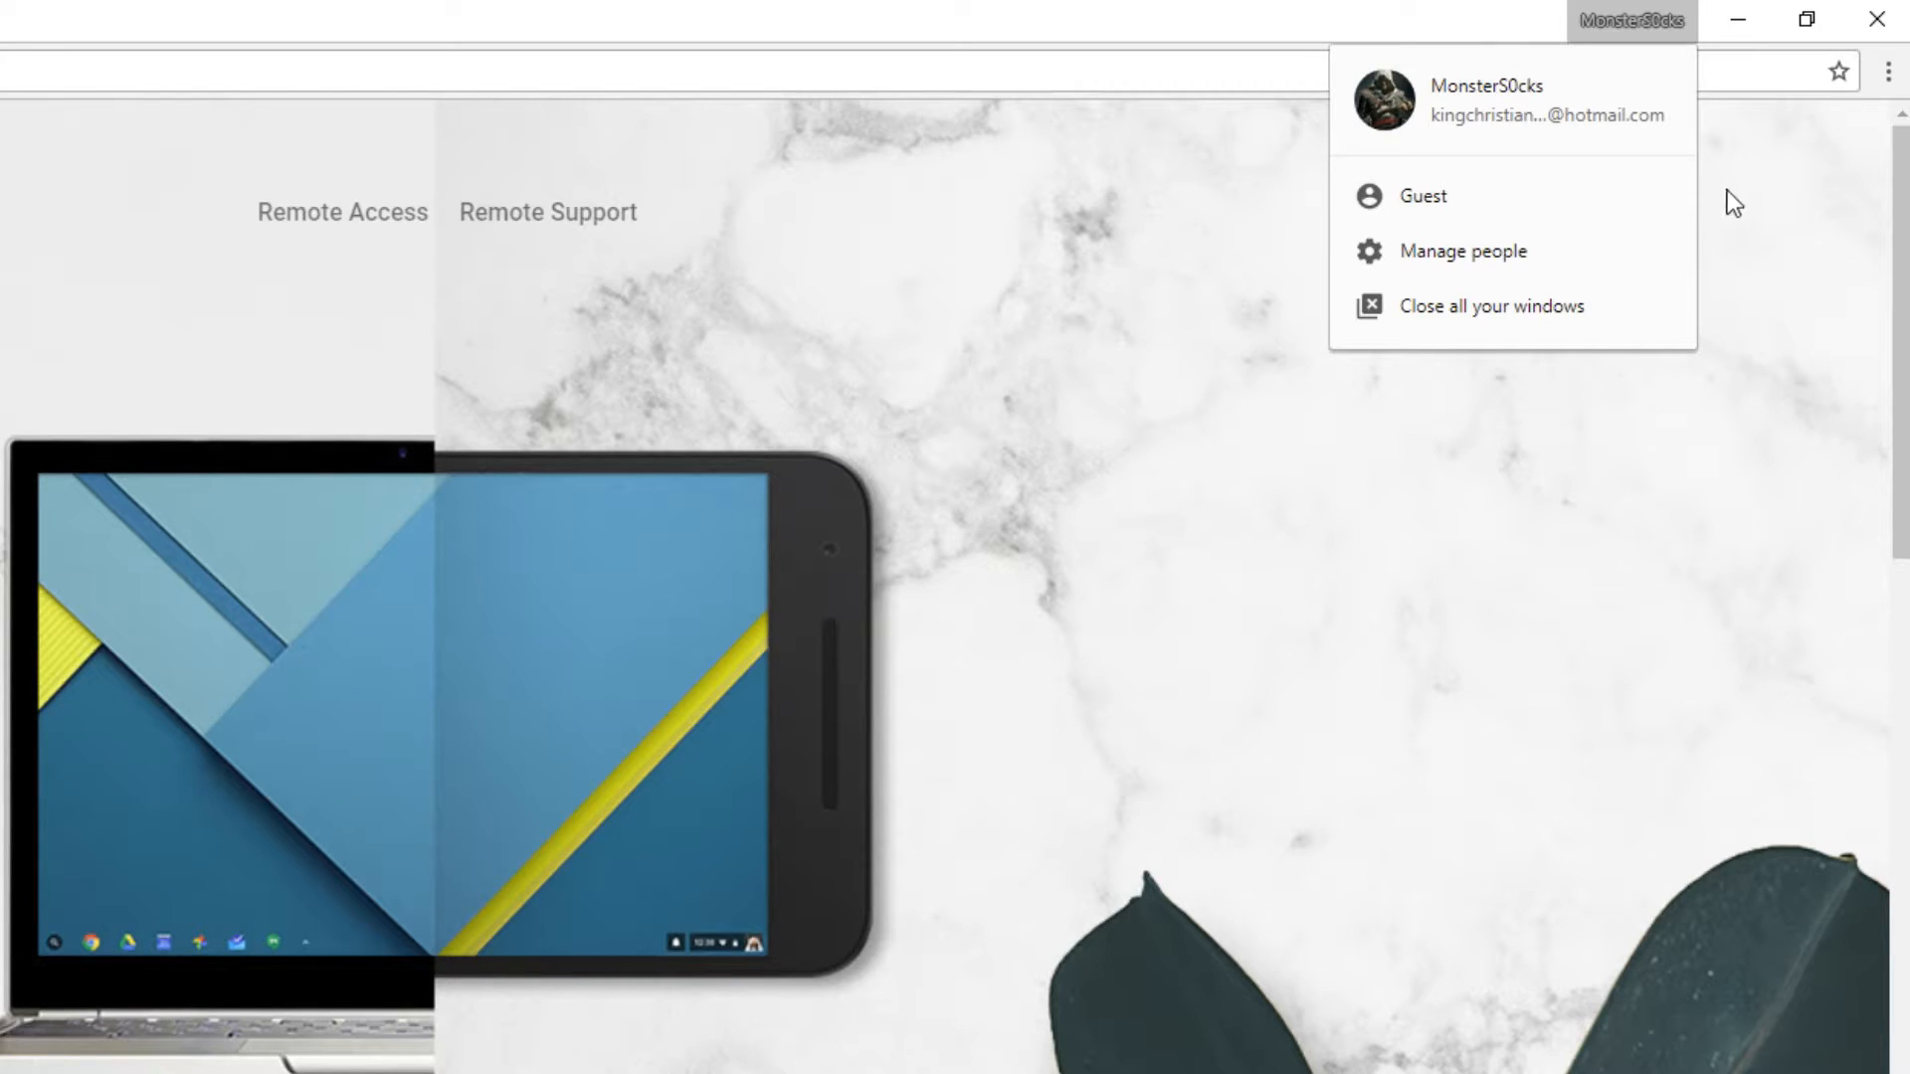
mouse_move(1631, 252)
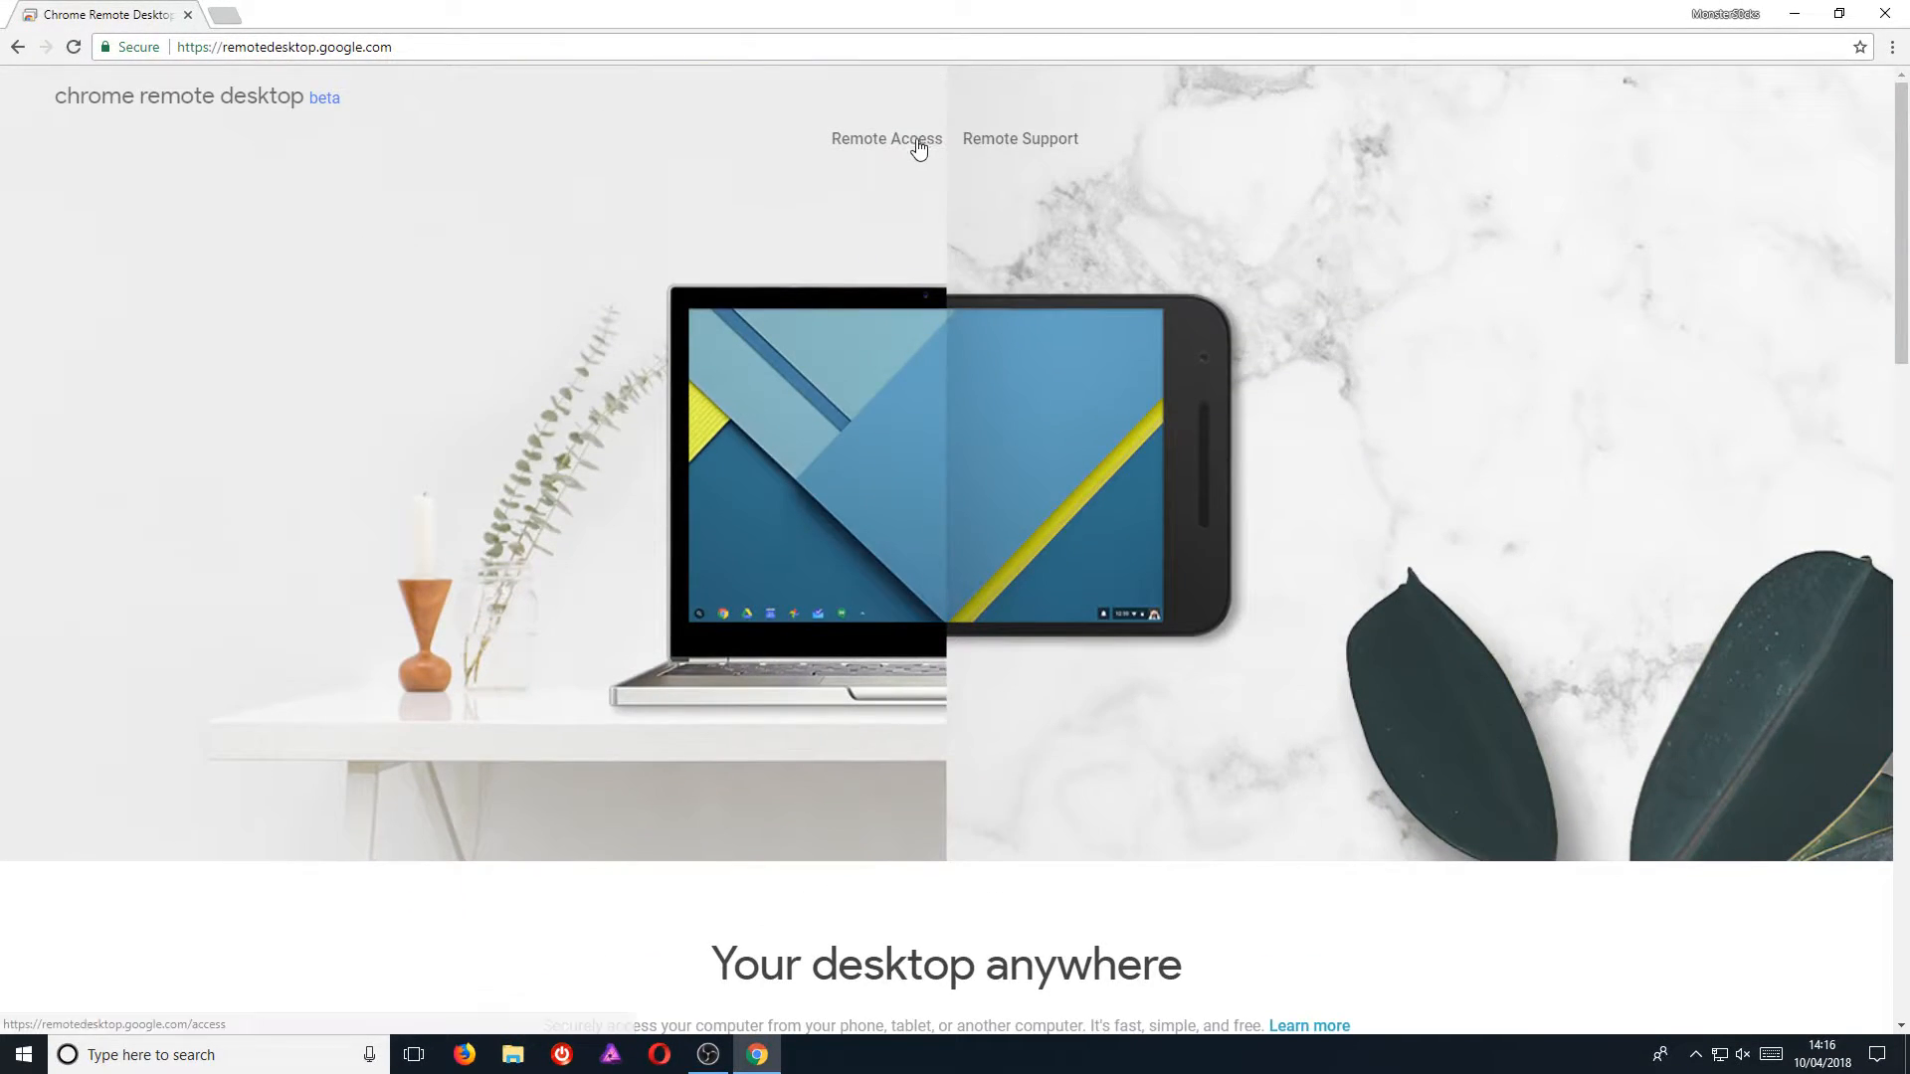
Add the Chrome Remote Desktop extension from the Remote Access page to download the host installer.
click(885, 137)
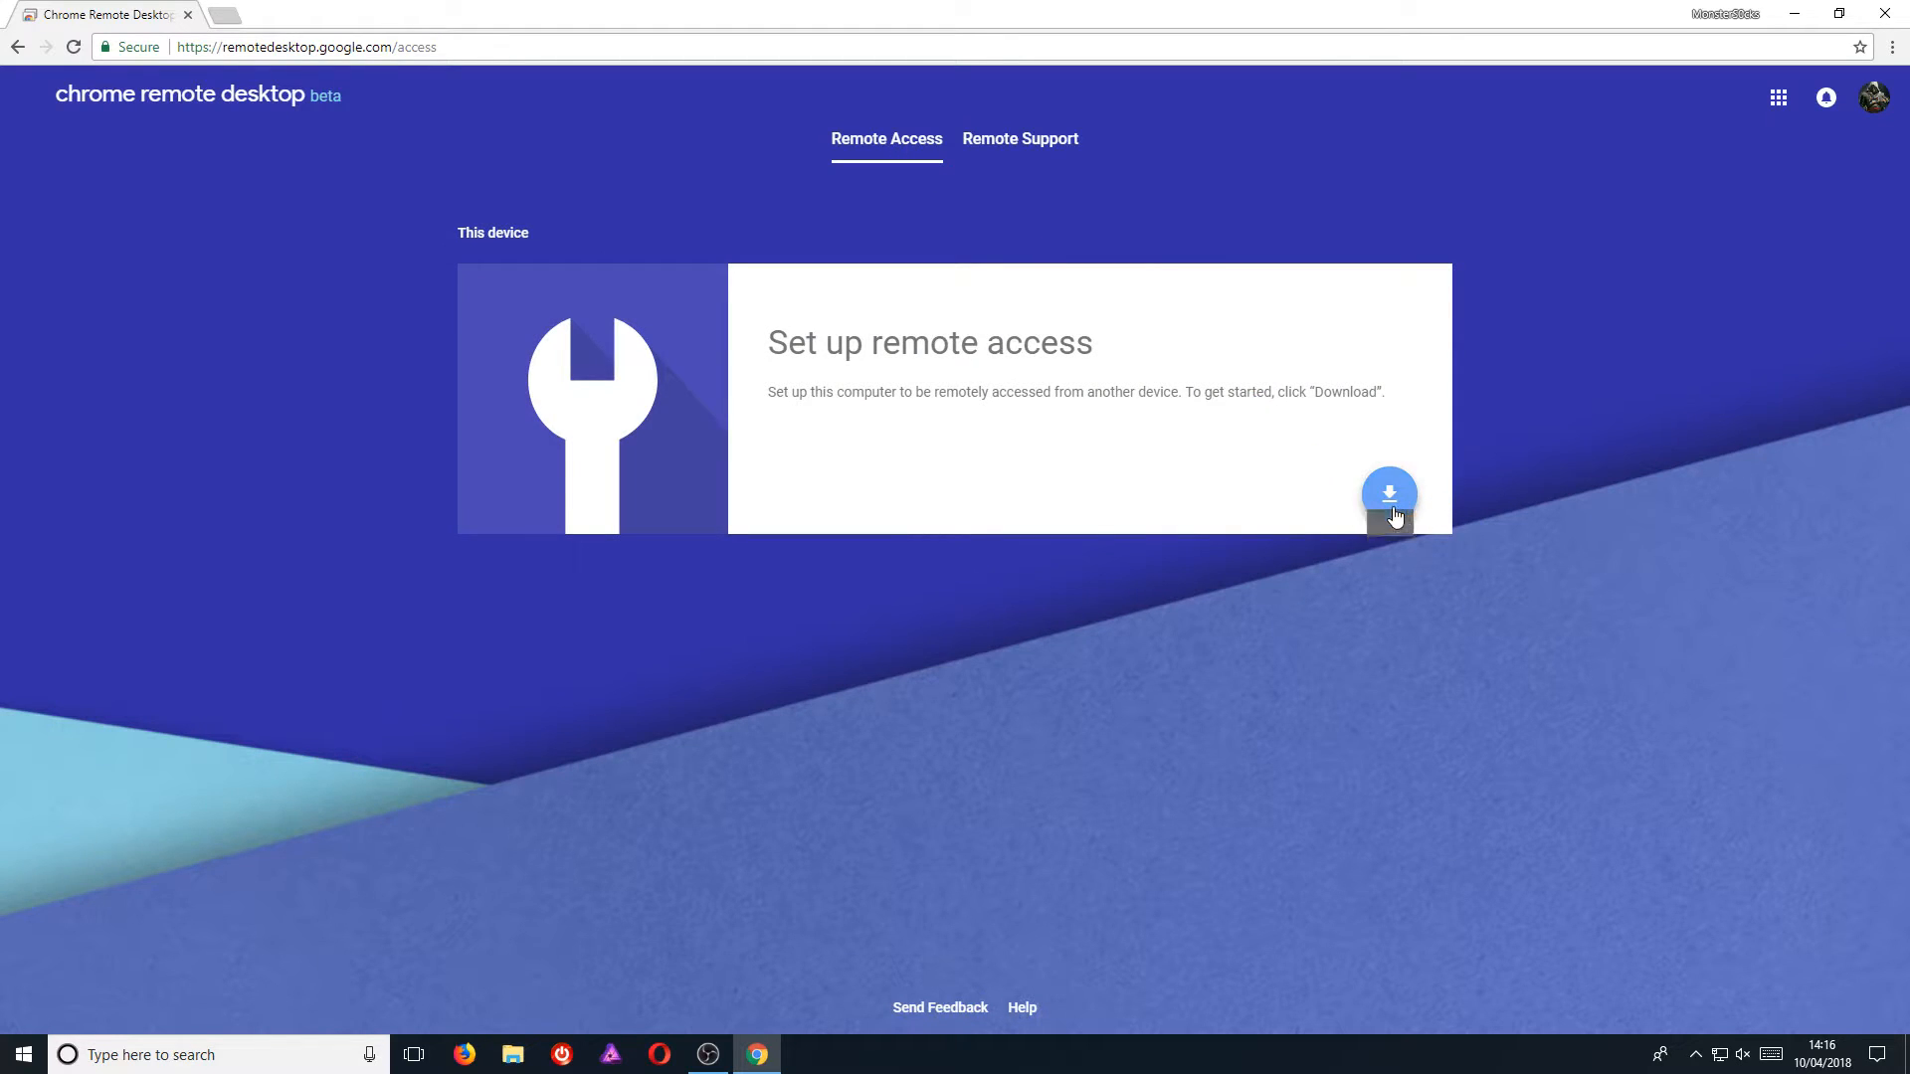
mouse_move(1389, 496)
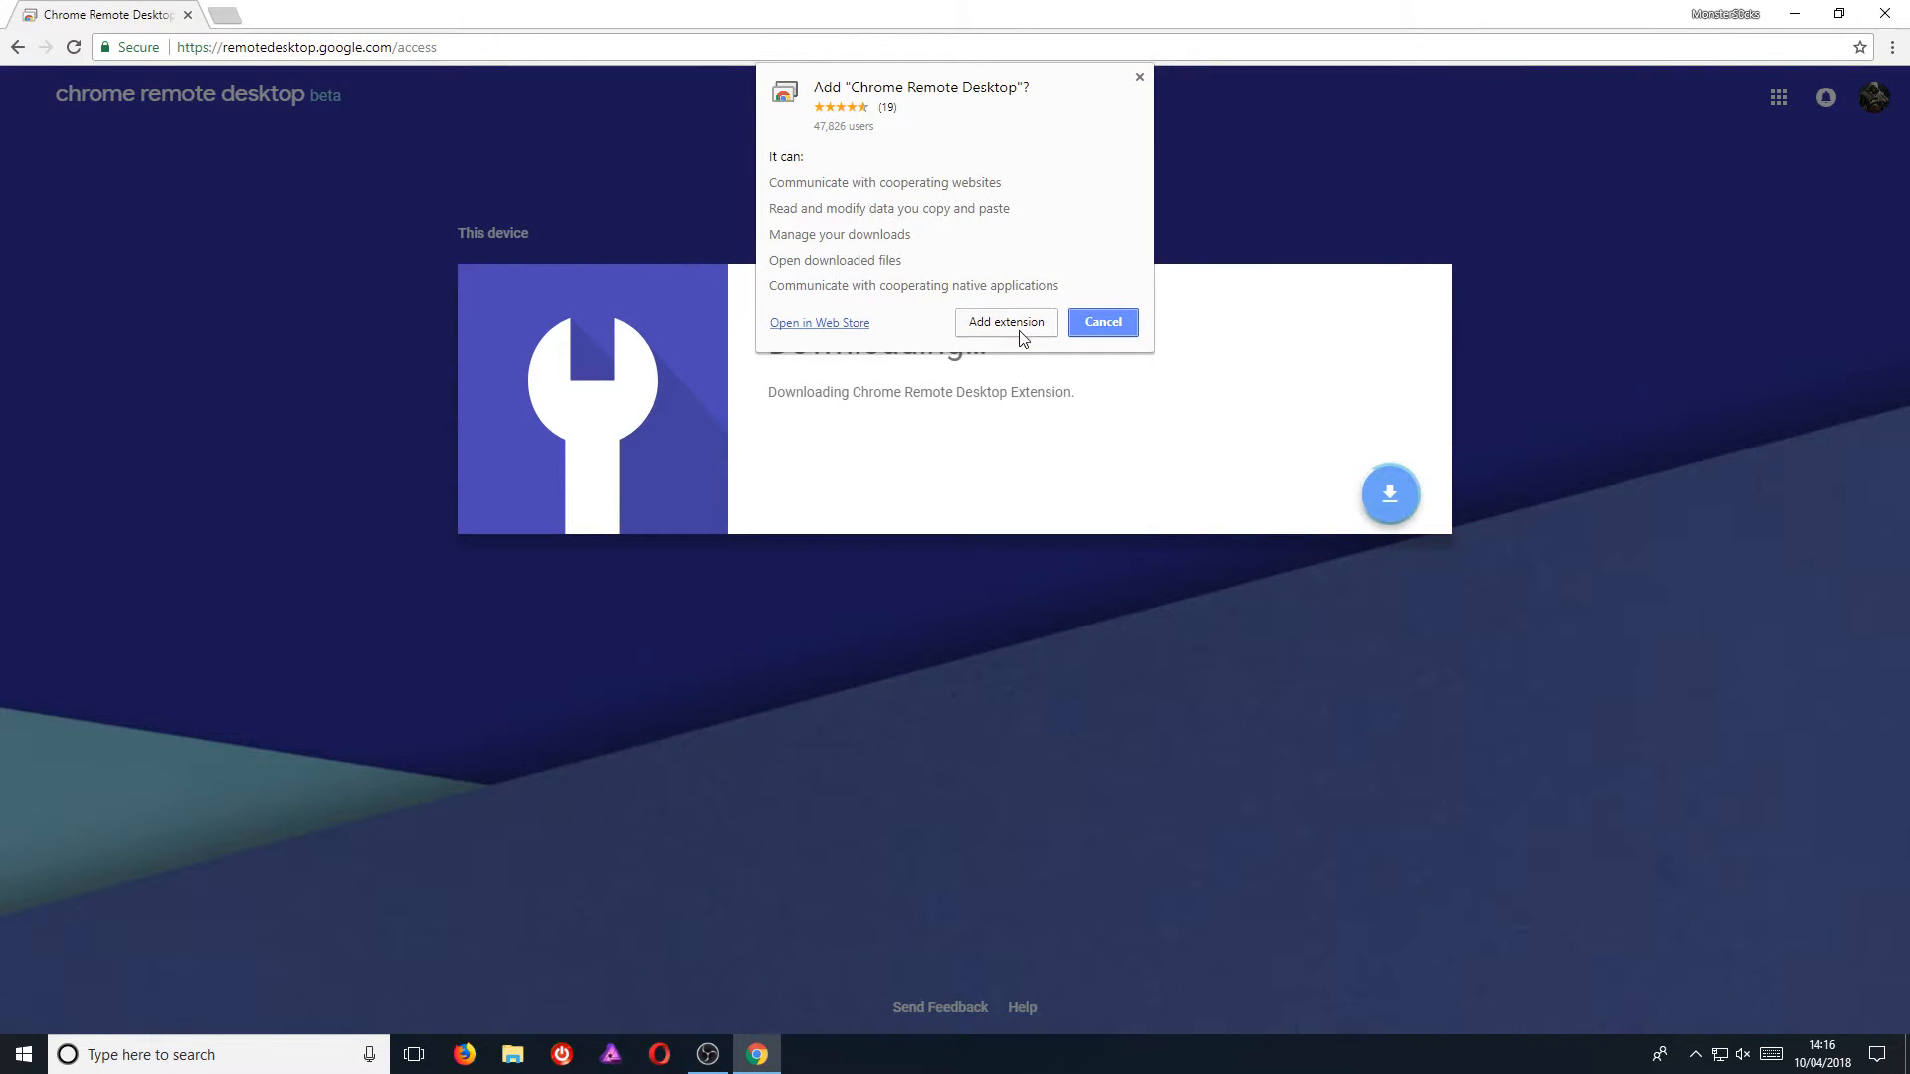
click(1003, 321)
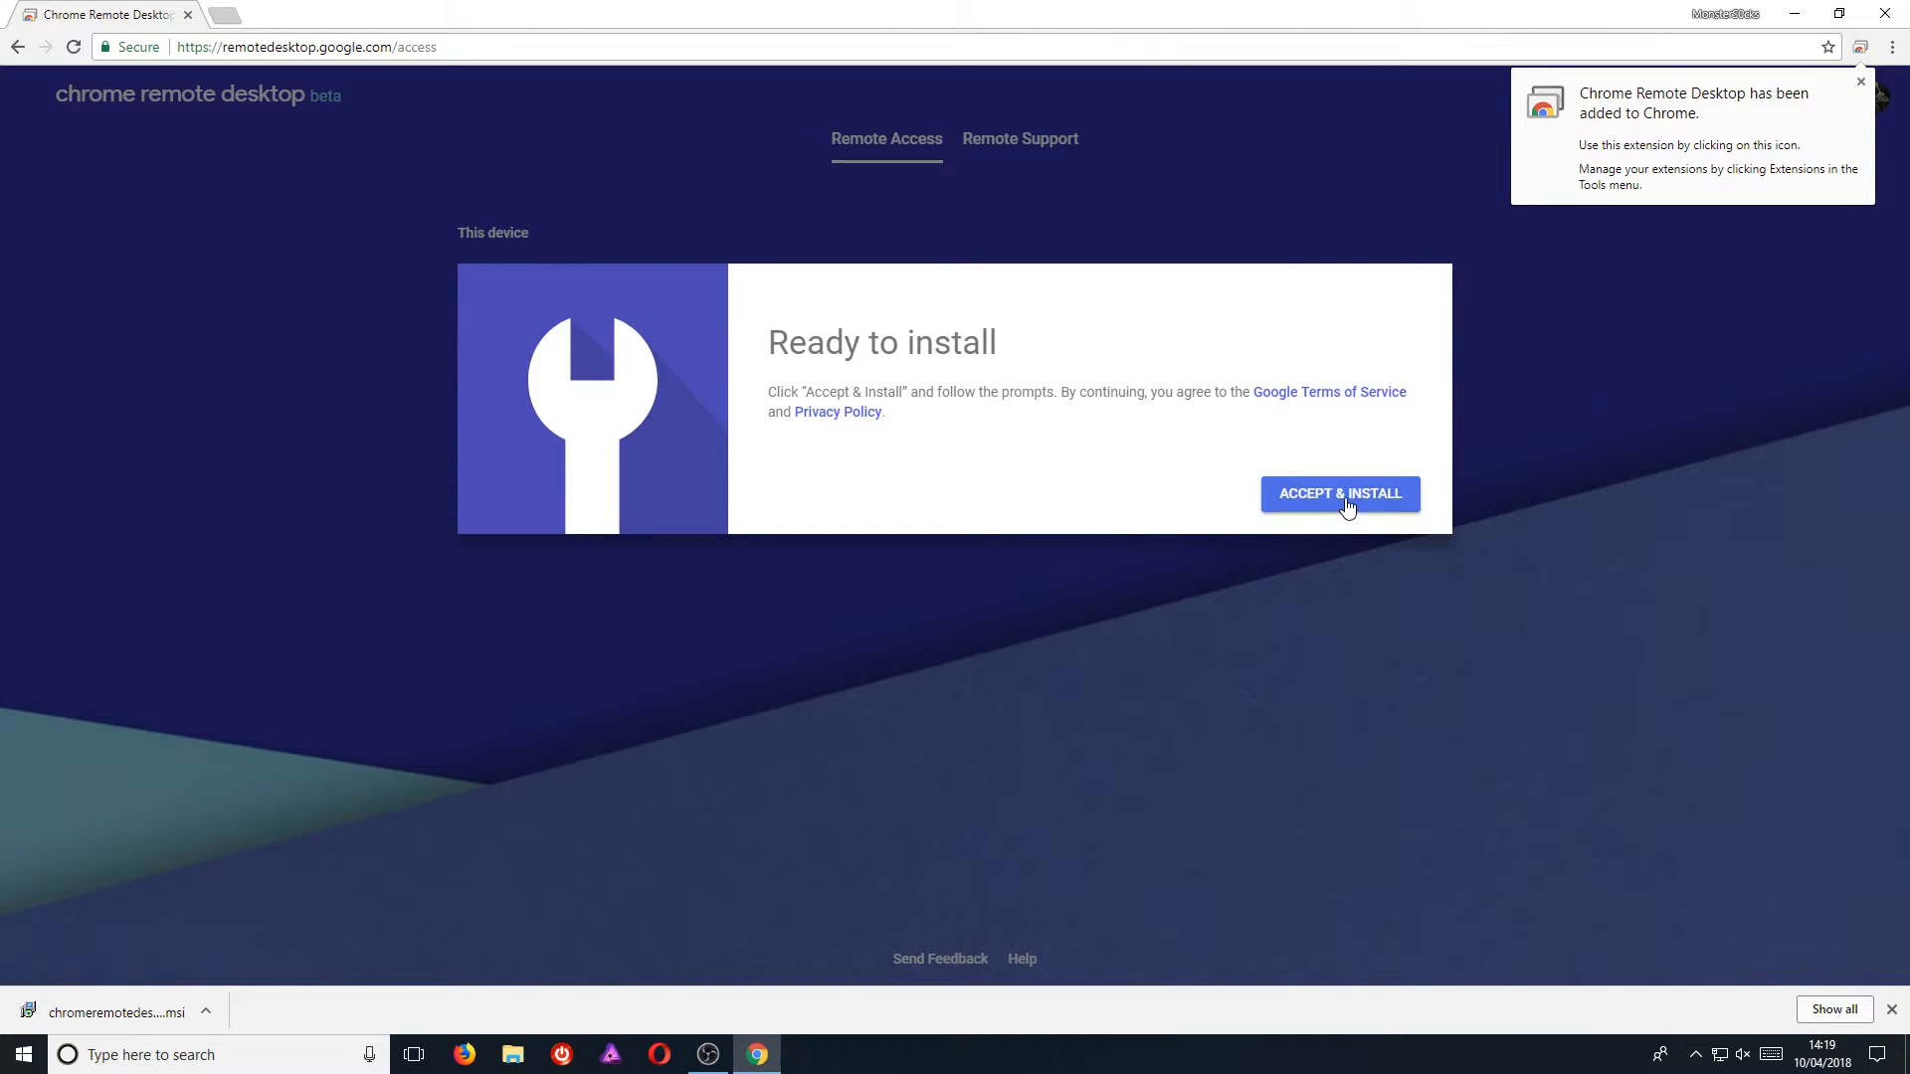
Accept the terms and run the downloaded remote desktop host installer.
click(1339, 493)
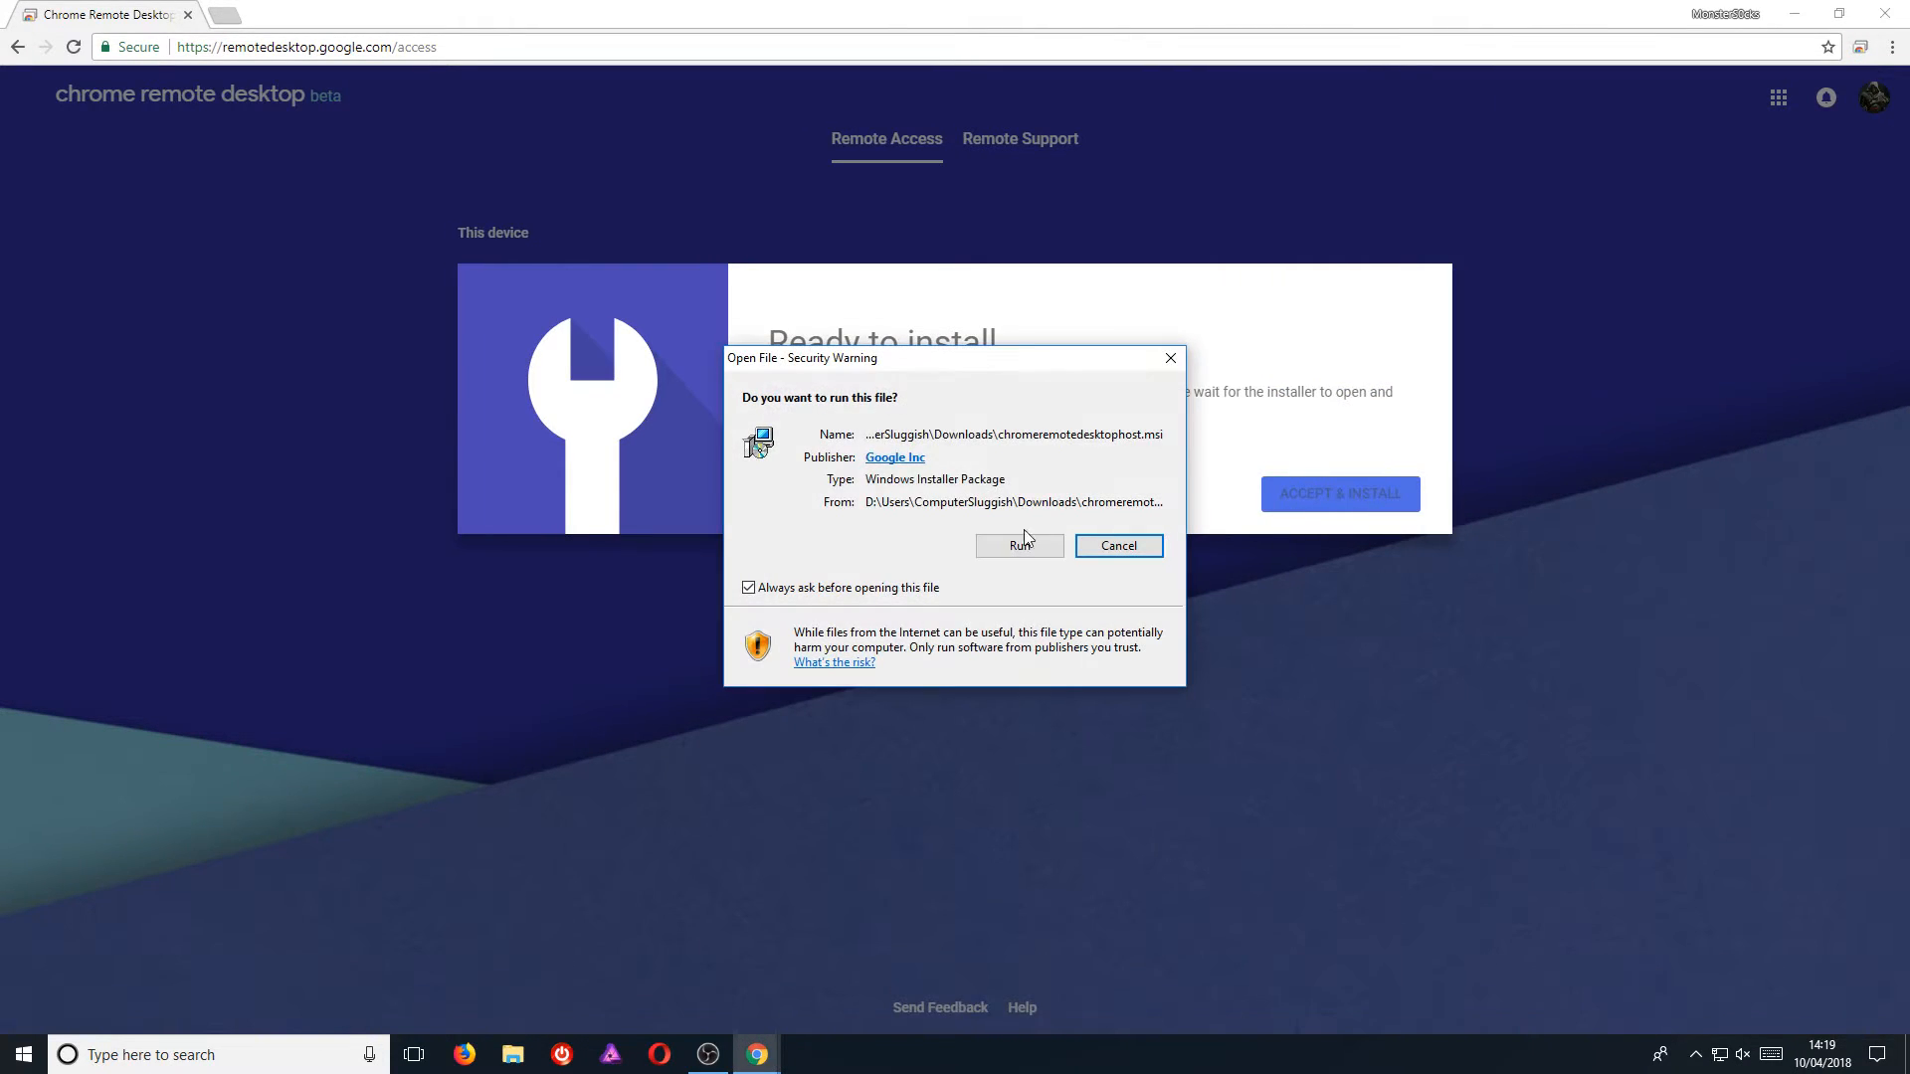
click(1020, 544)
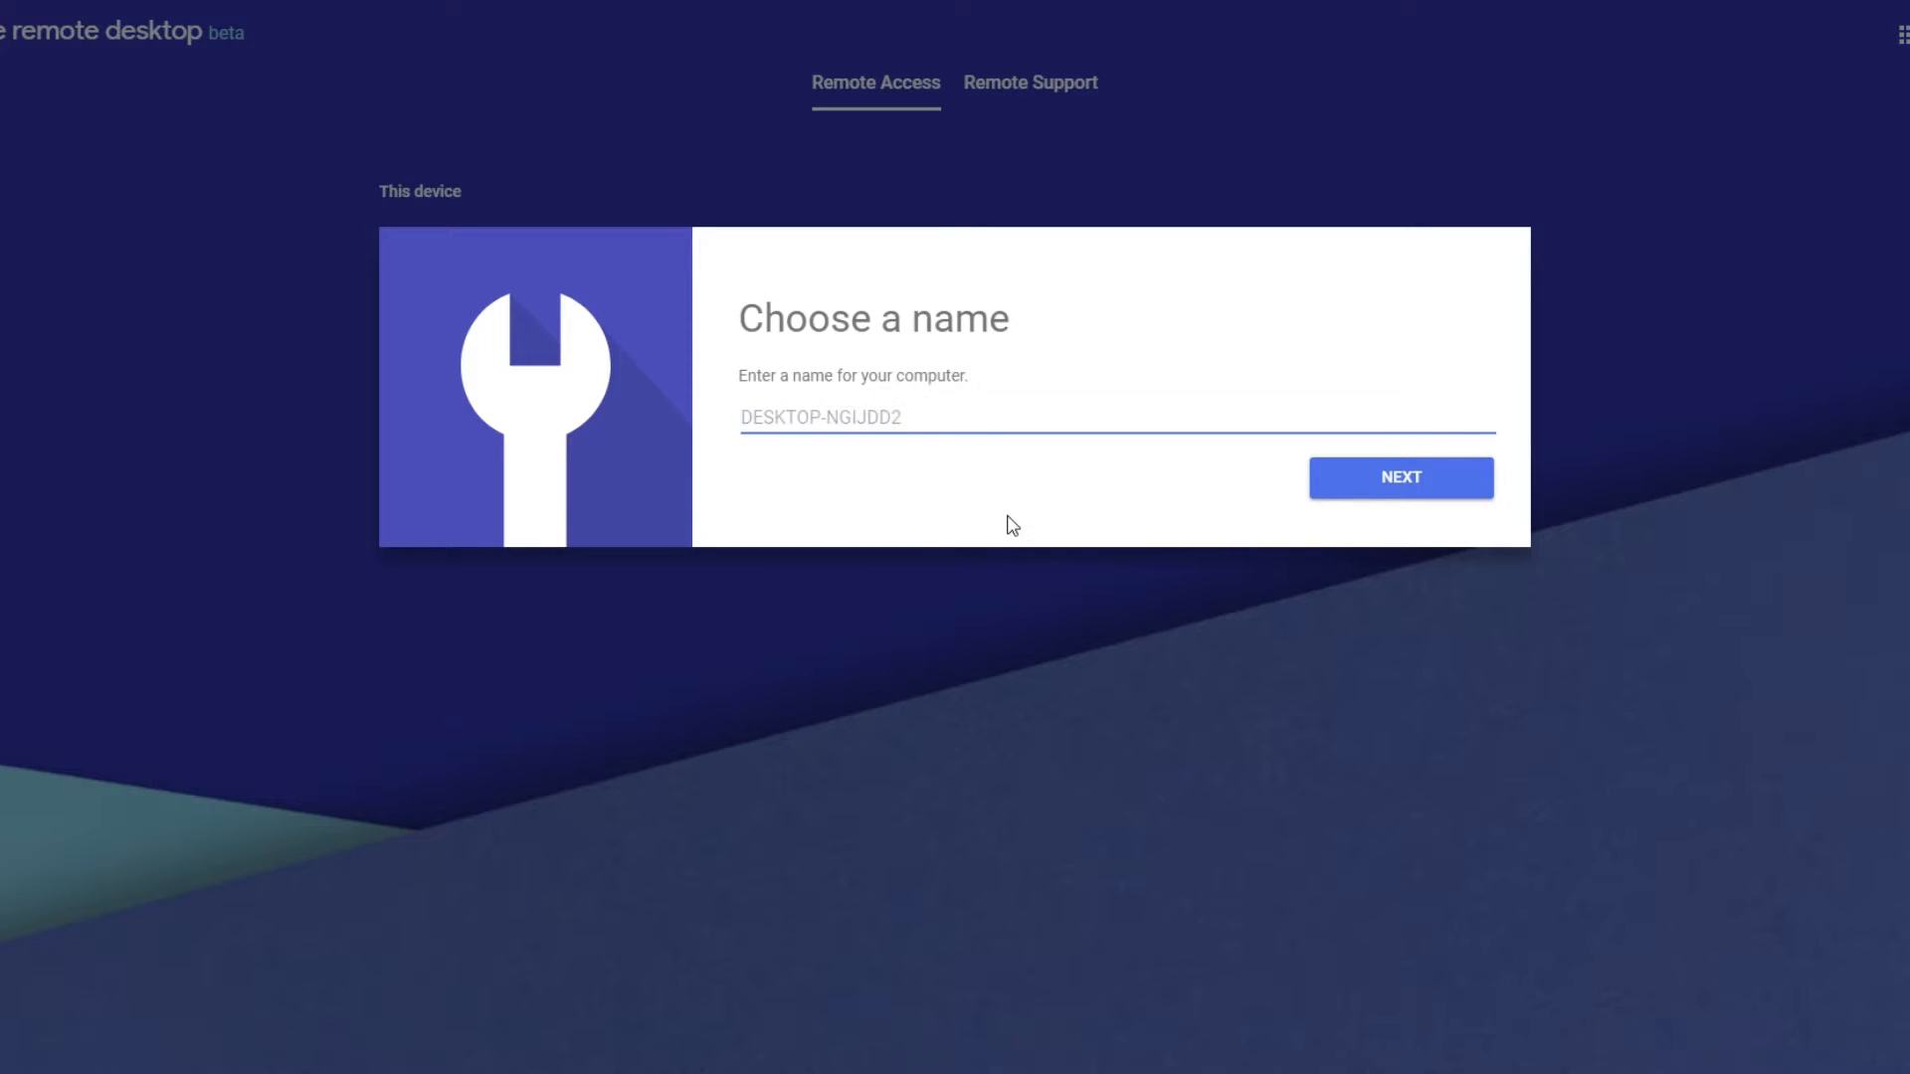
Name this computer HOME.
text(H)
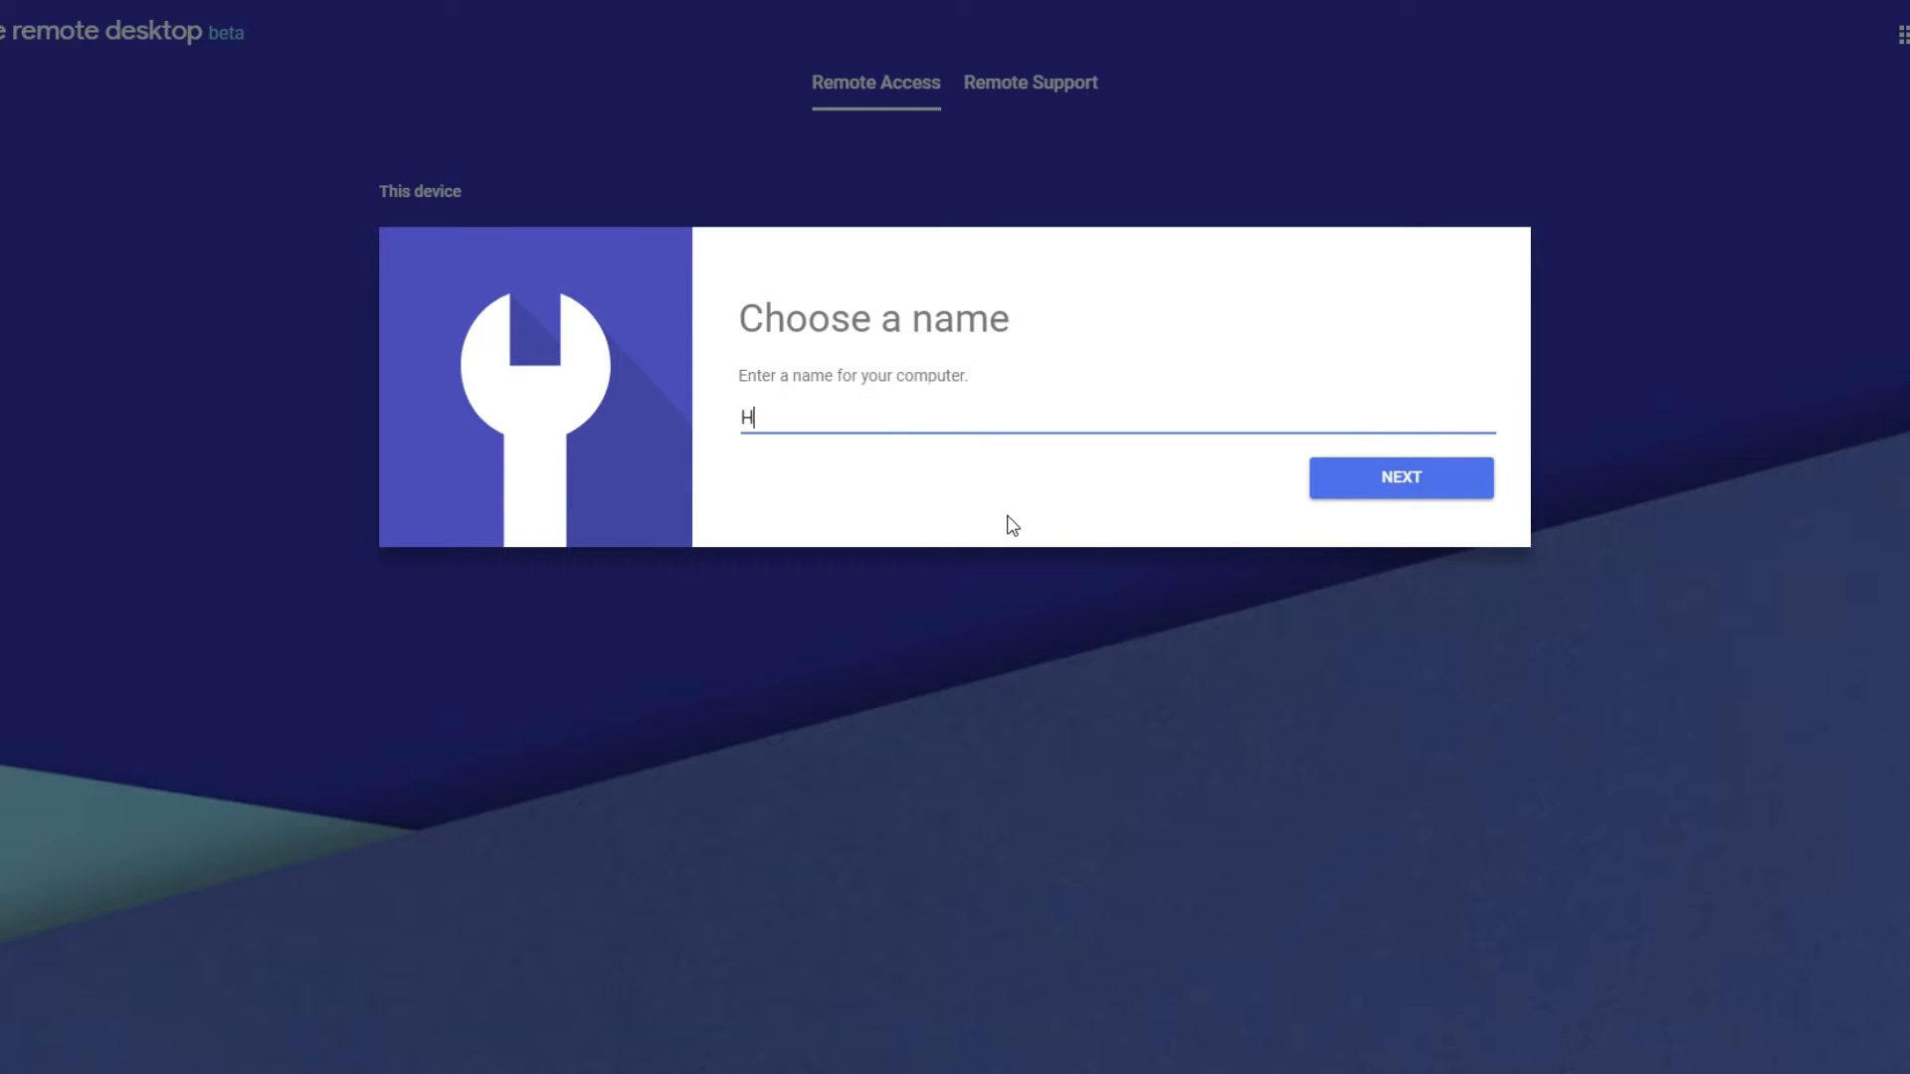
text(OME)
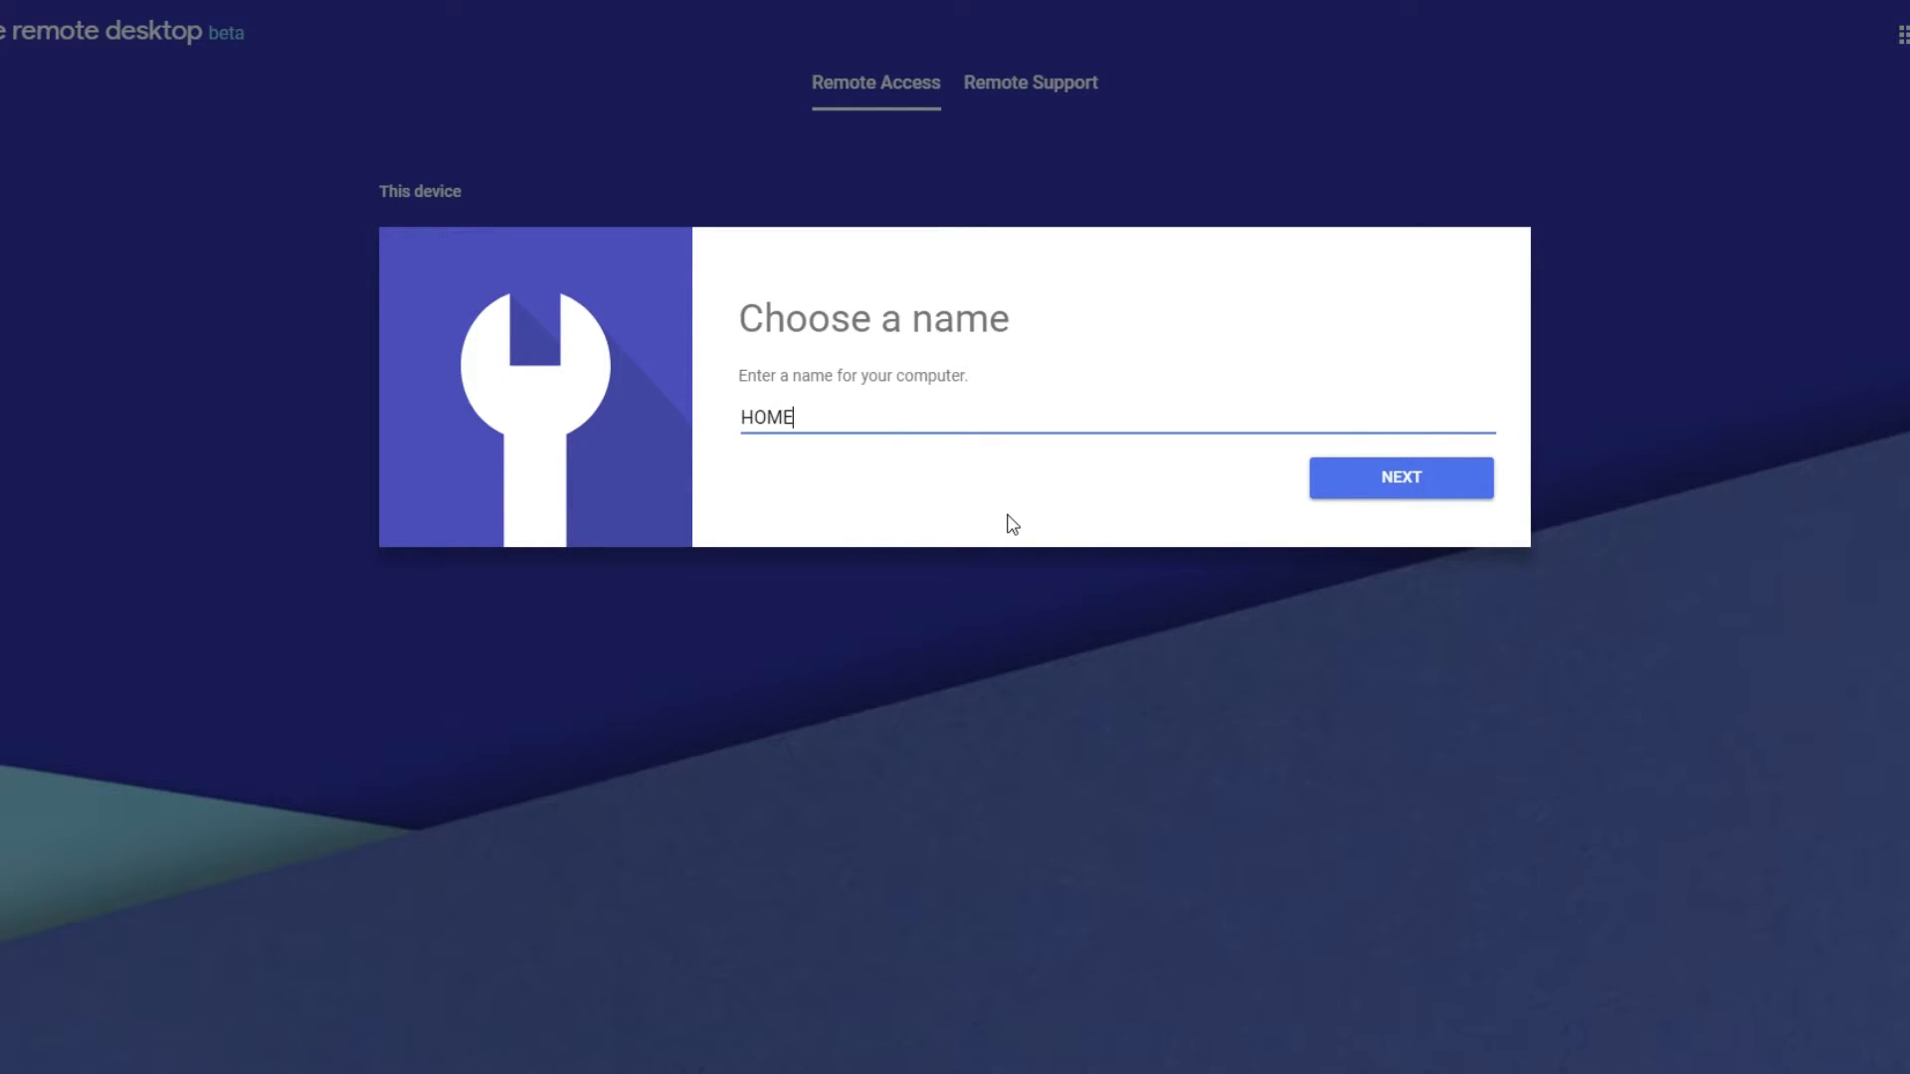
mouse_move(1073, 483)
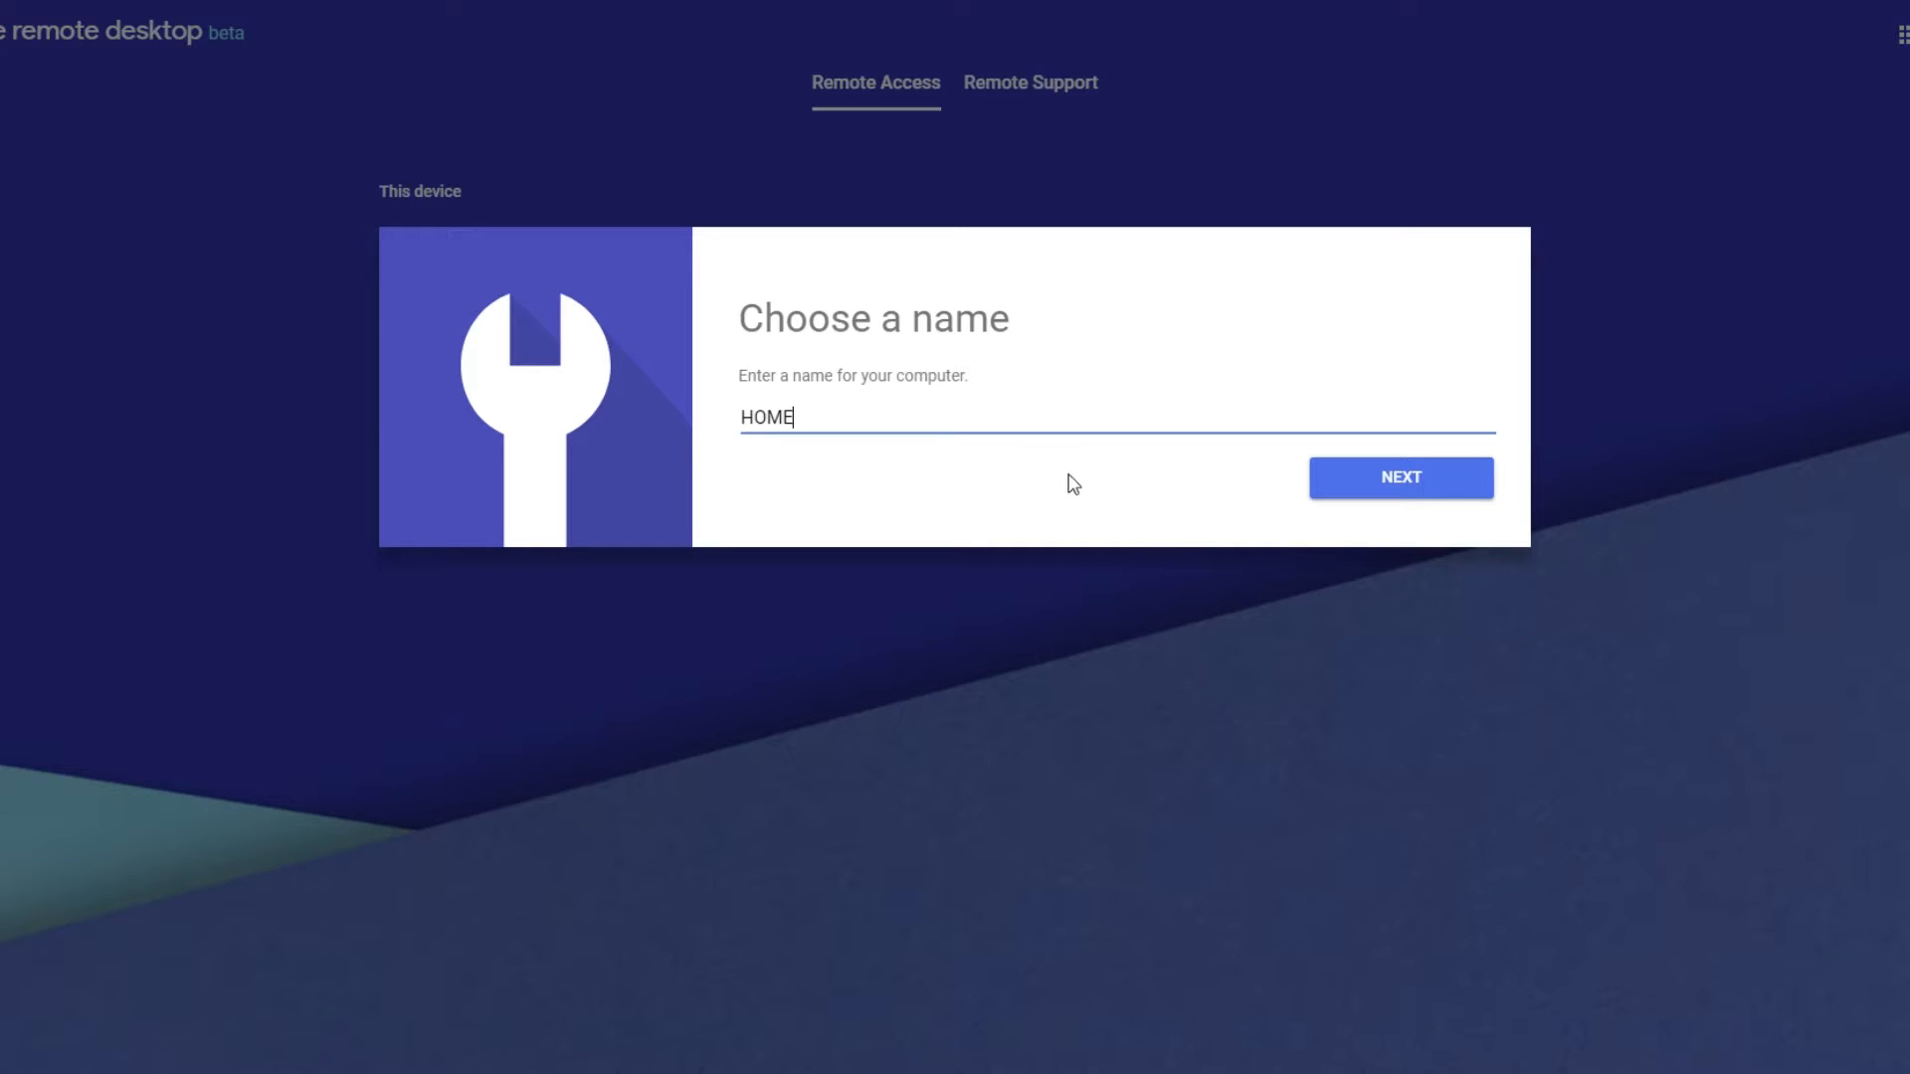
click(1400, 476)
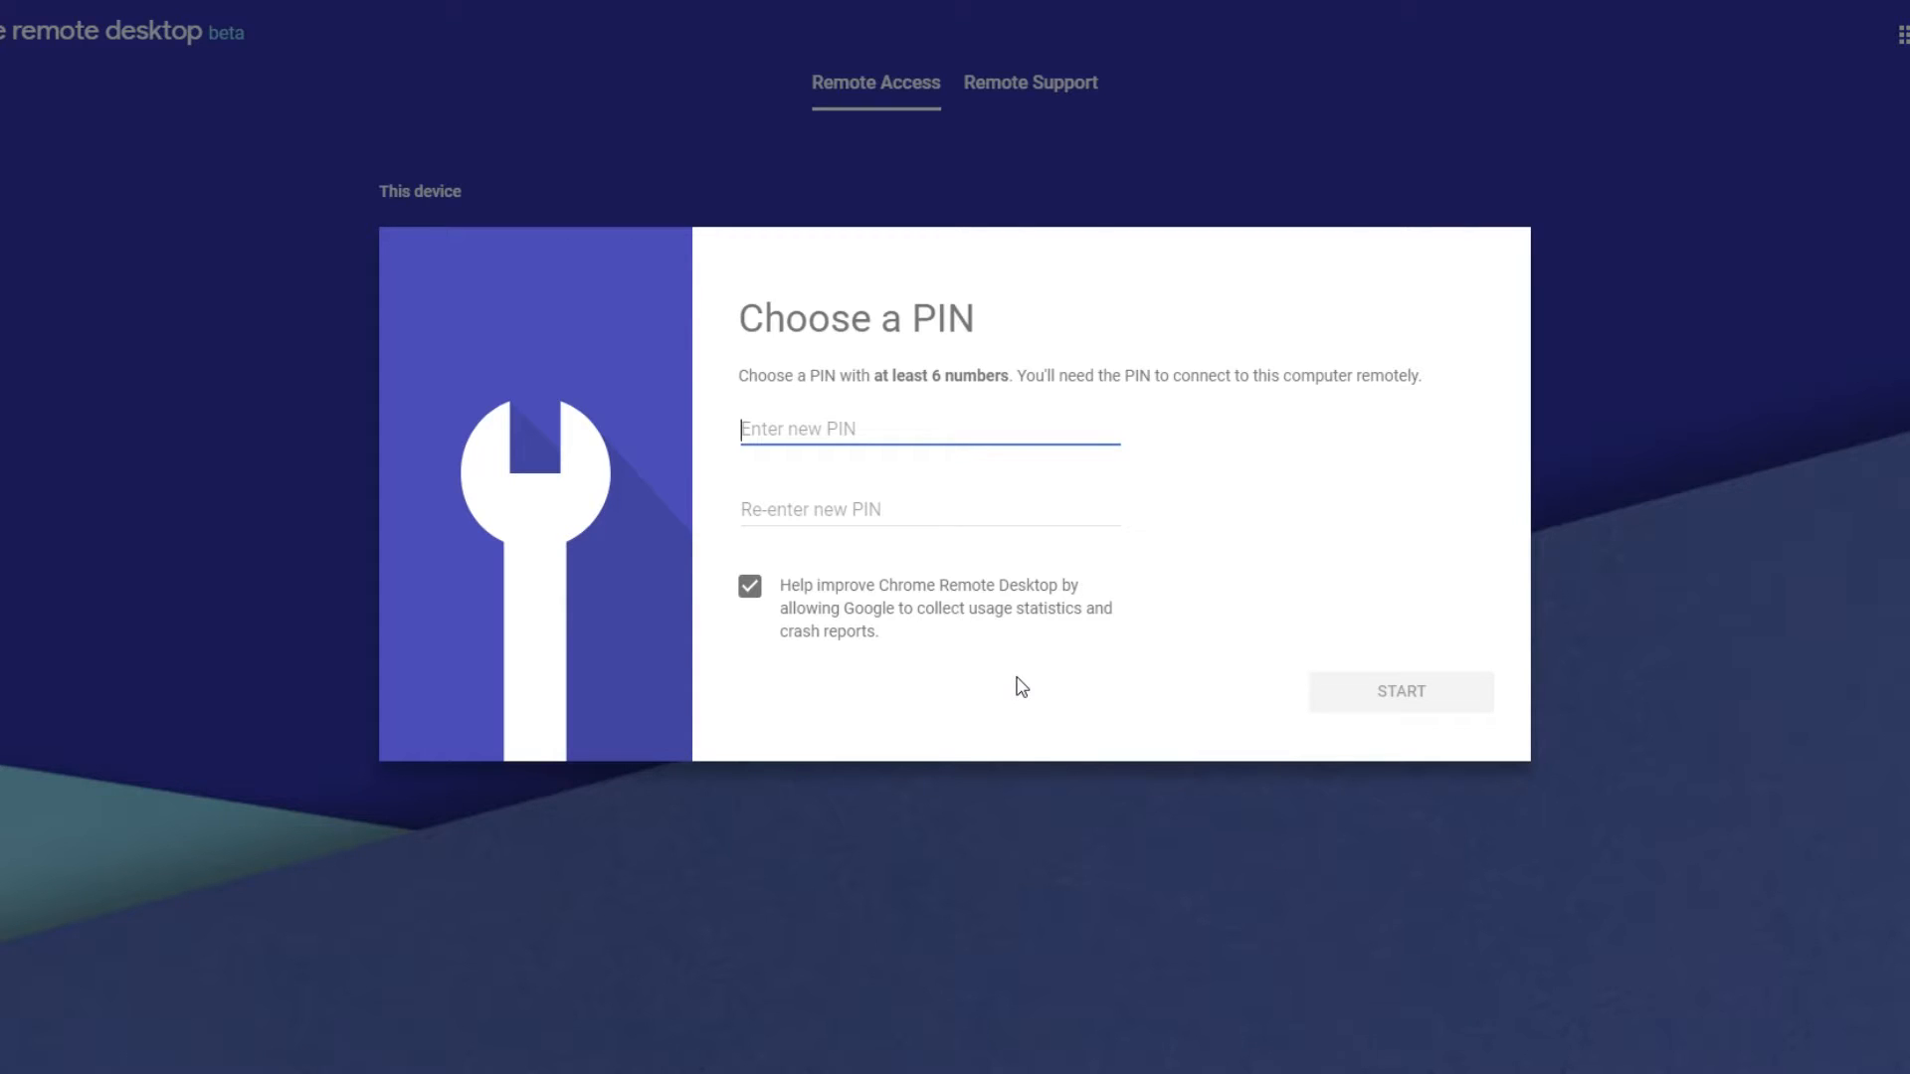
mouse_move(1613, 500)
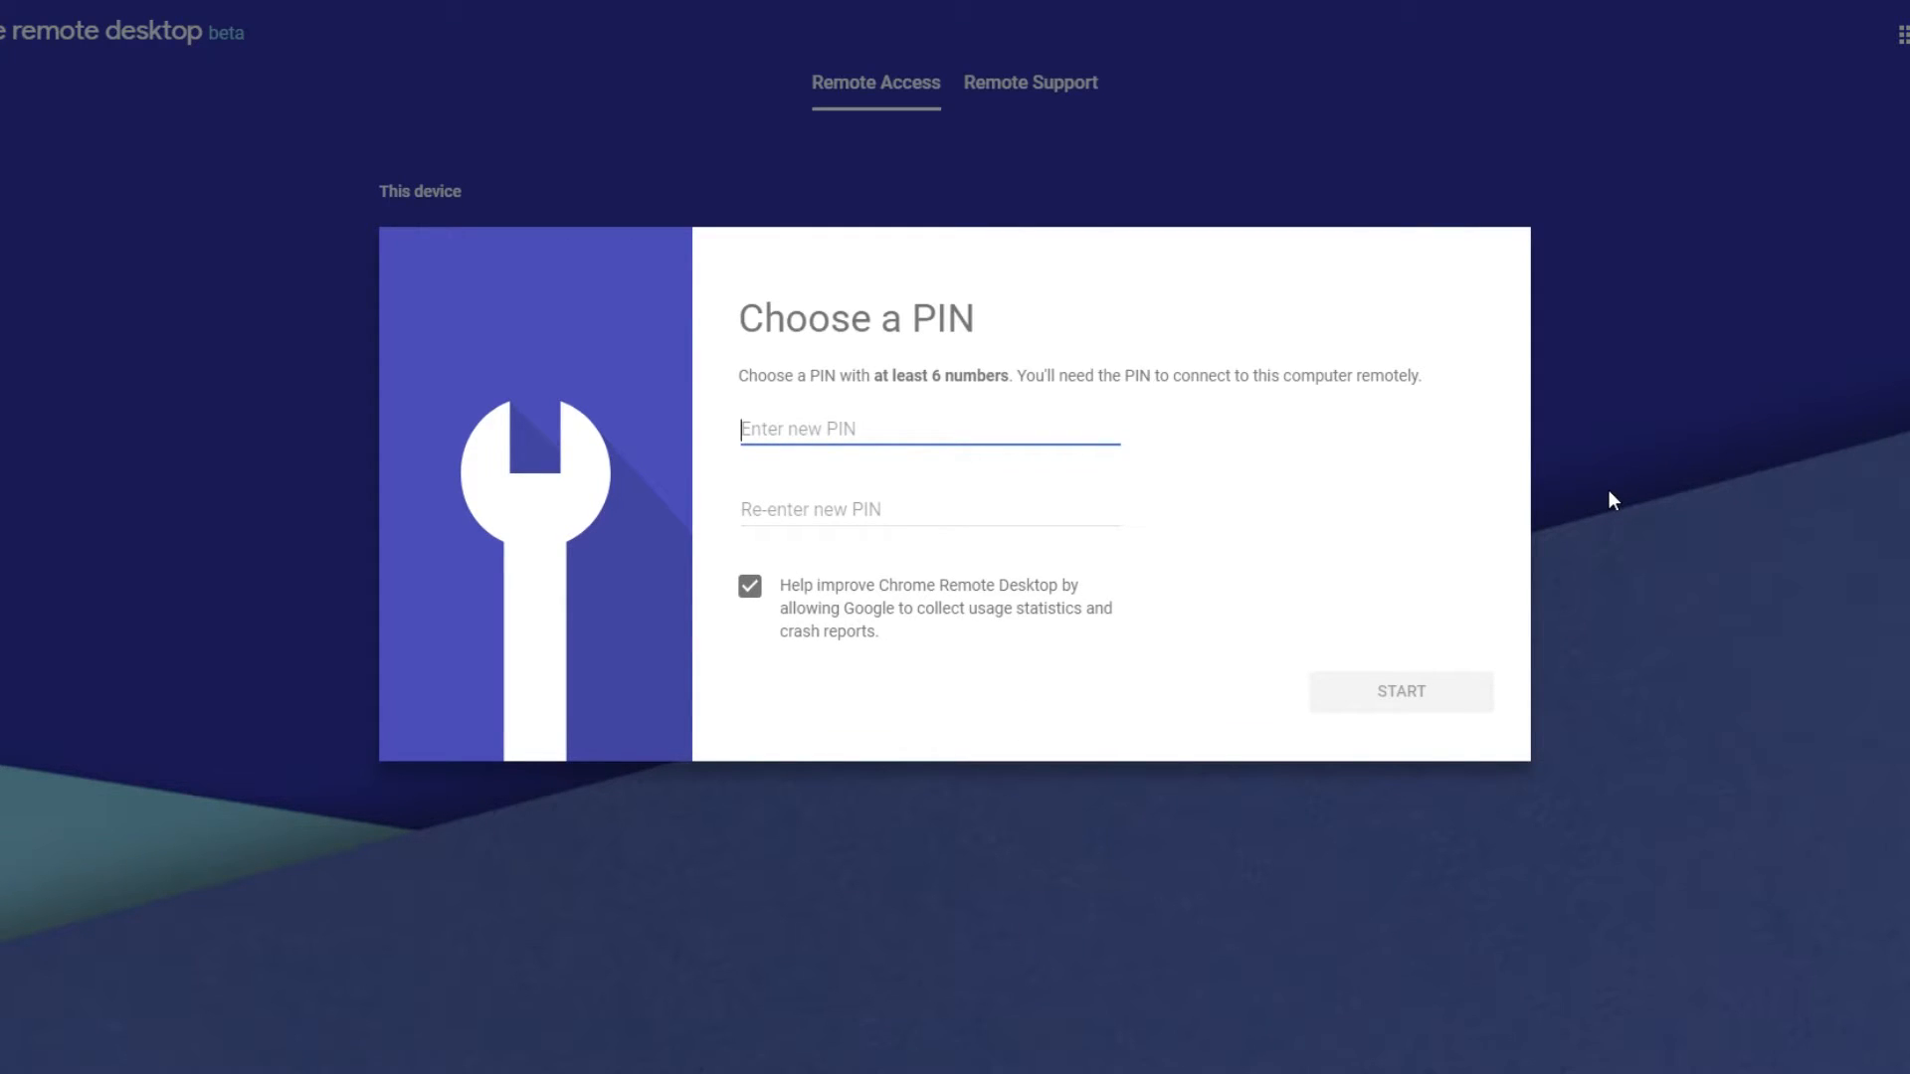
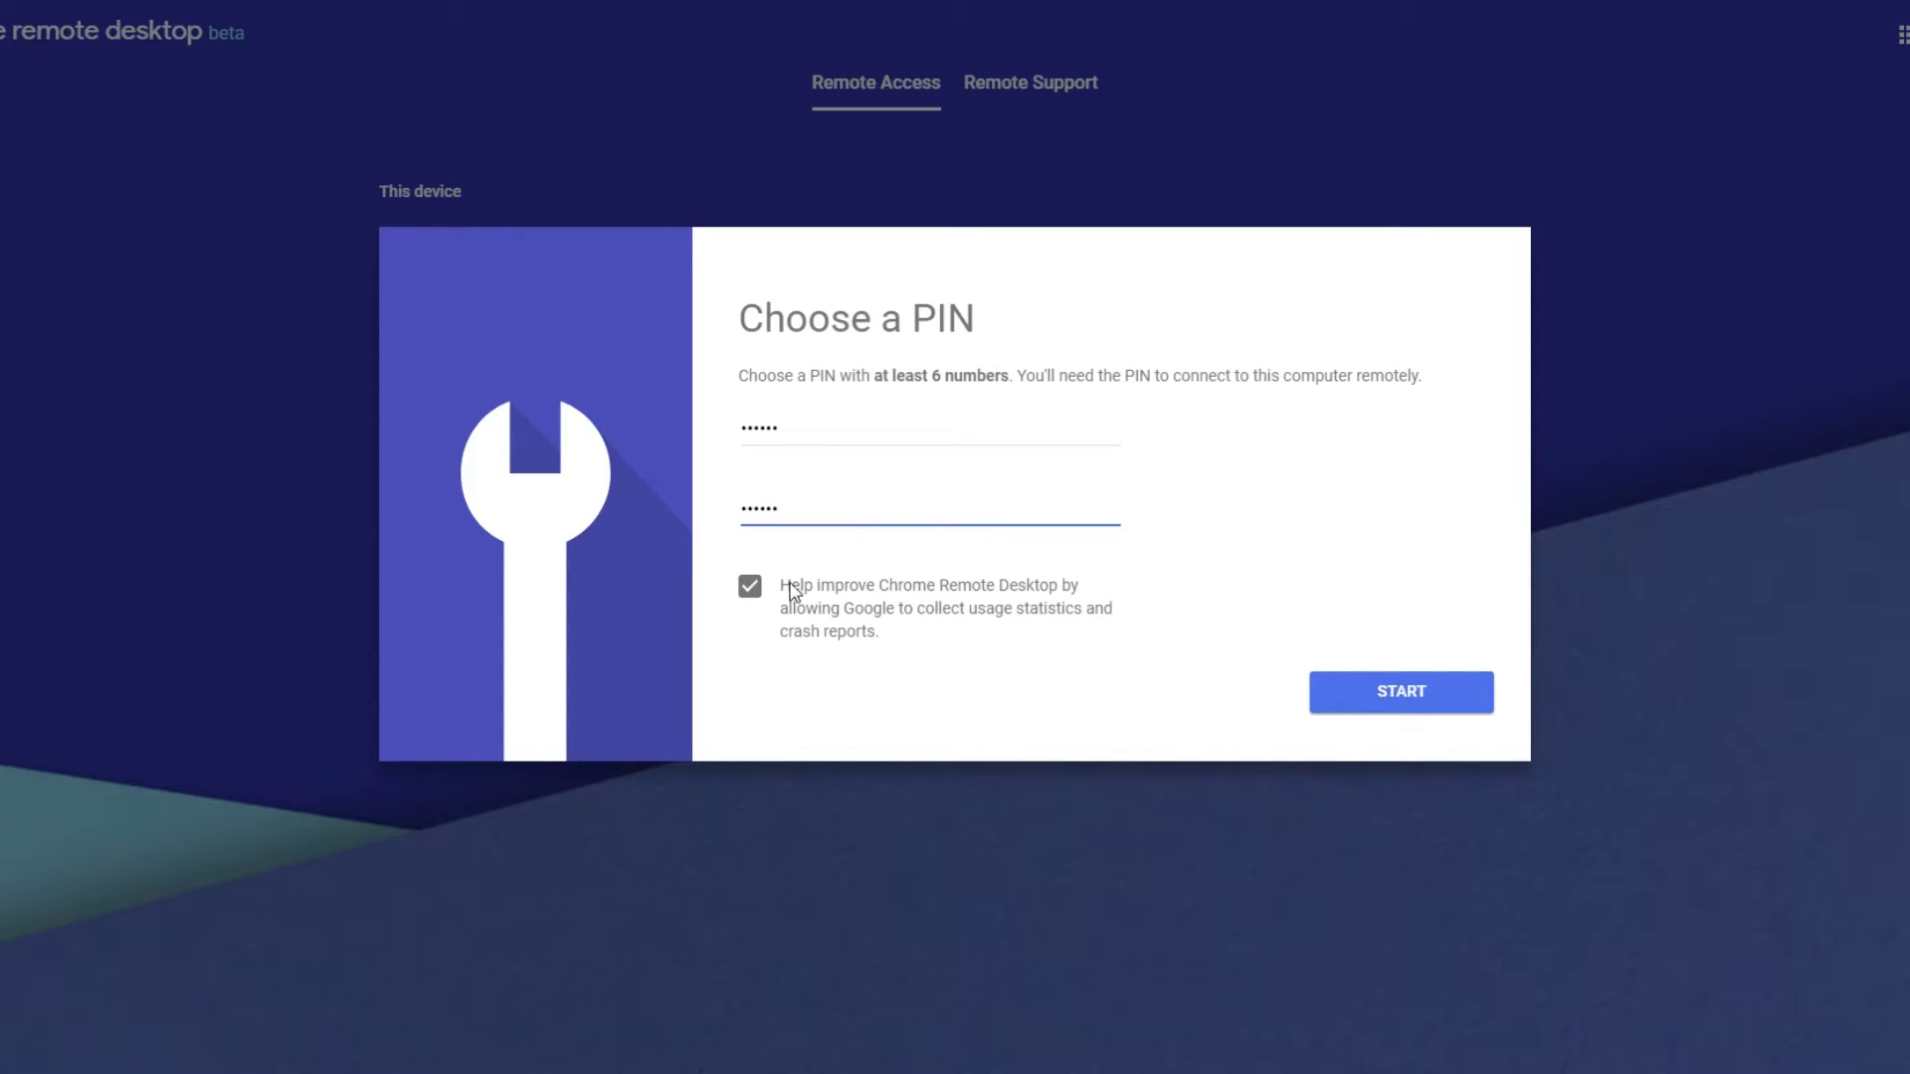
mouse_move(870, 620)
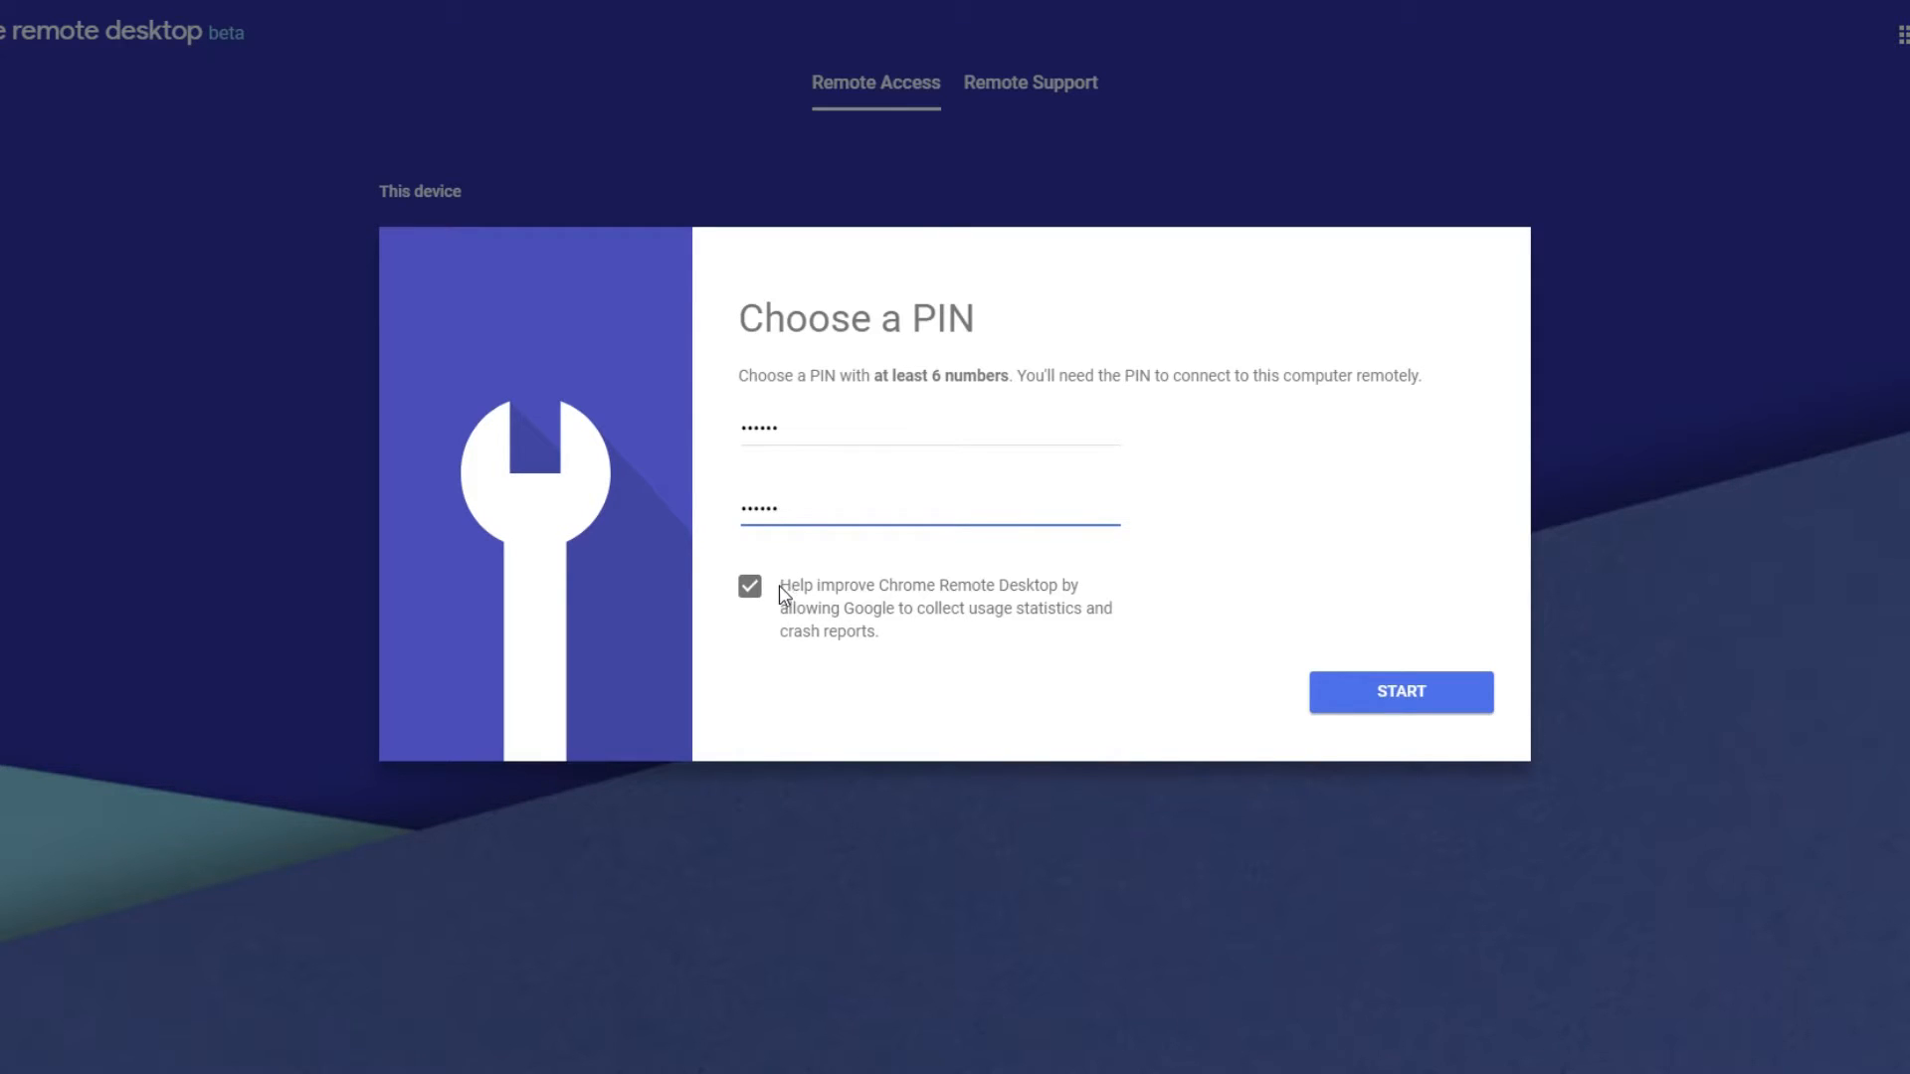
click(750, 586)
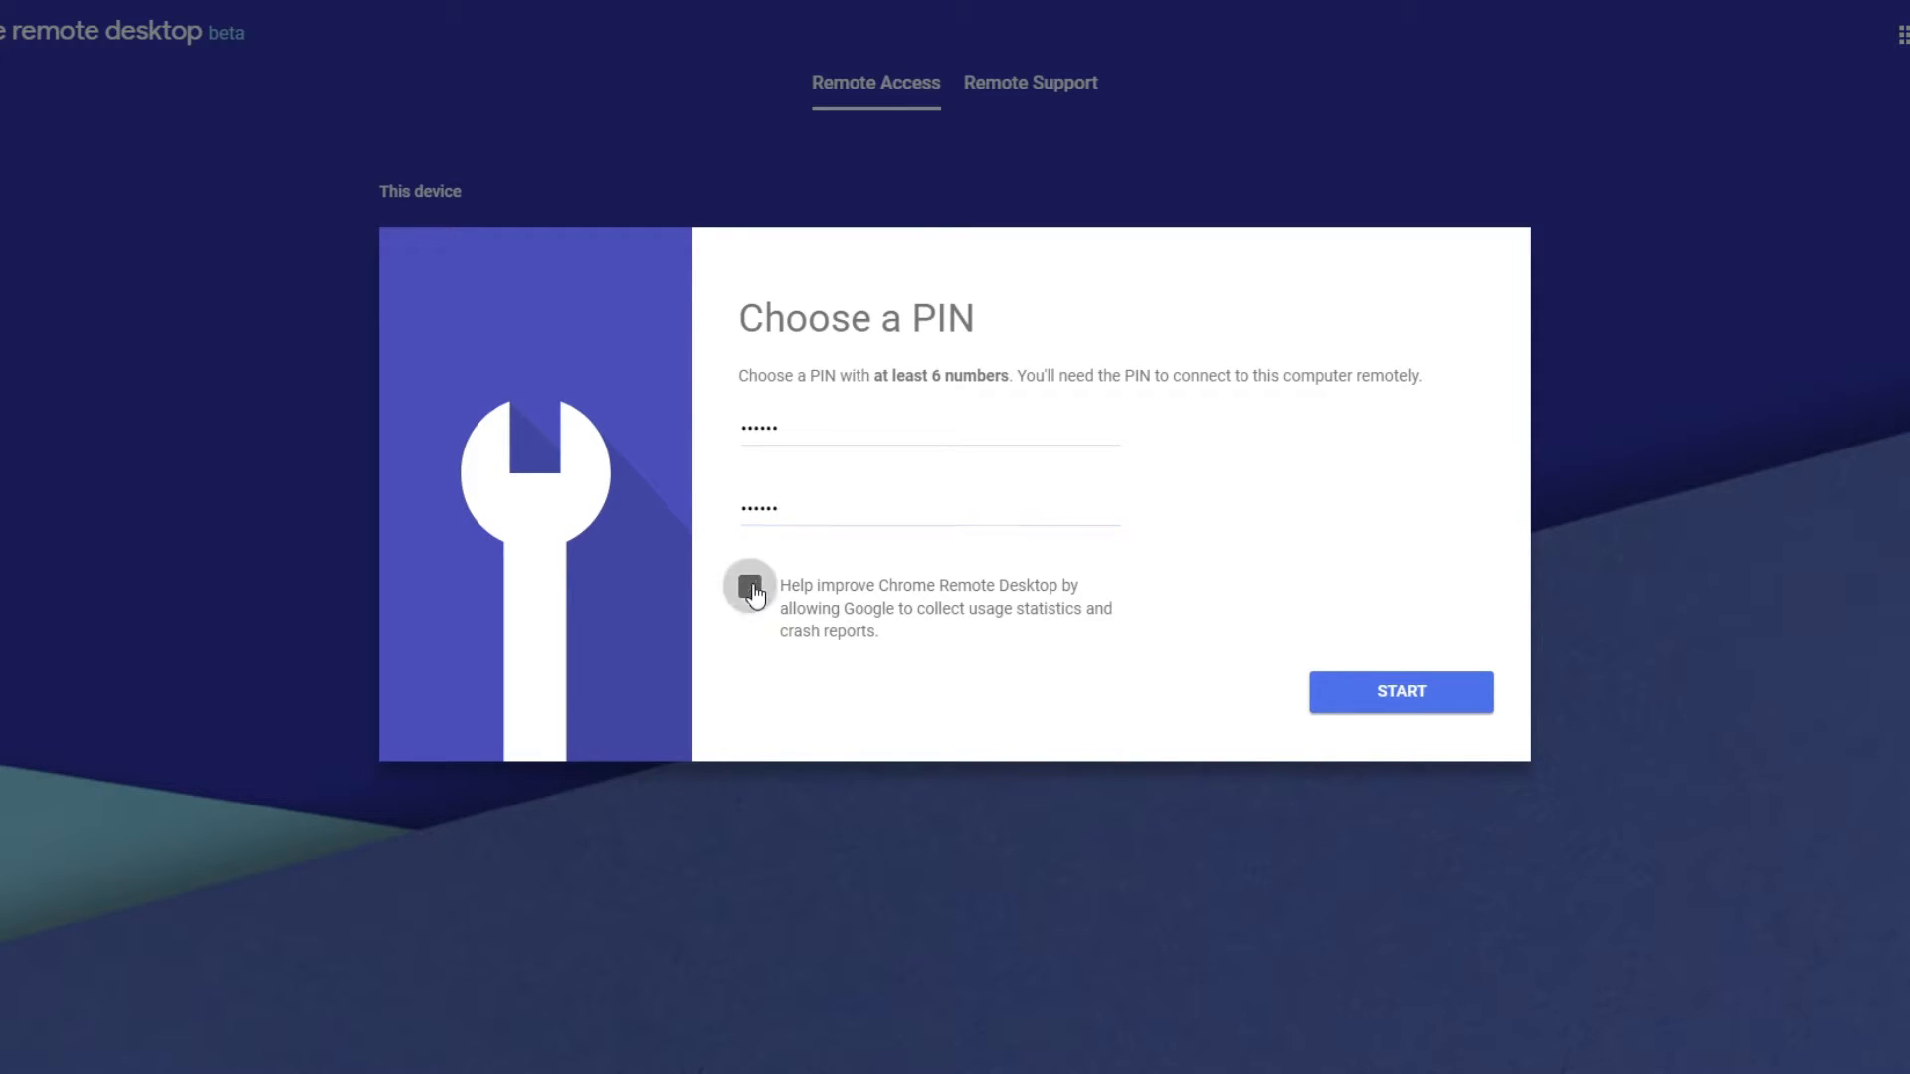
click(1399, 690)
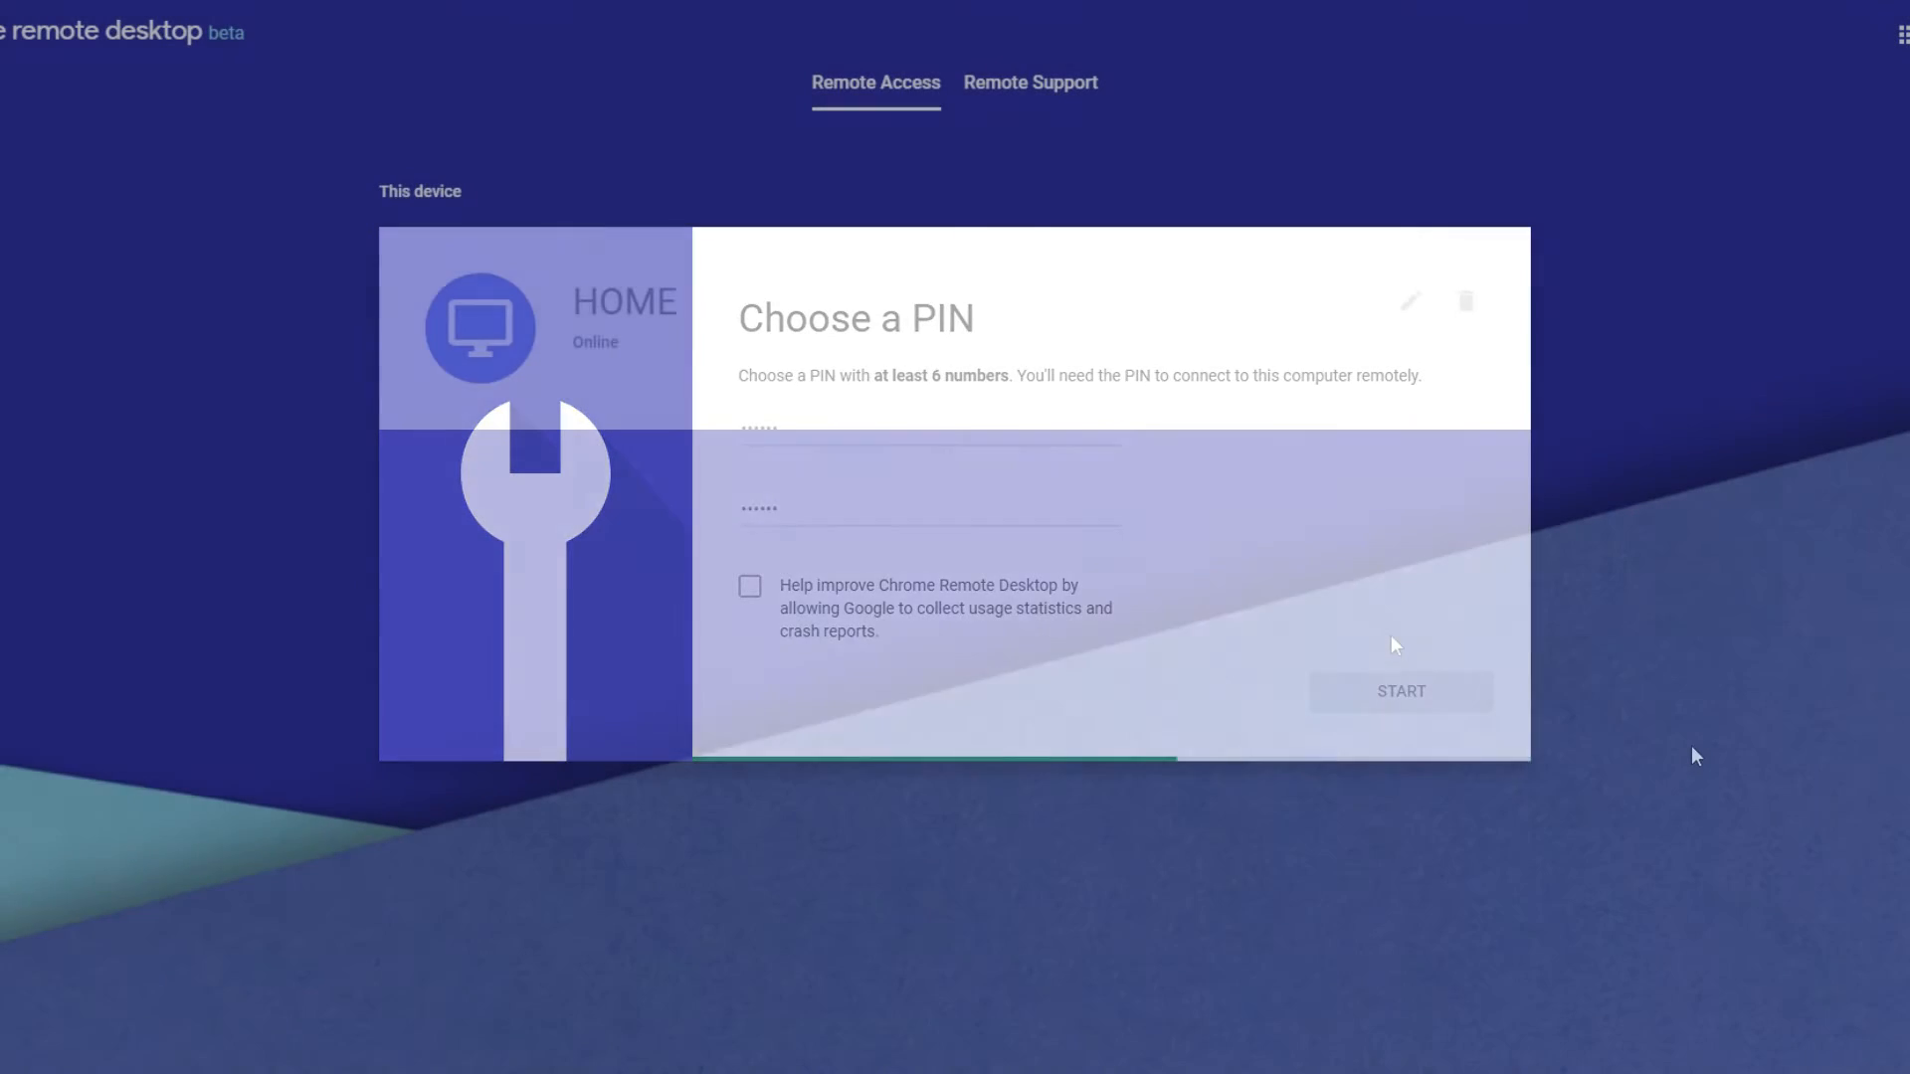
Connect to the remote device HOME listed under Remote devices.
click(1398, 690)
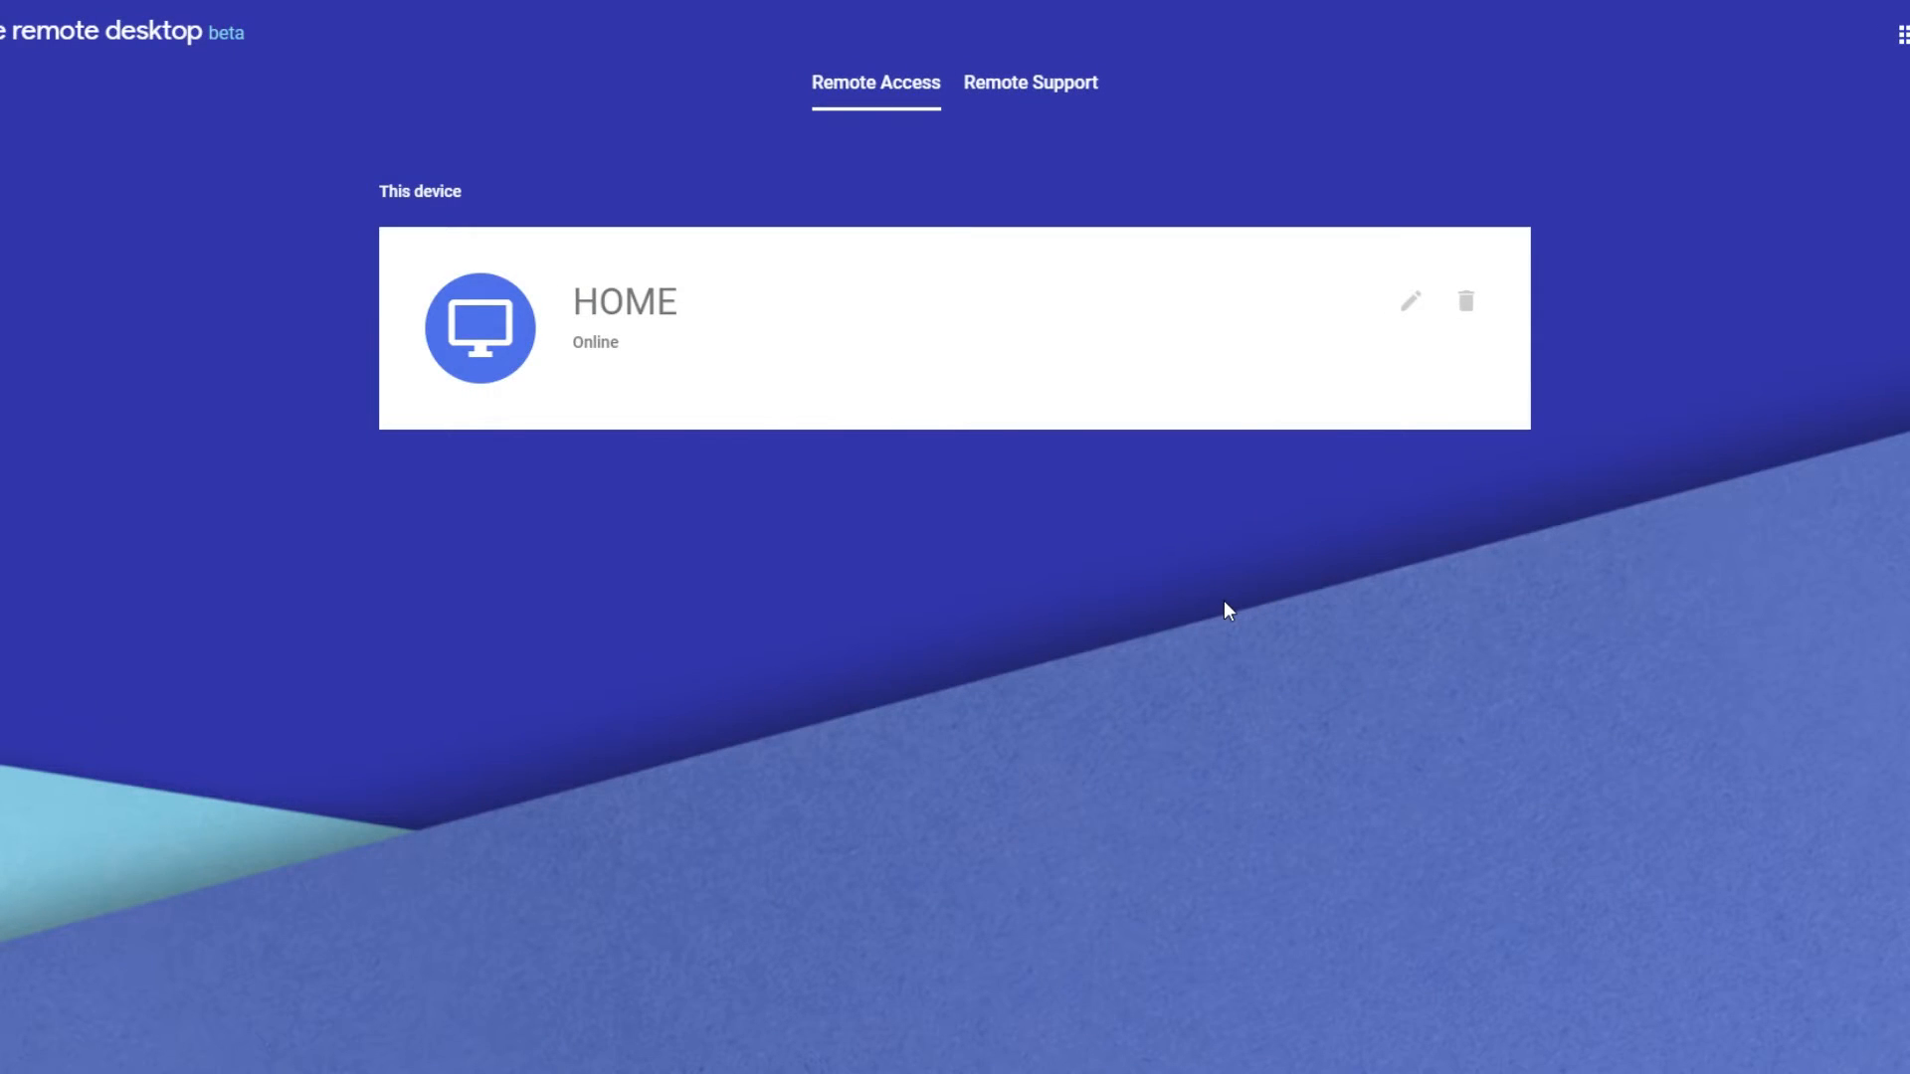
mouse_move(1110, 565)
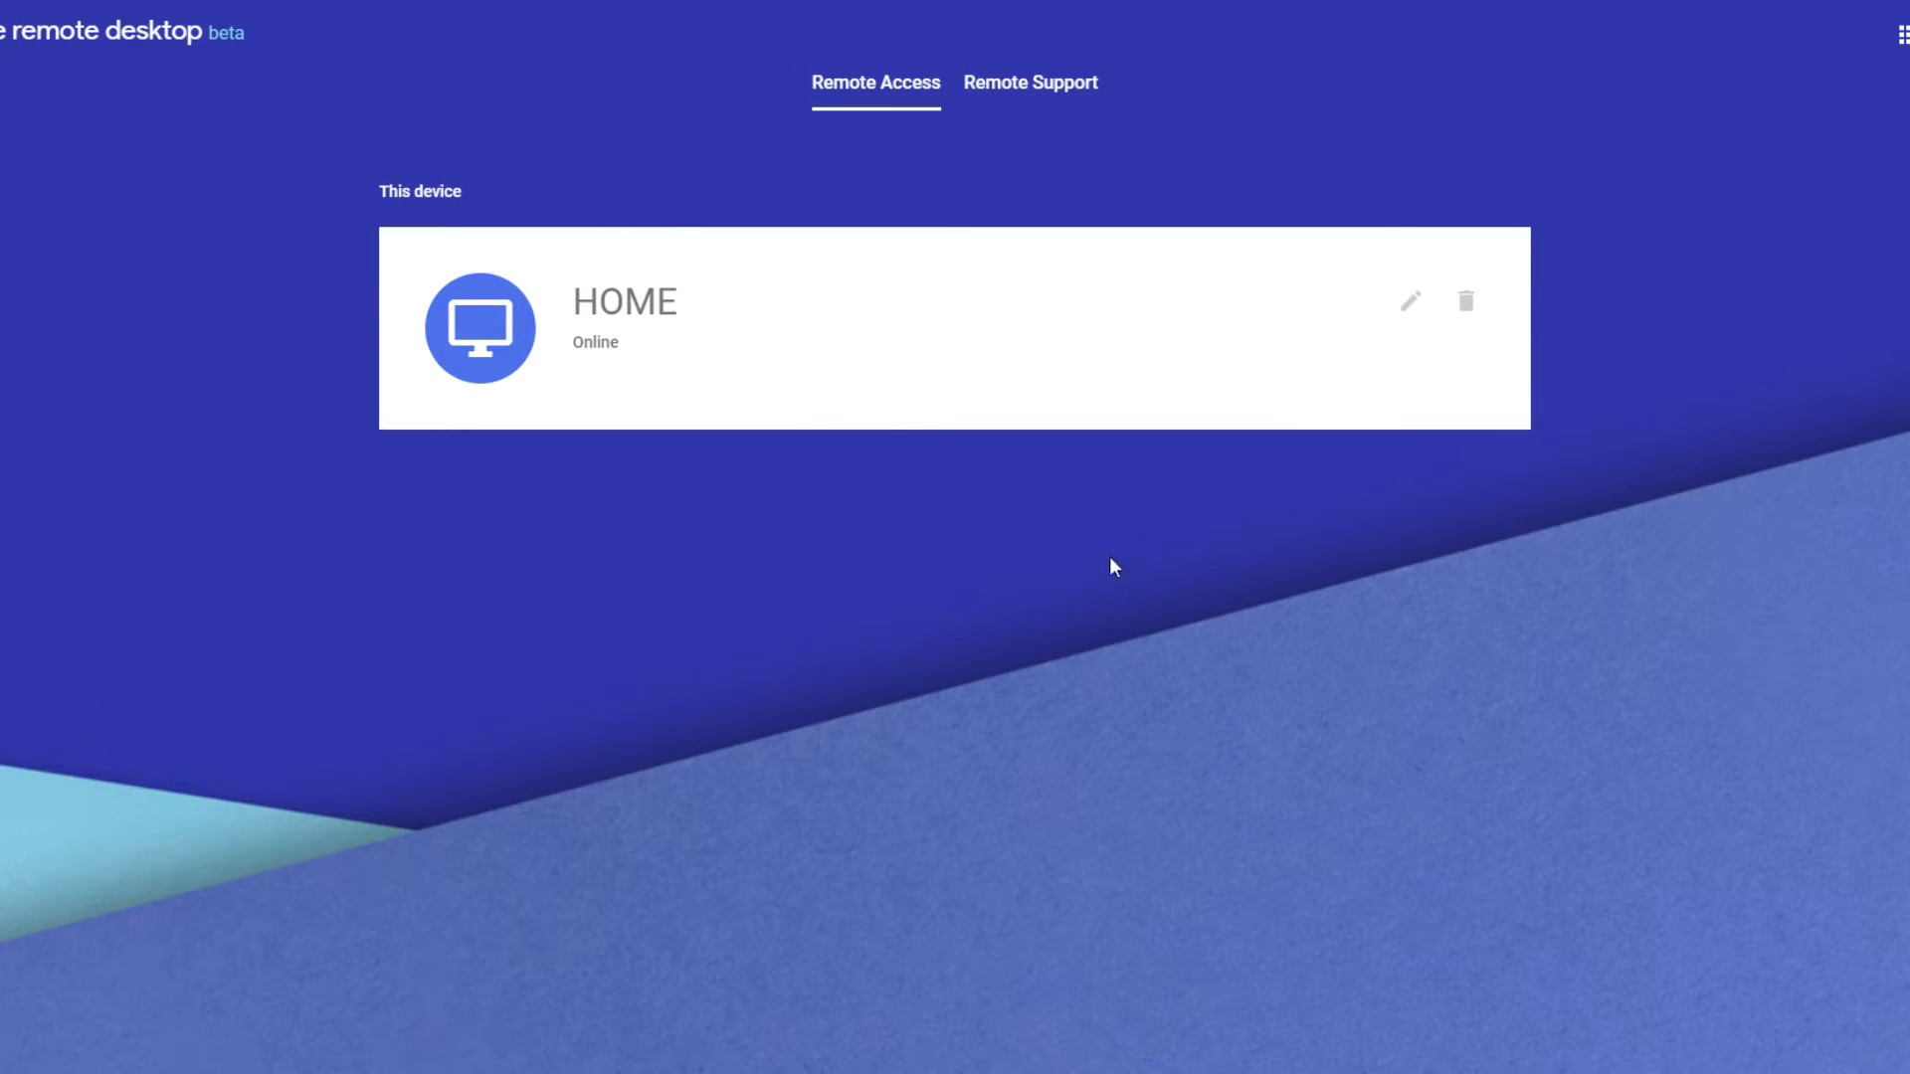
mouse_move(1681, 868)
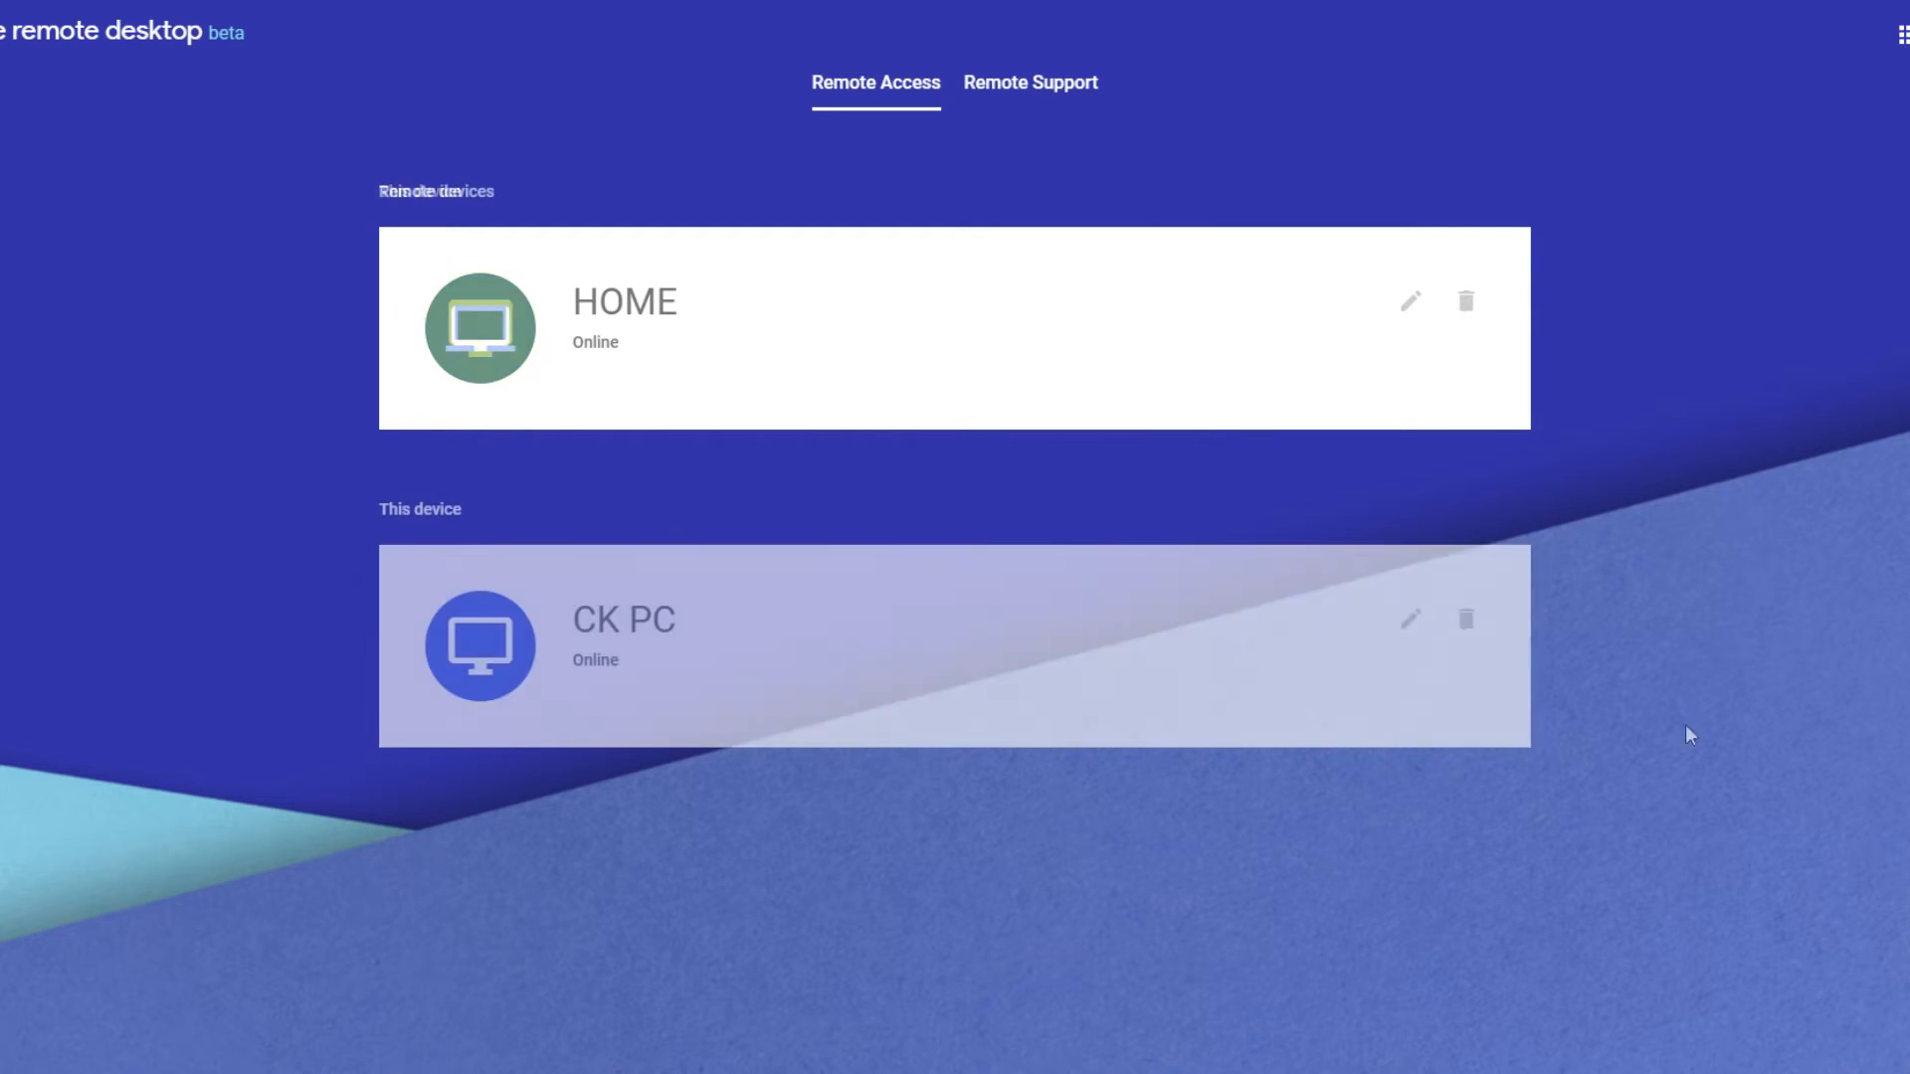
mouse_move(1620, 754)
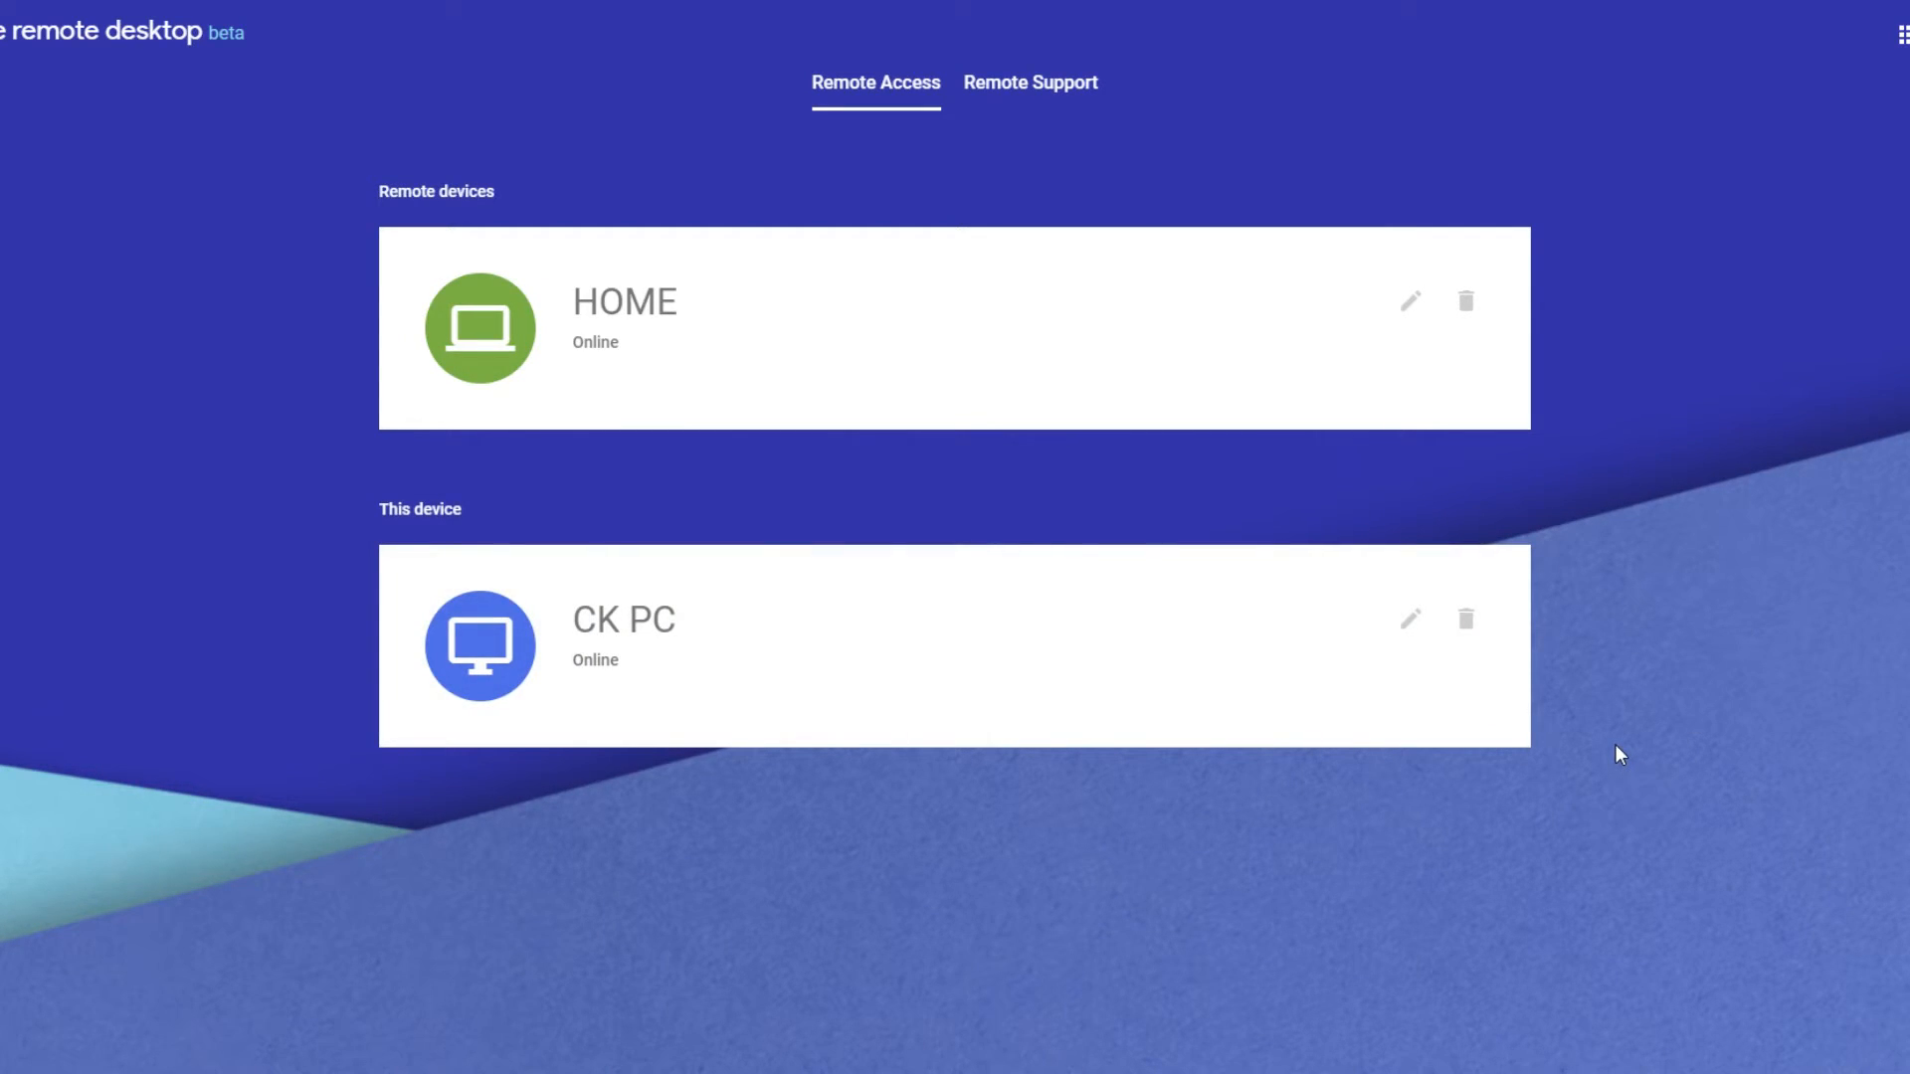
mouse_move(649, 308)
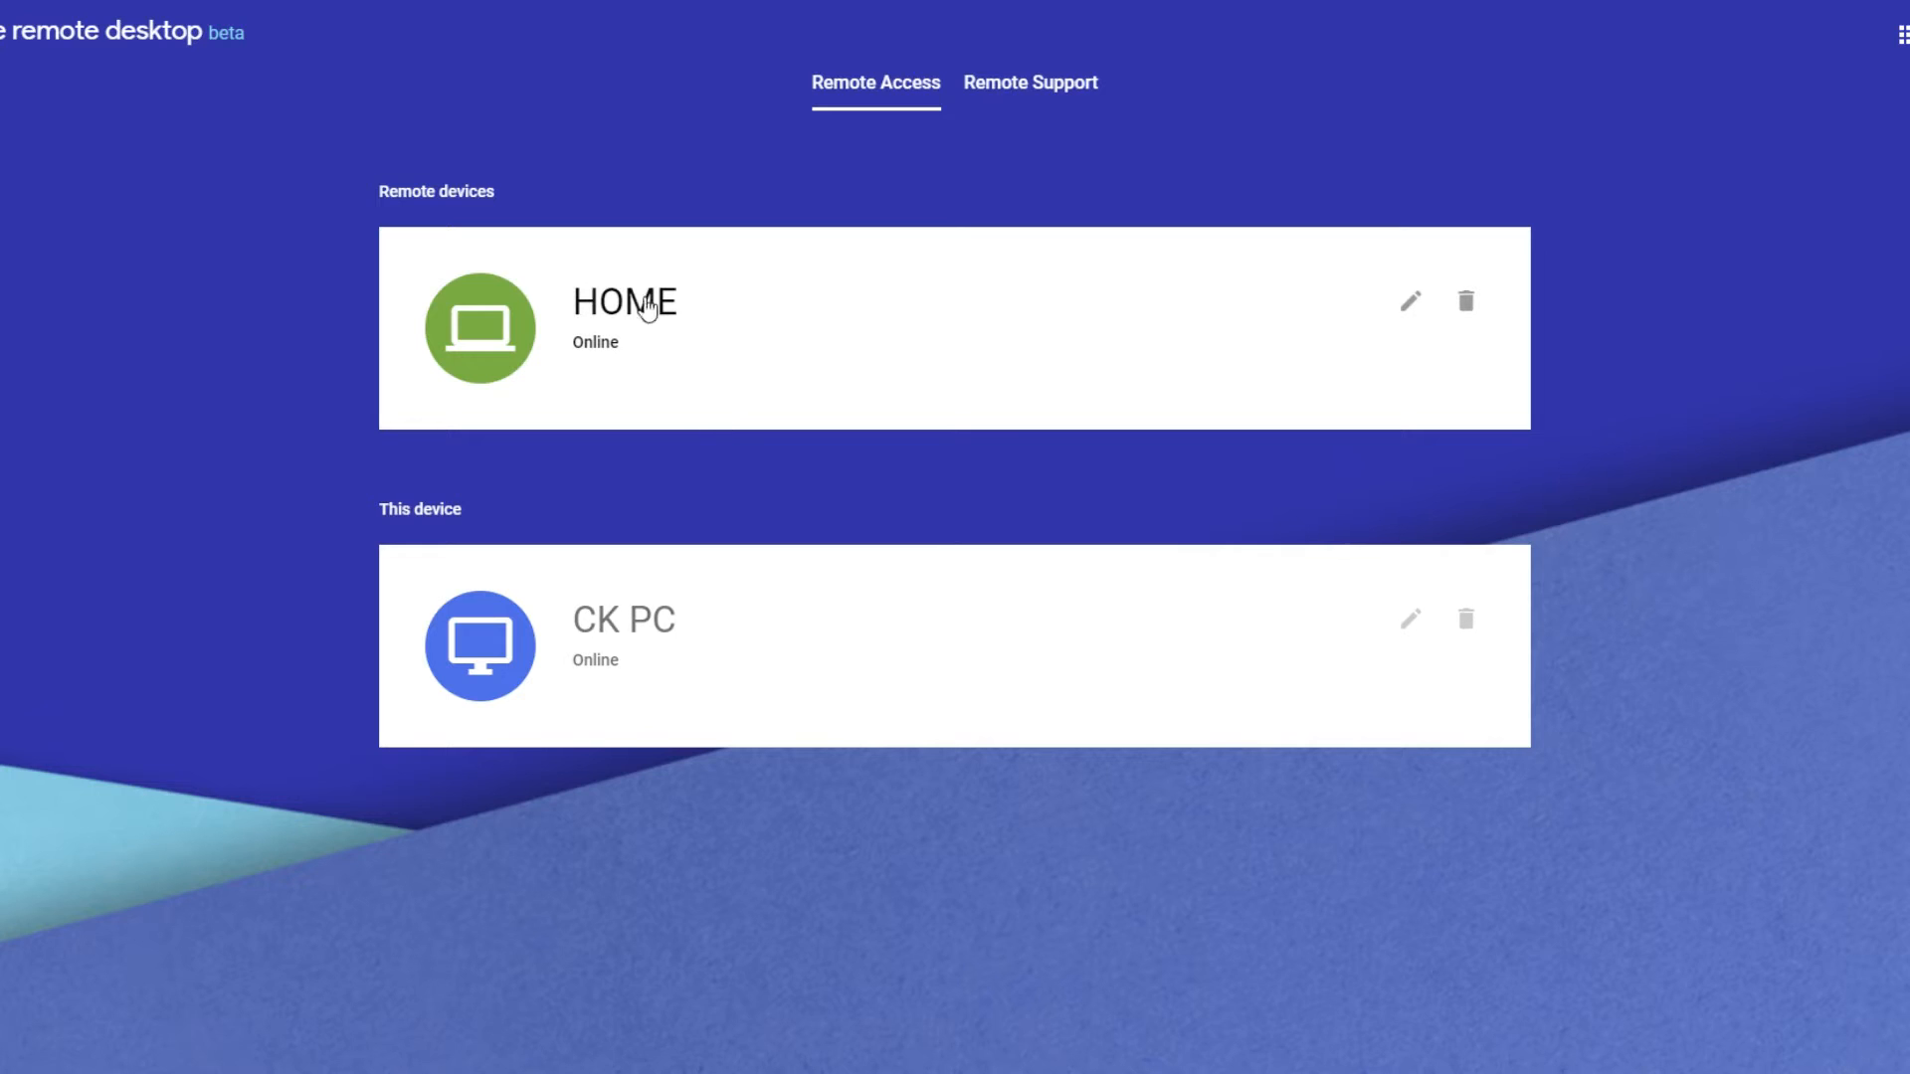
mouse_move(765, 329)
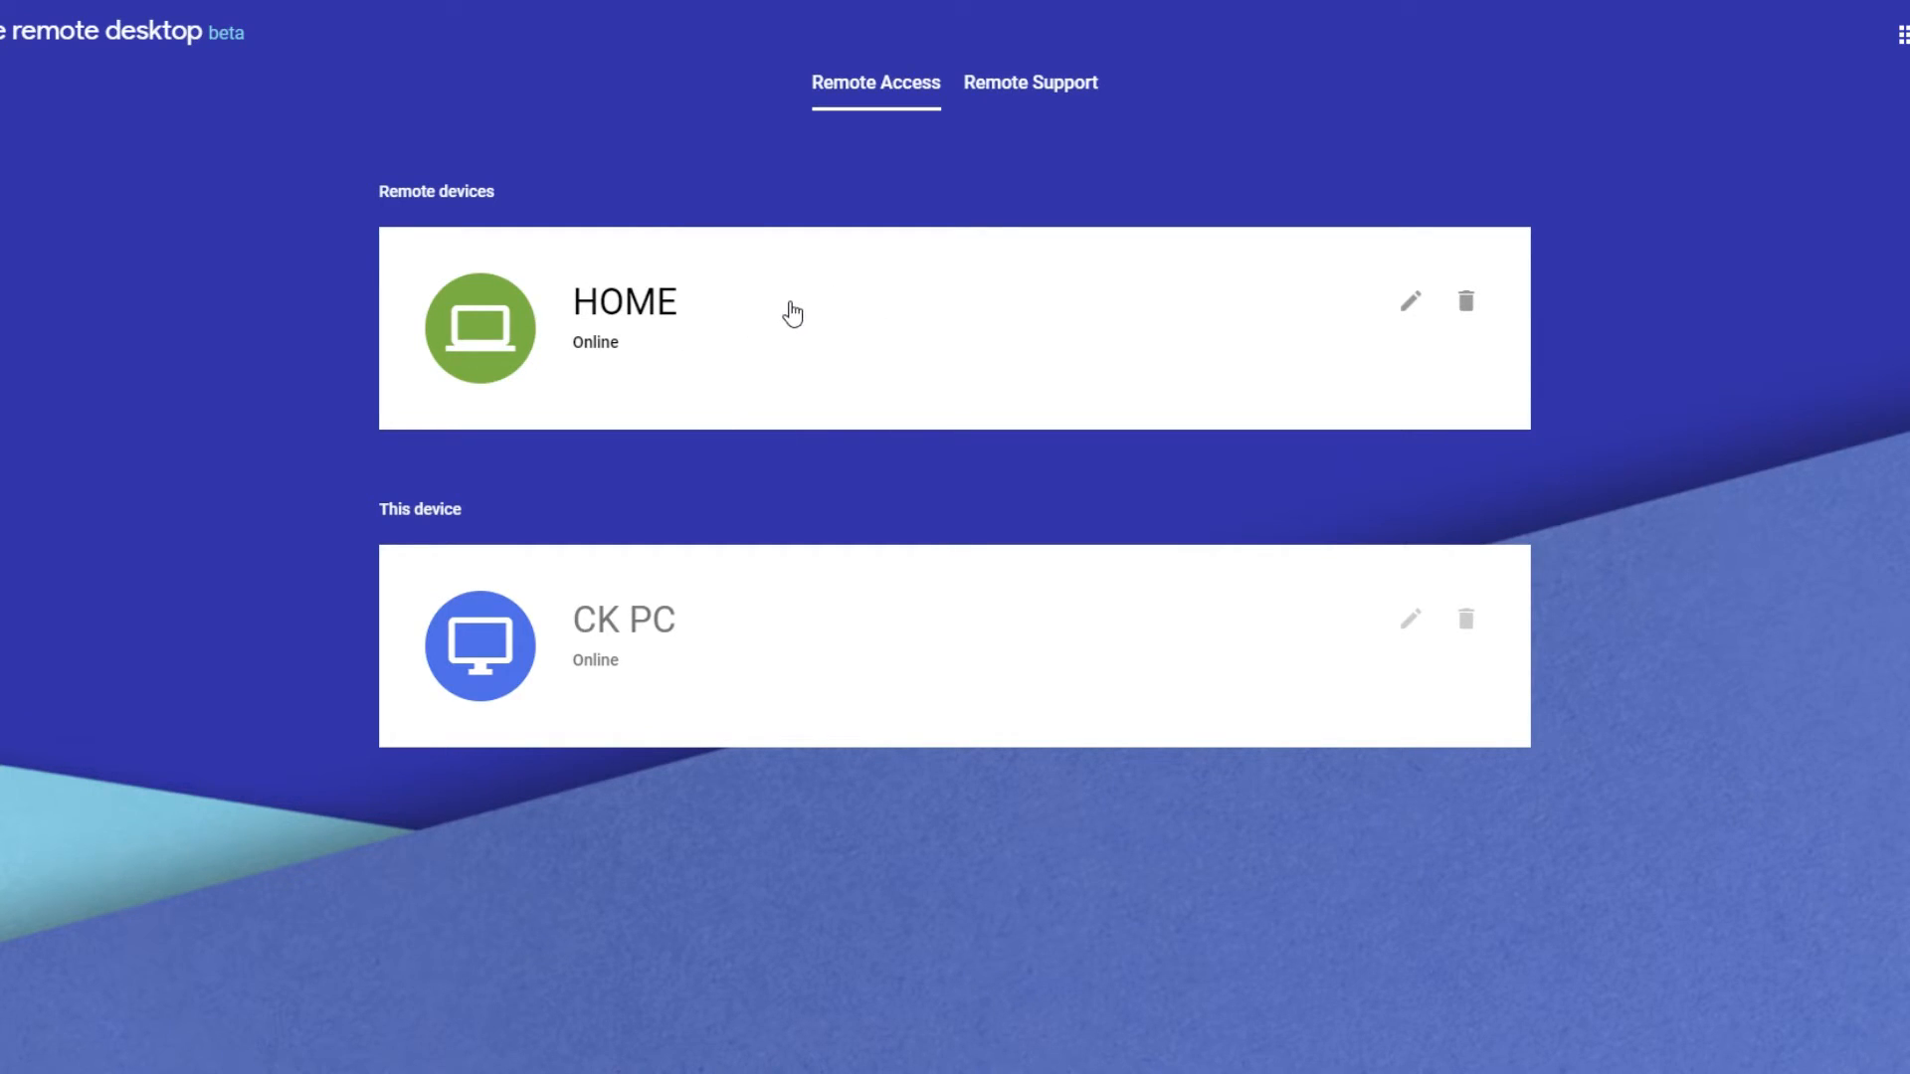
mouse_move(1008, 676)
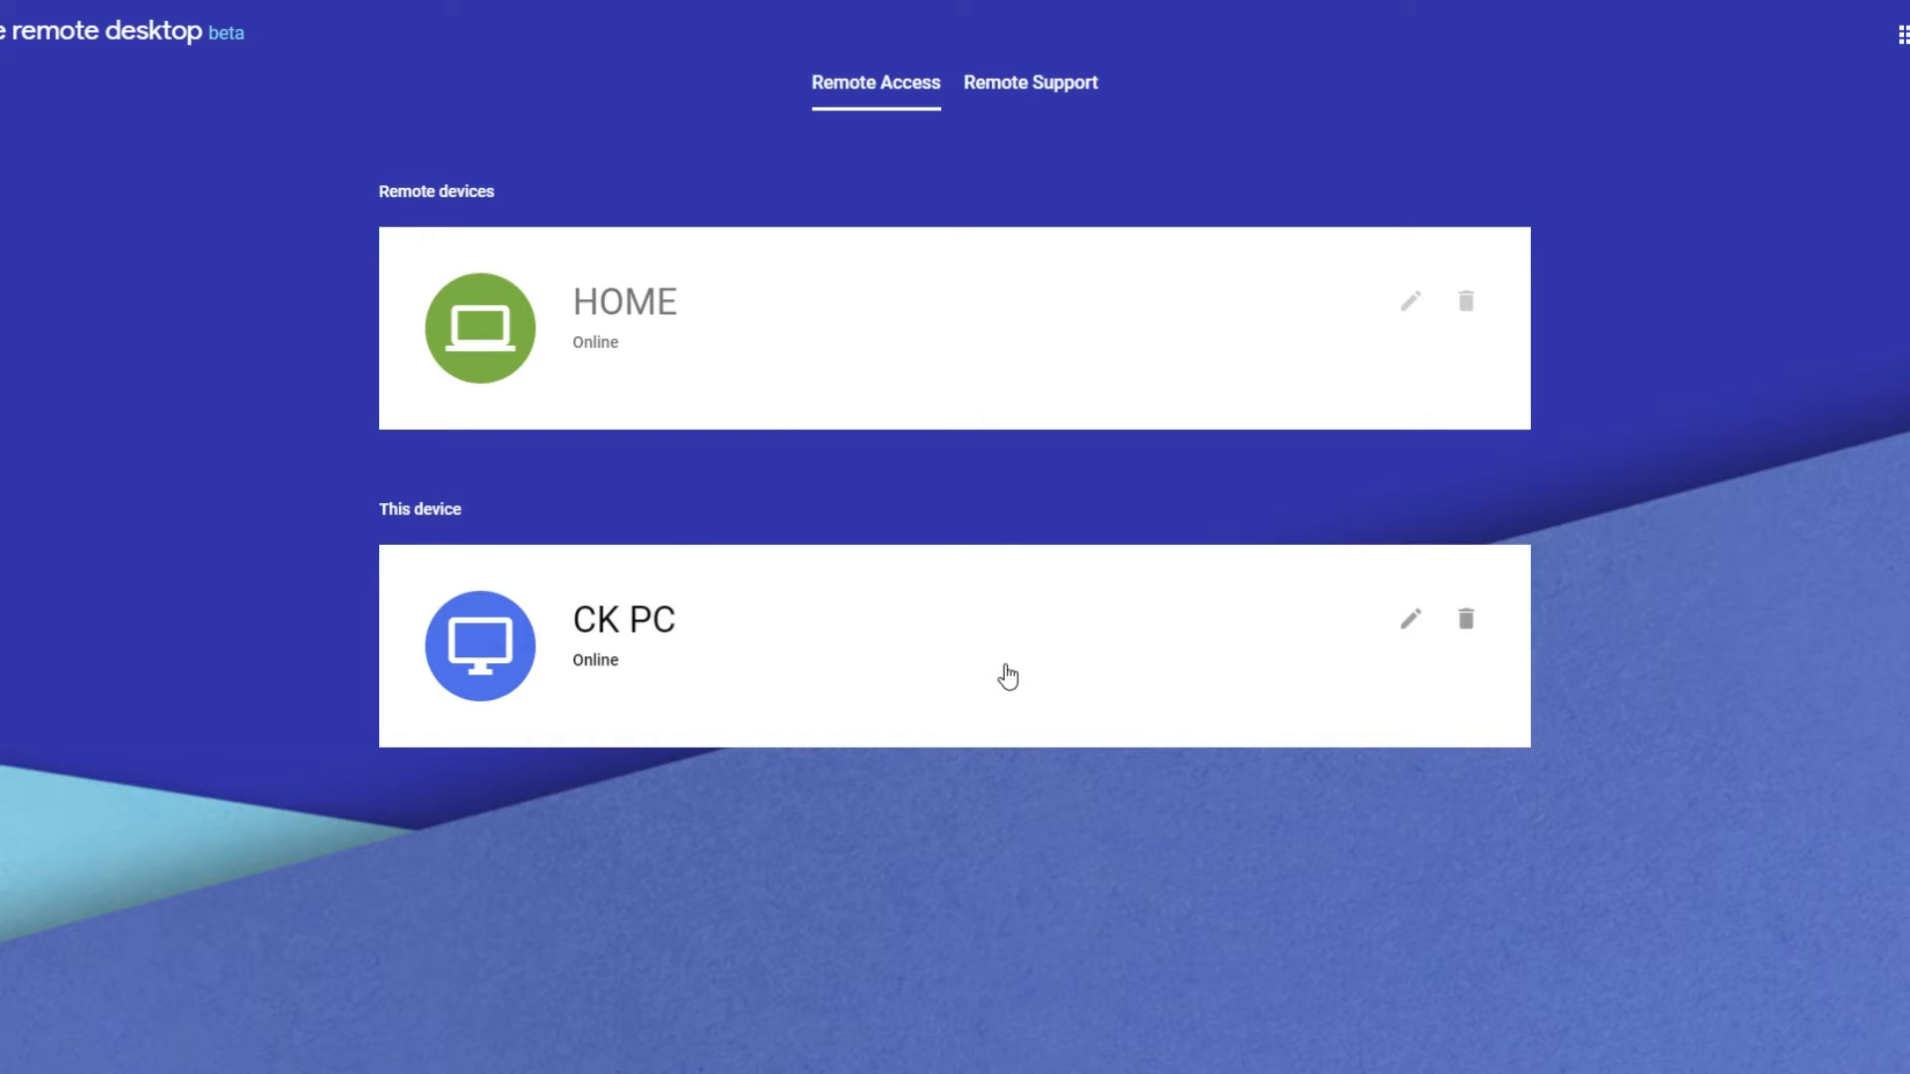
mouse_move(933, 596)
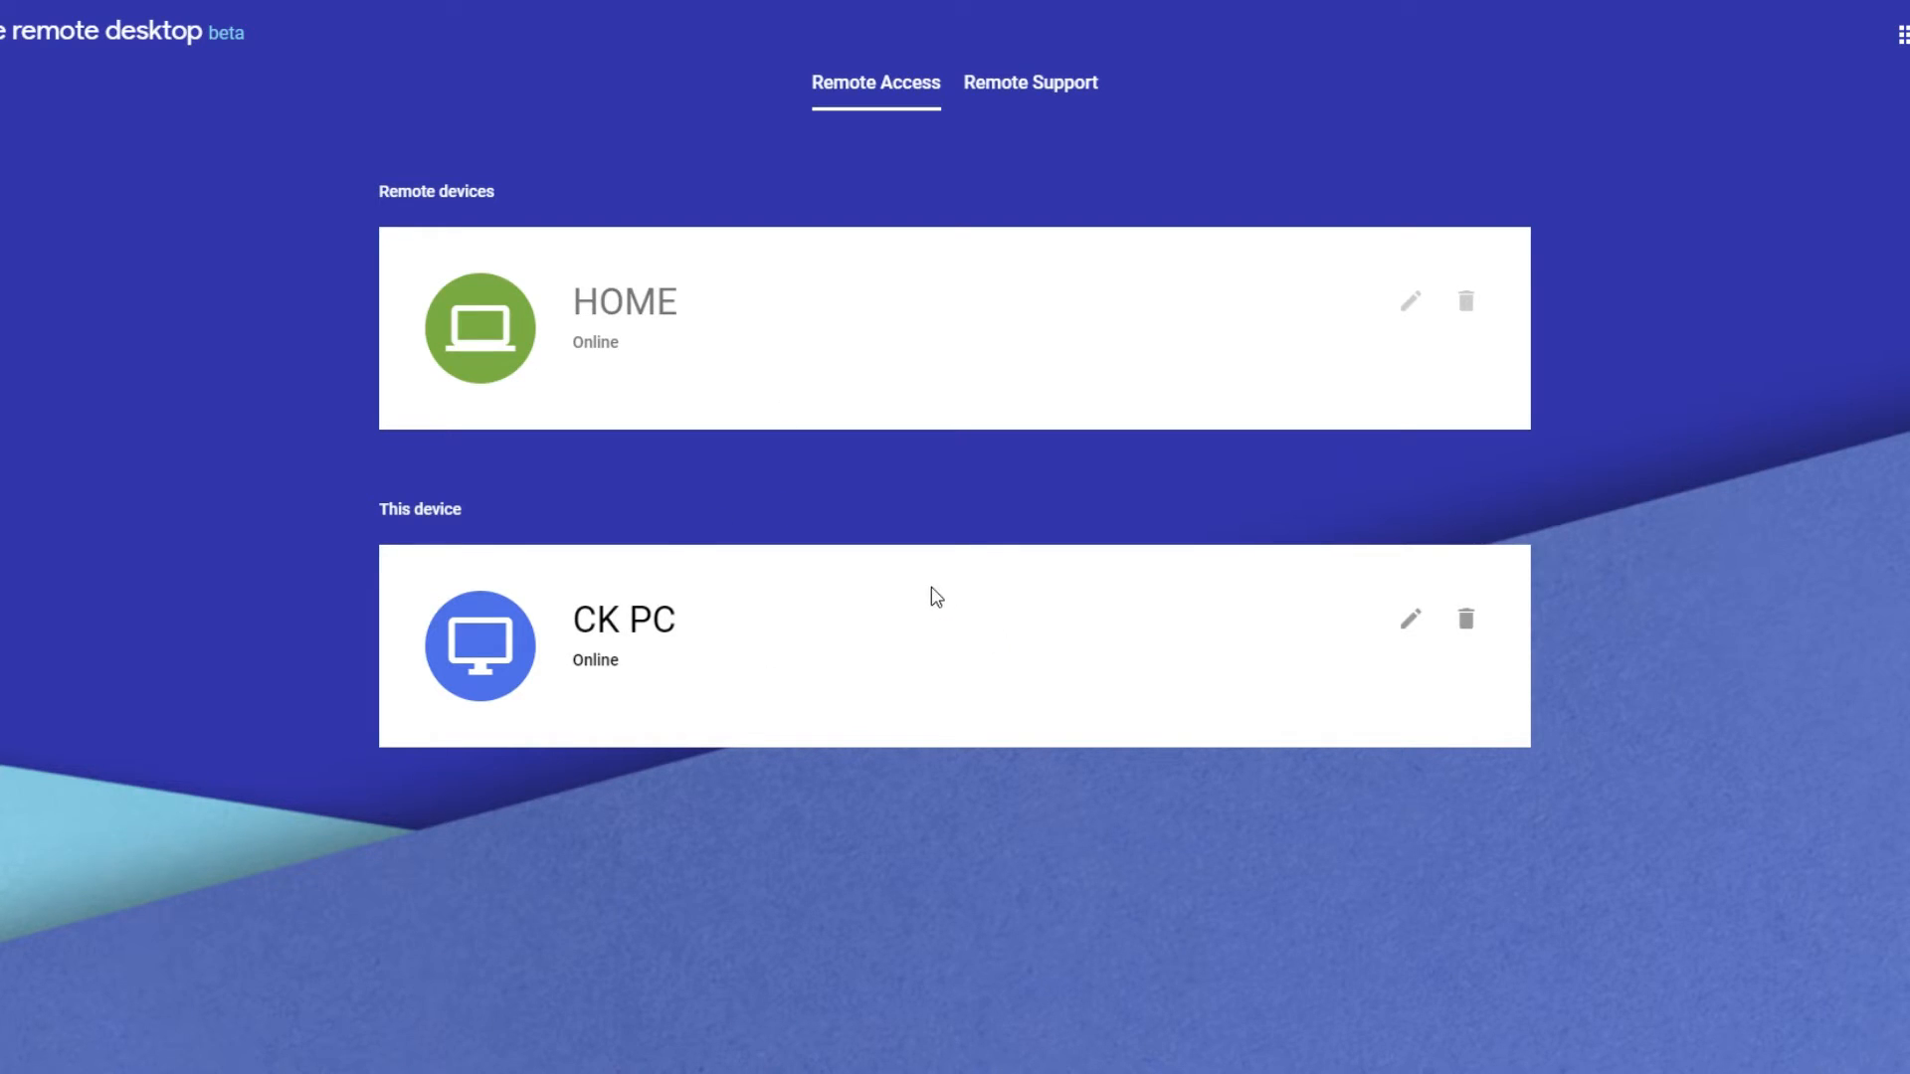
mouse_move(787, 445)
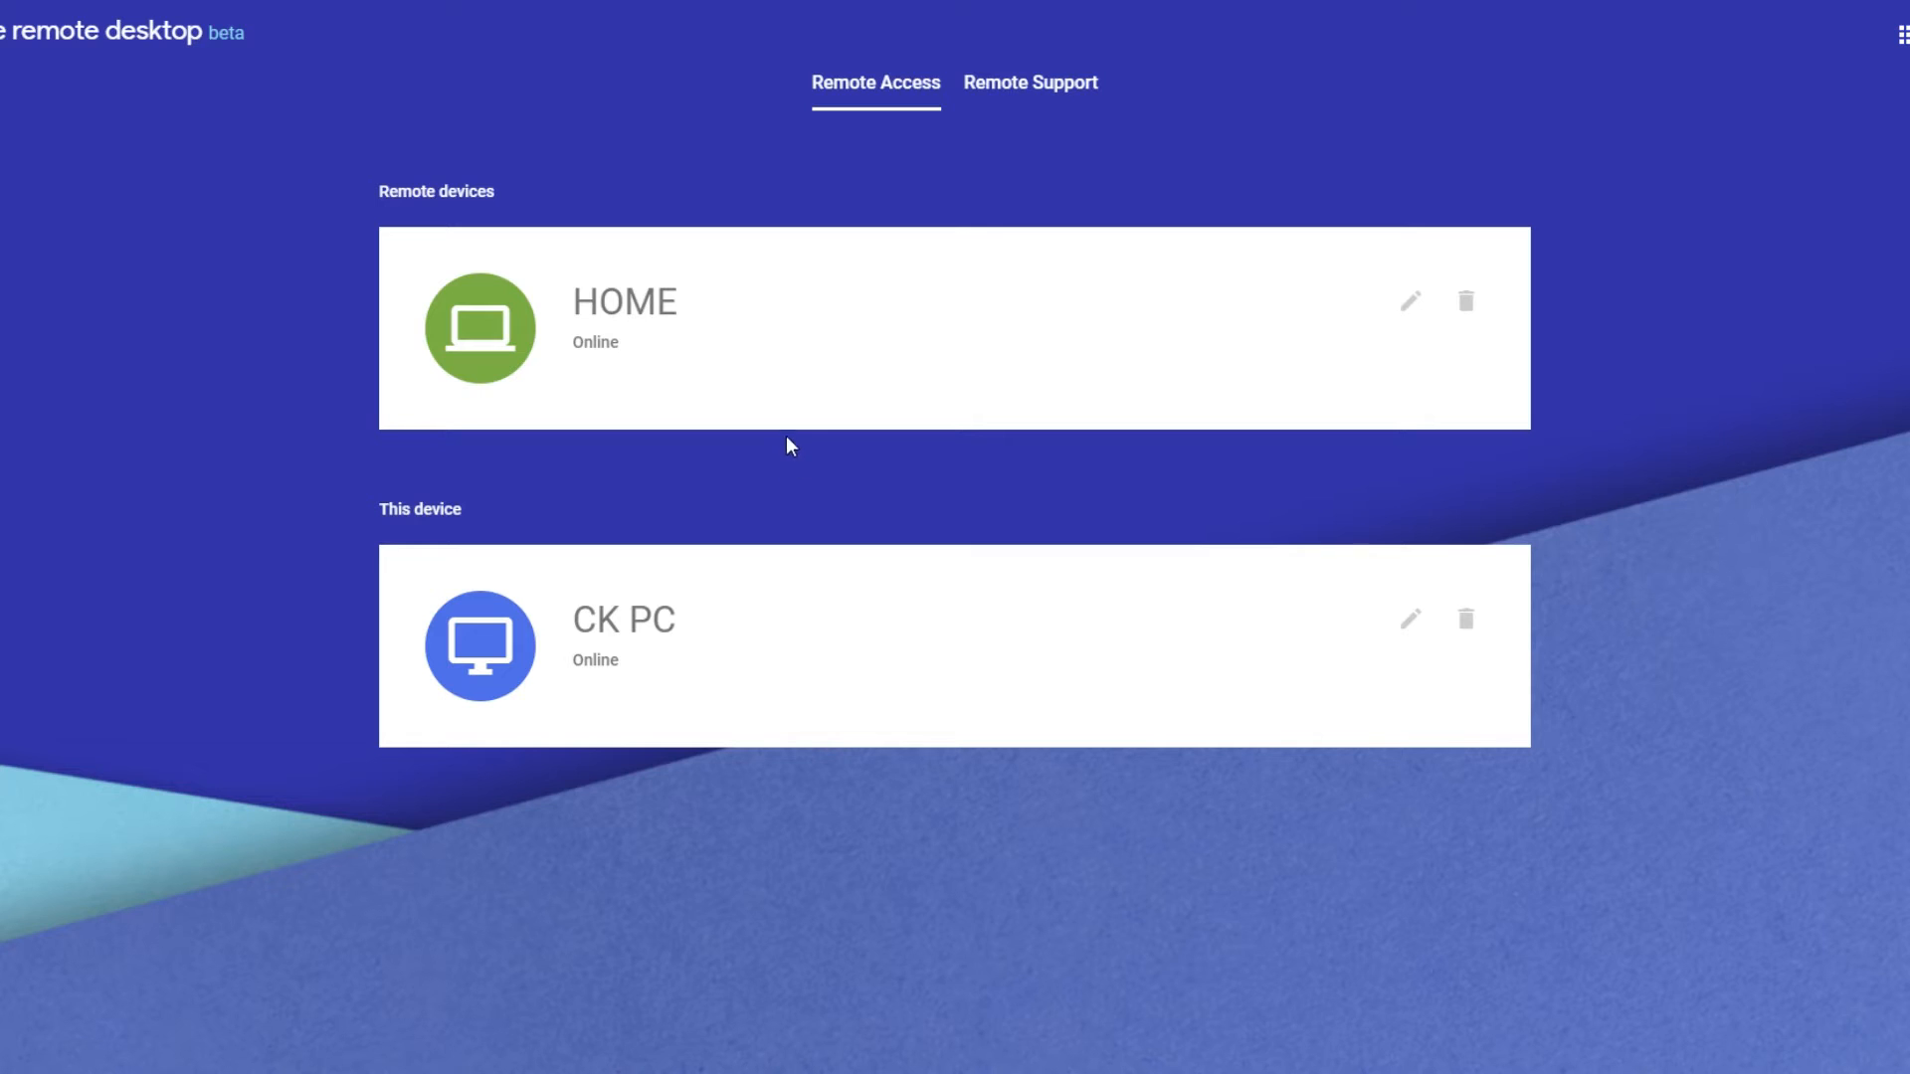
mouse_move(666, 319)
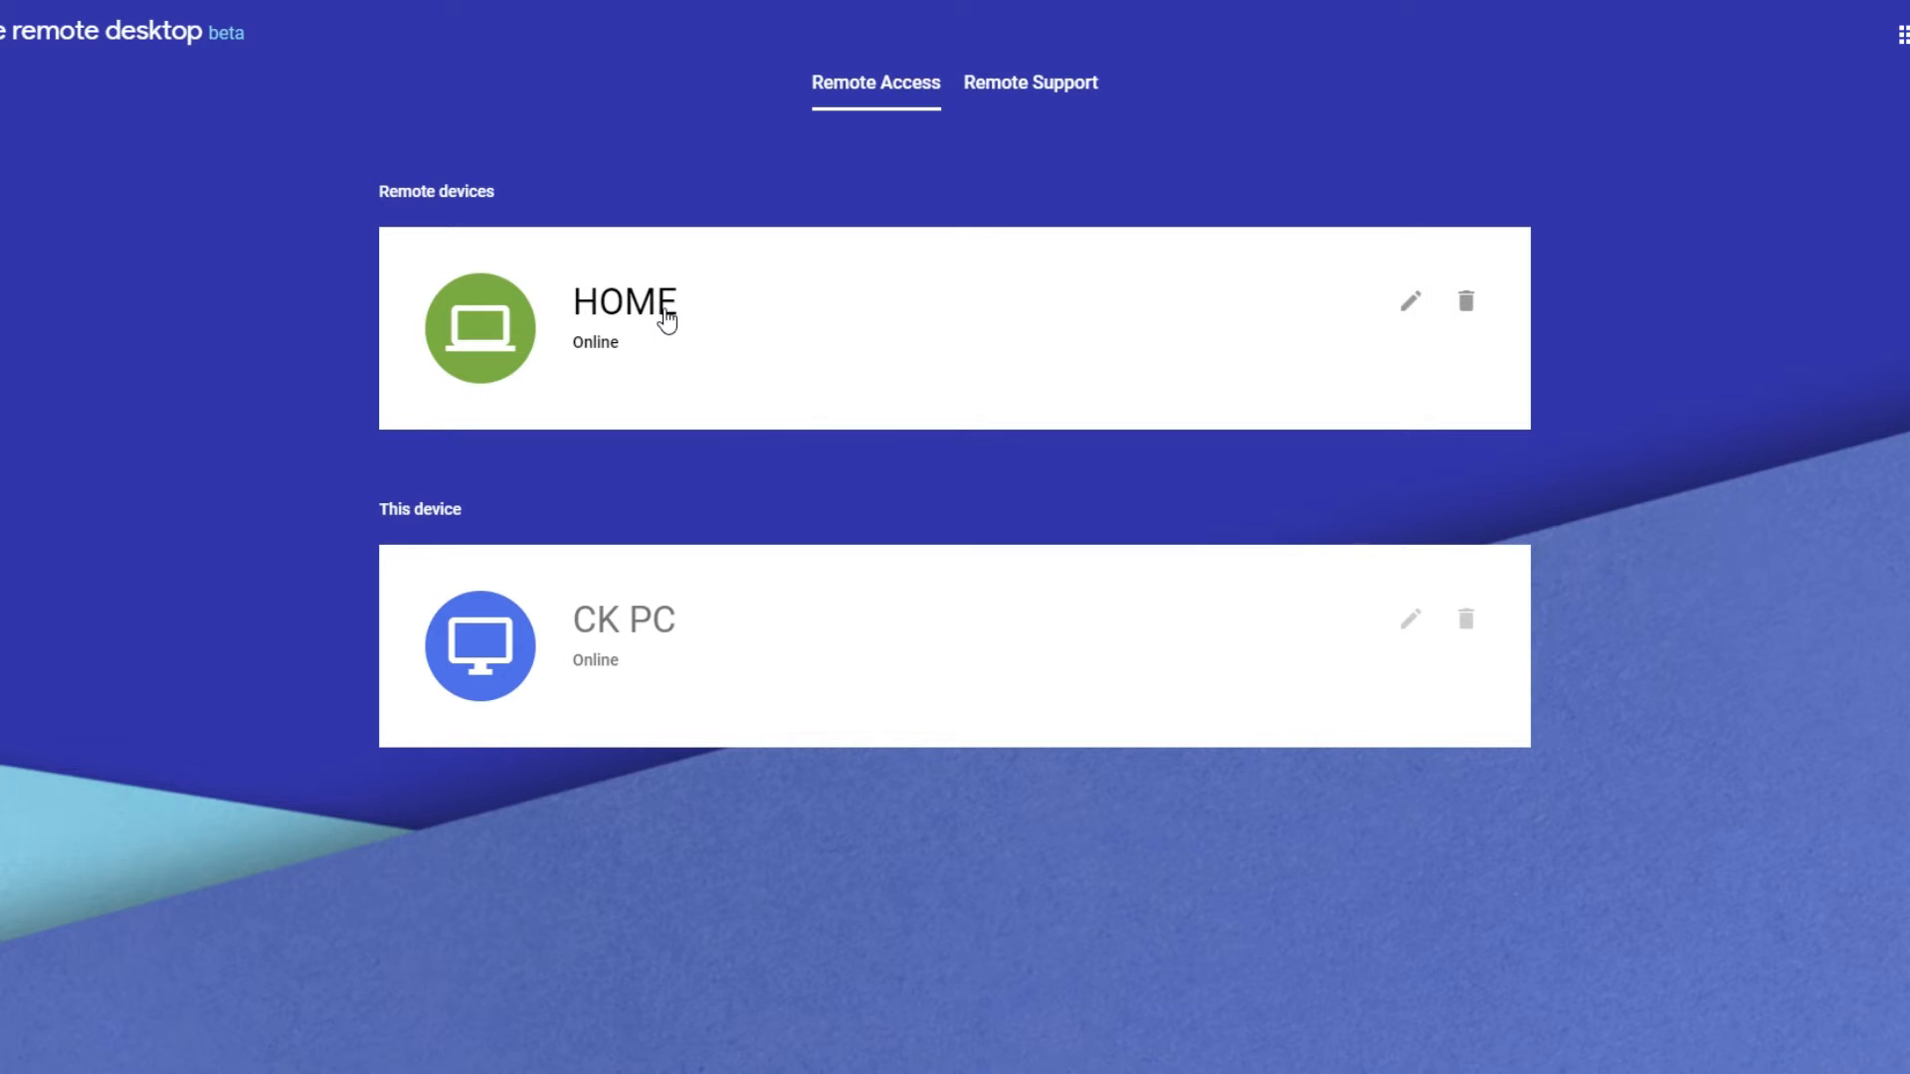
click(626, 329)
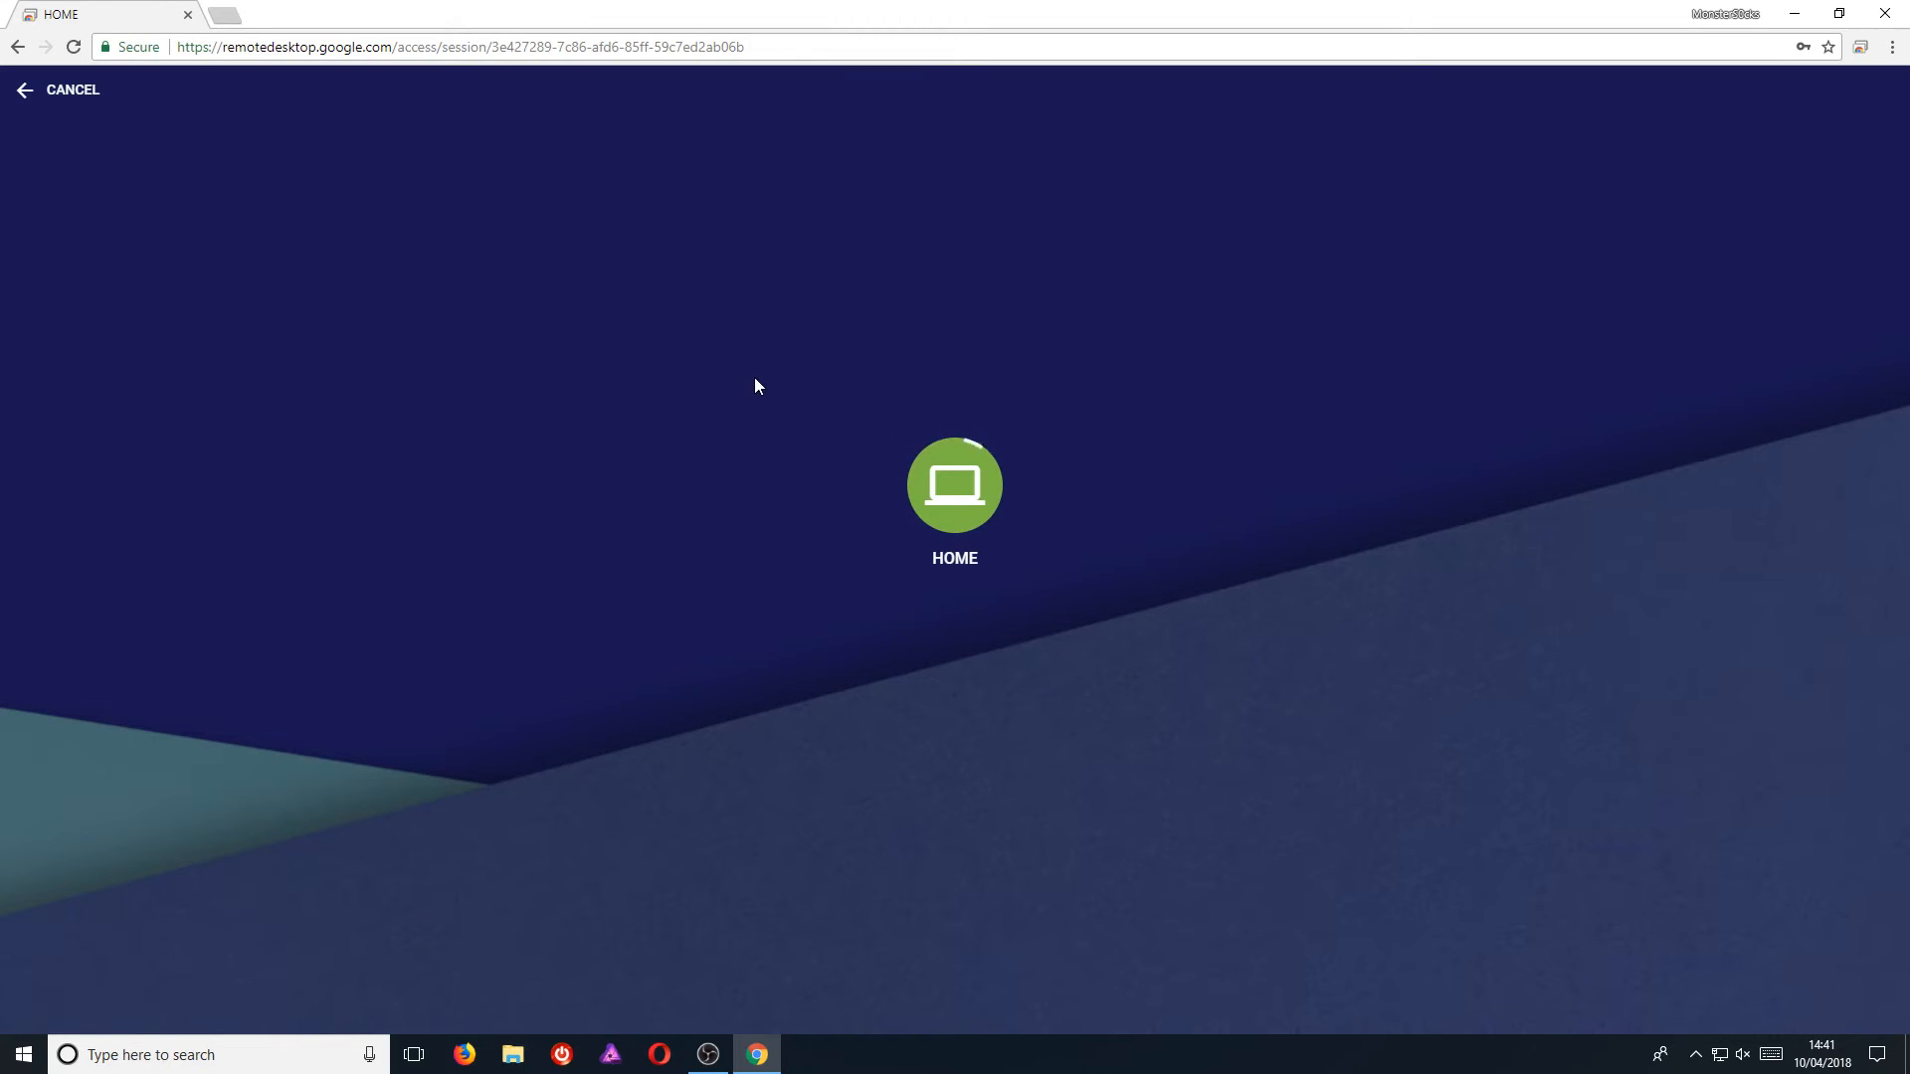
Enter HOME's PIN to open the session, then test control with a right-click menu.
click(955, 484)
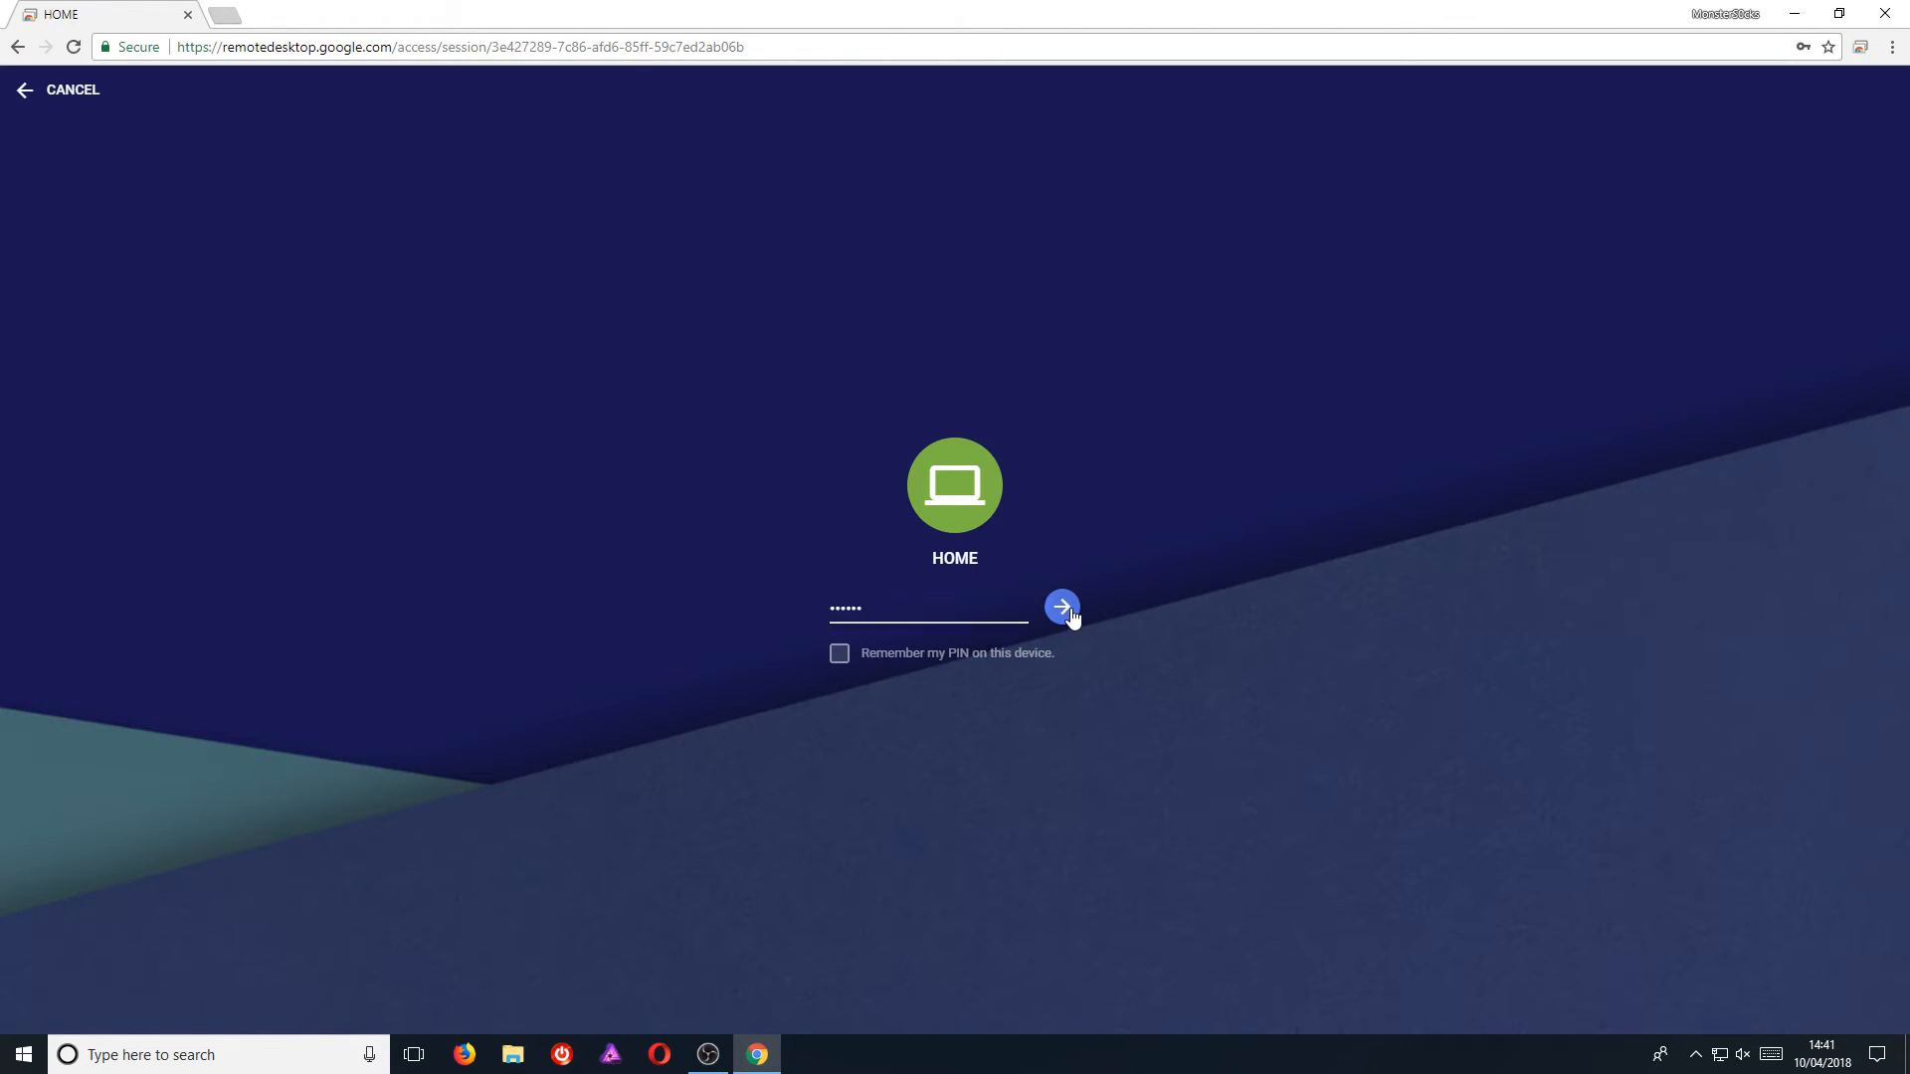
click(1061, 607)
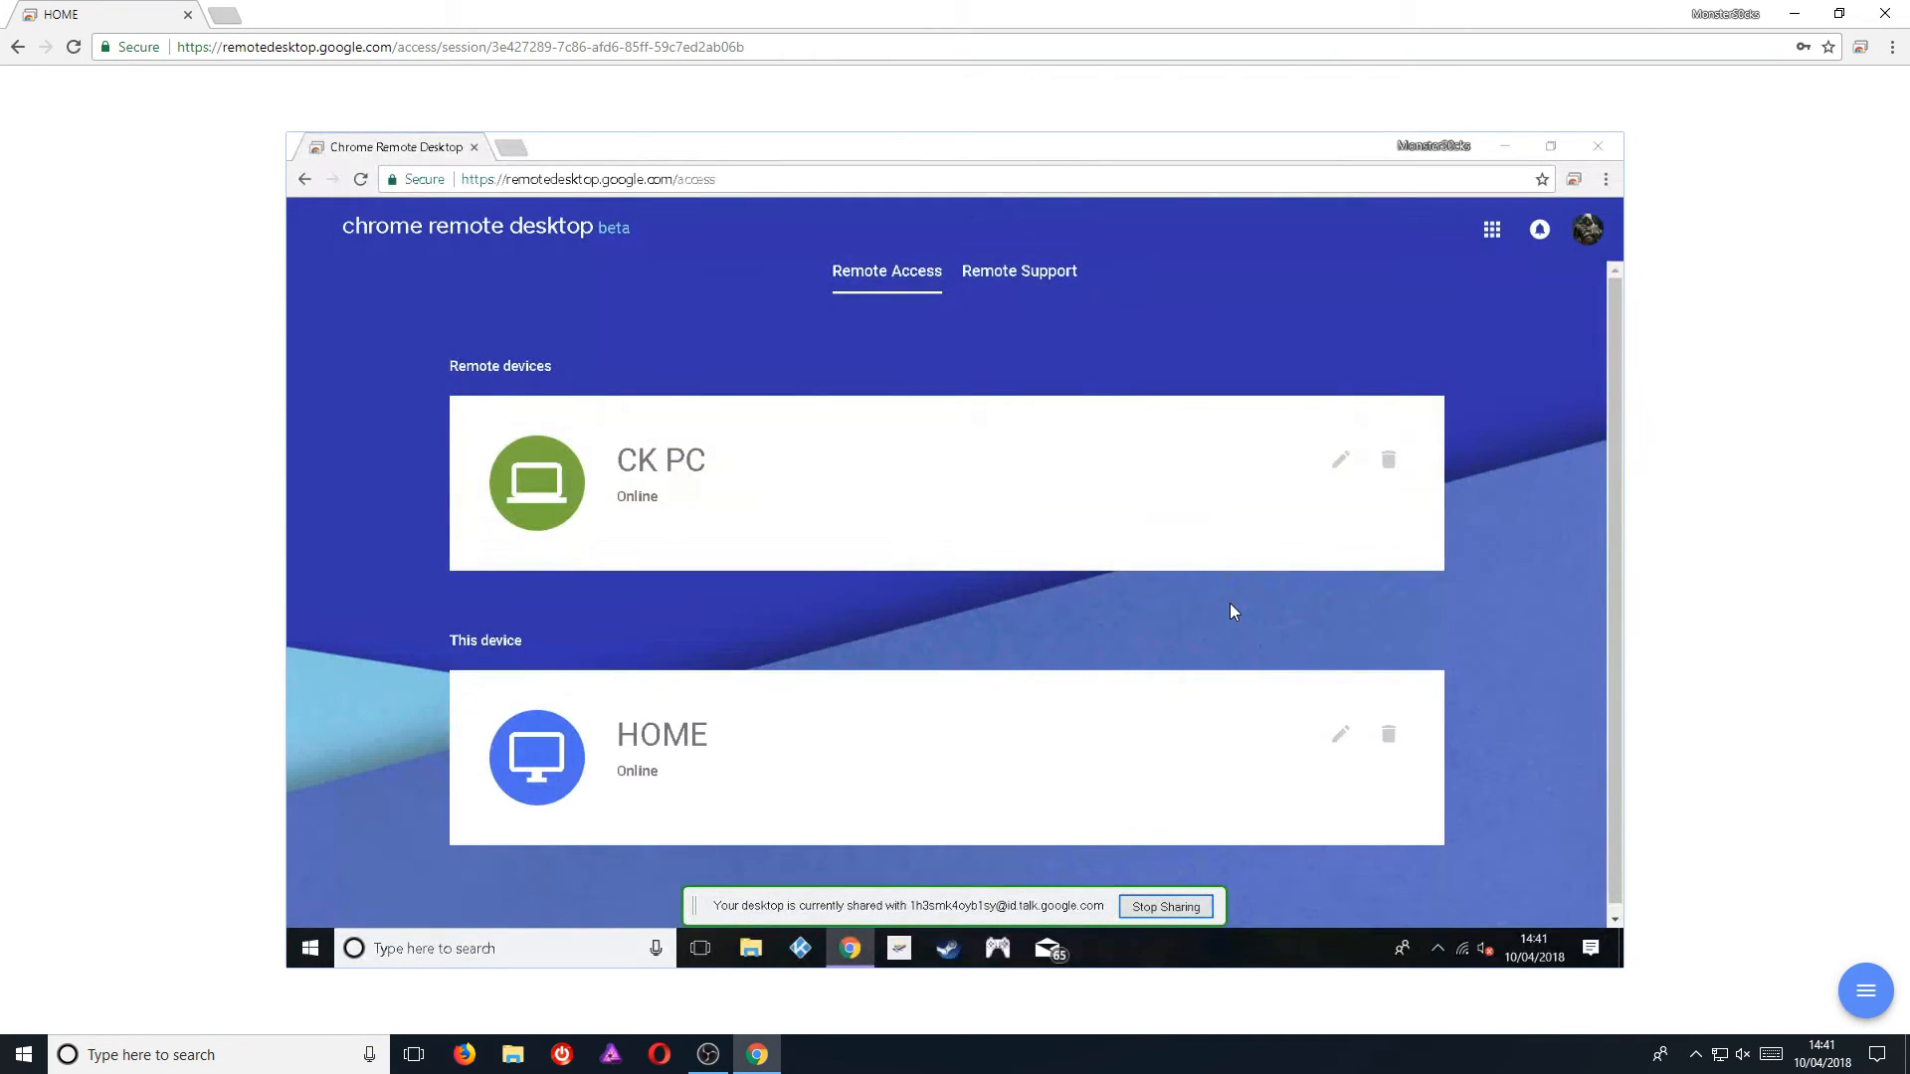
mouse_move(1218, 428)
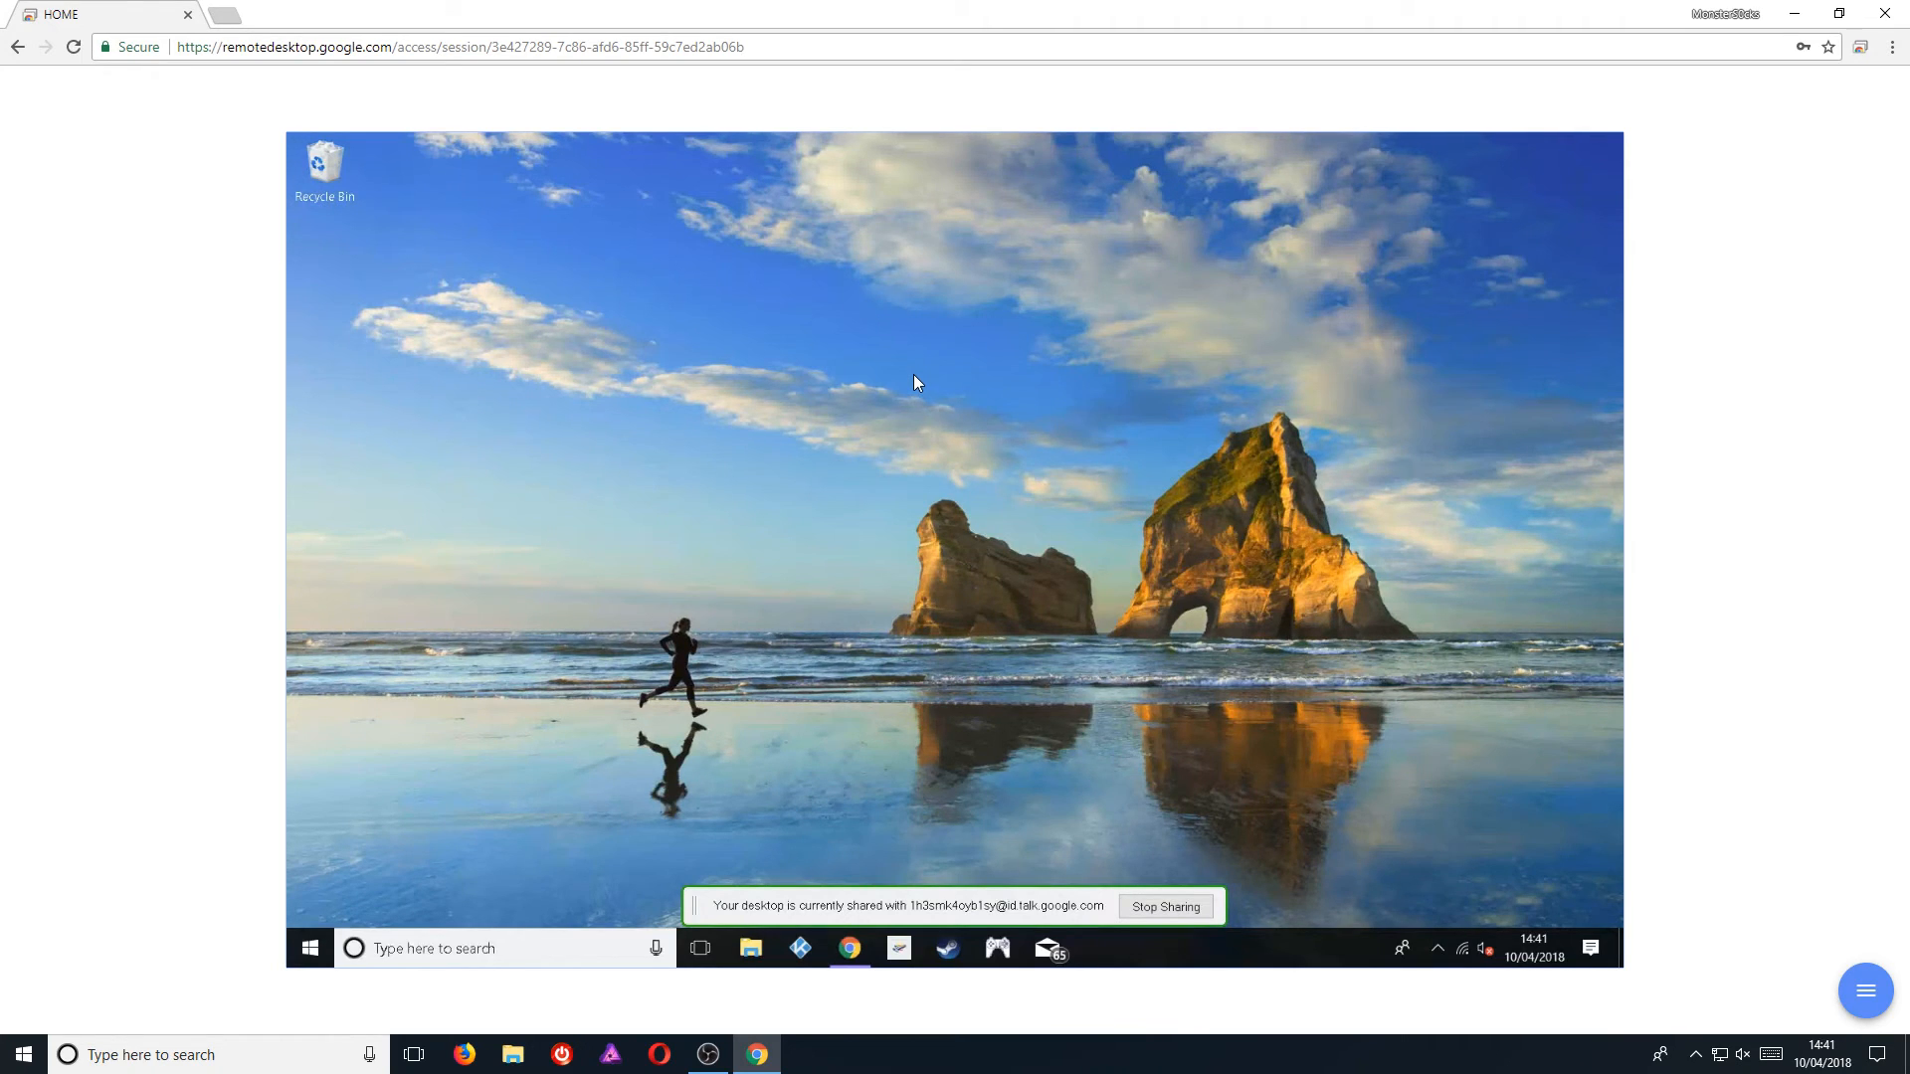
mouse_move(917, 373)
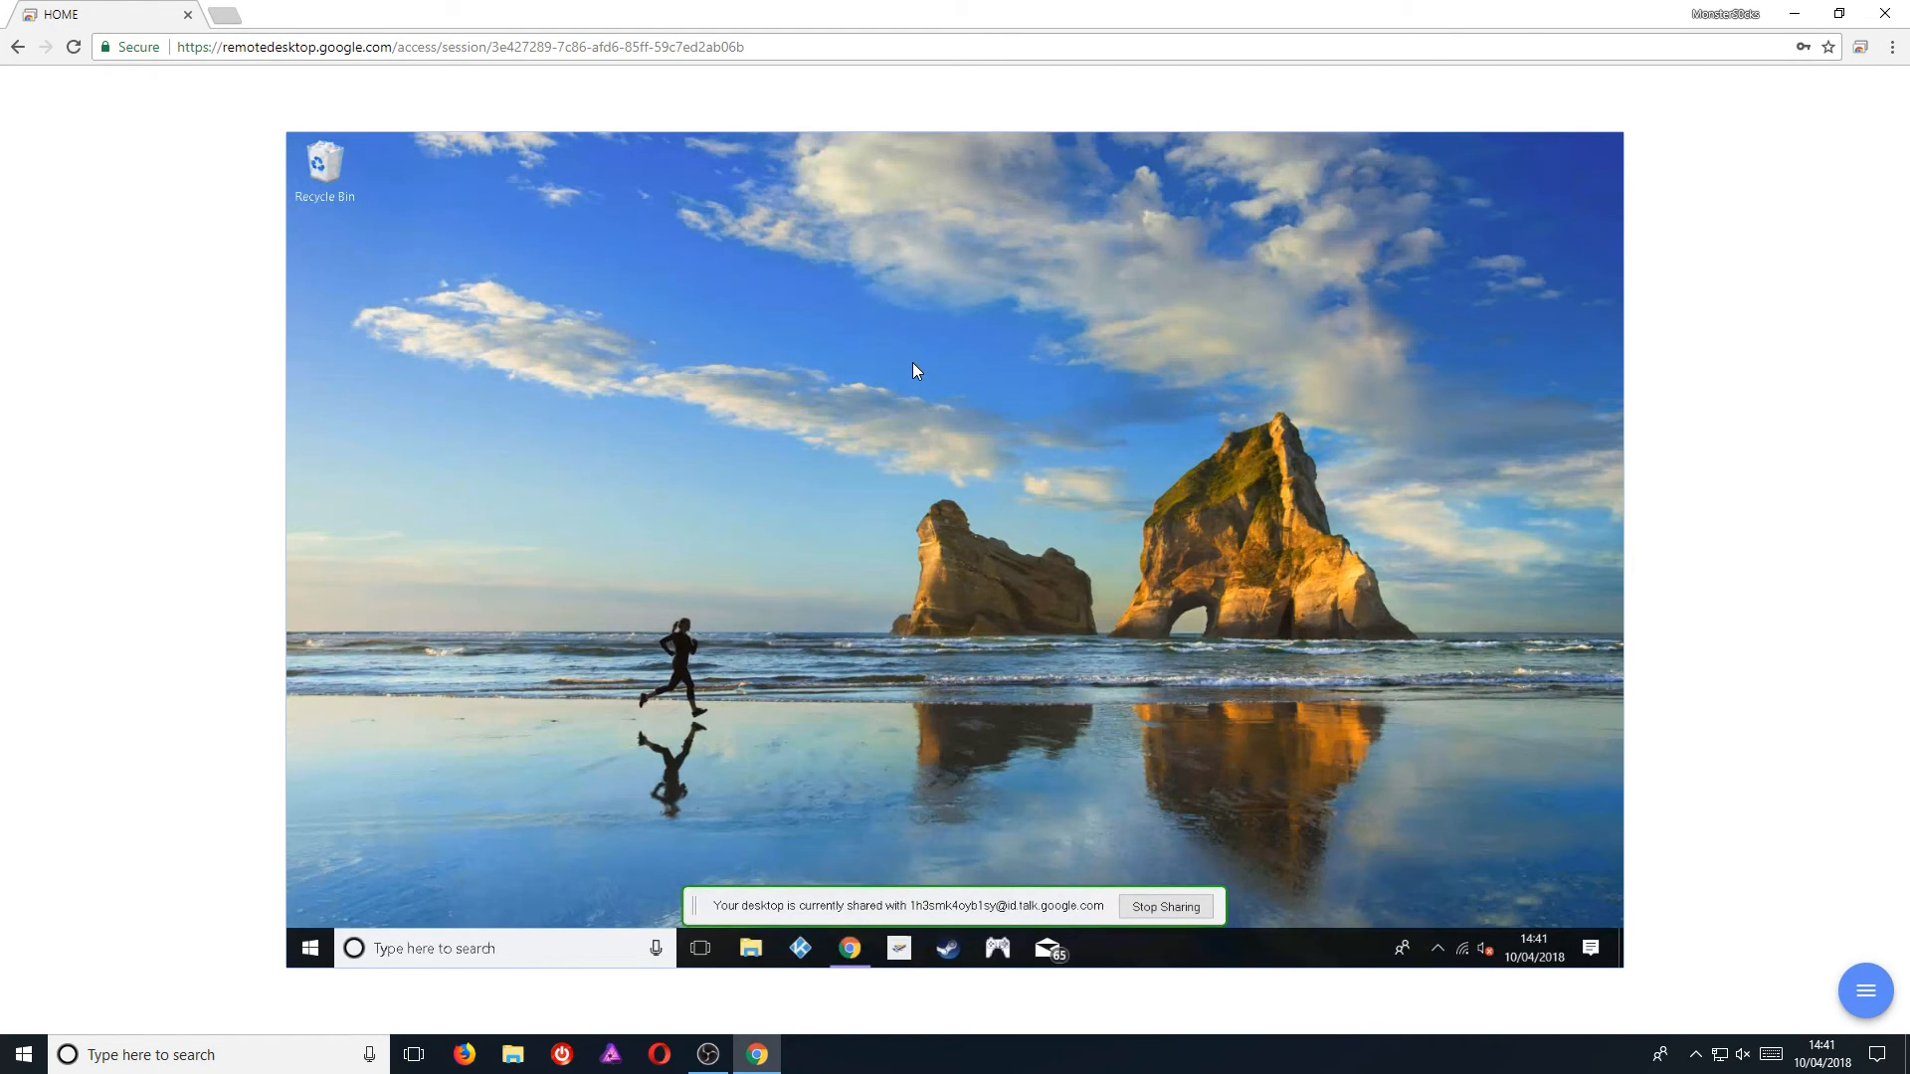
mouse_move(959, 367)
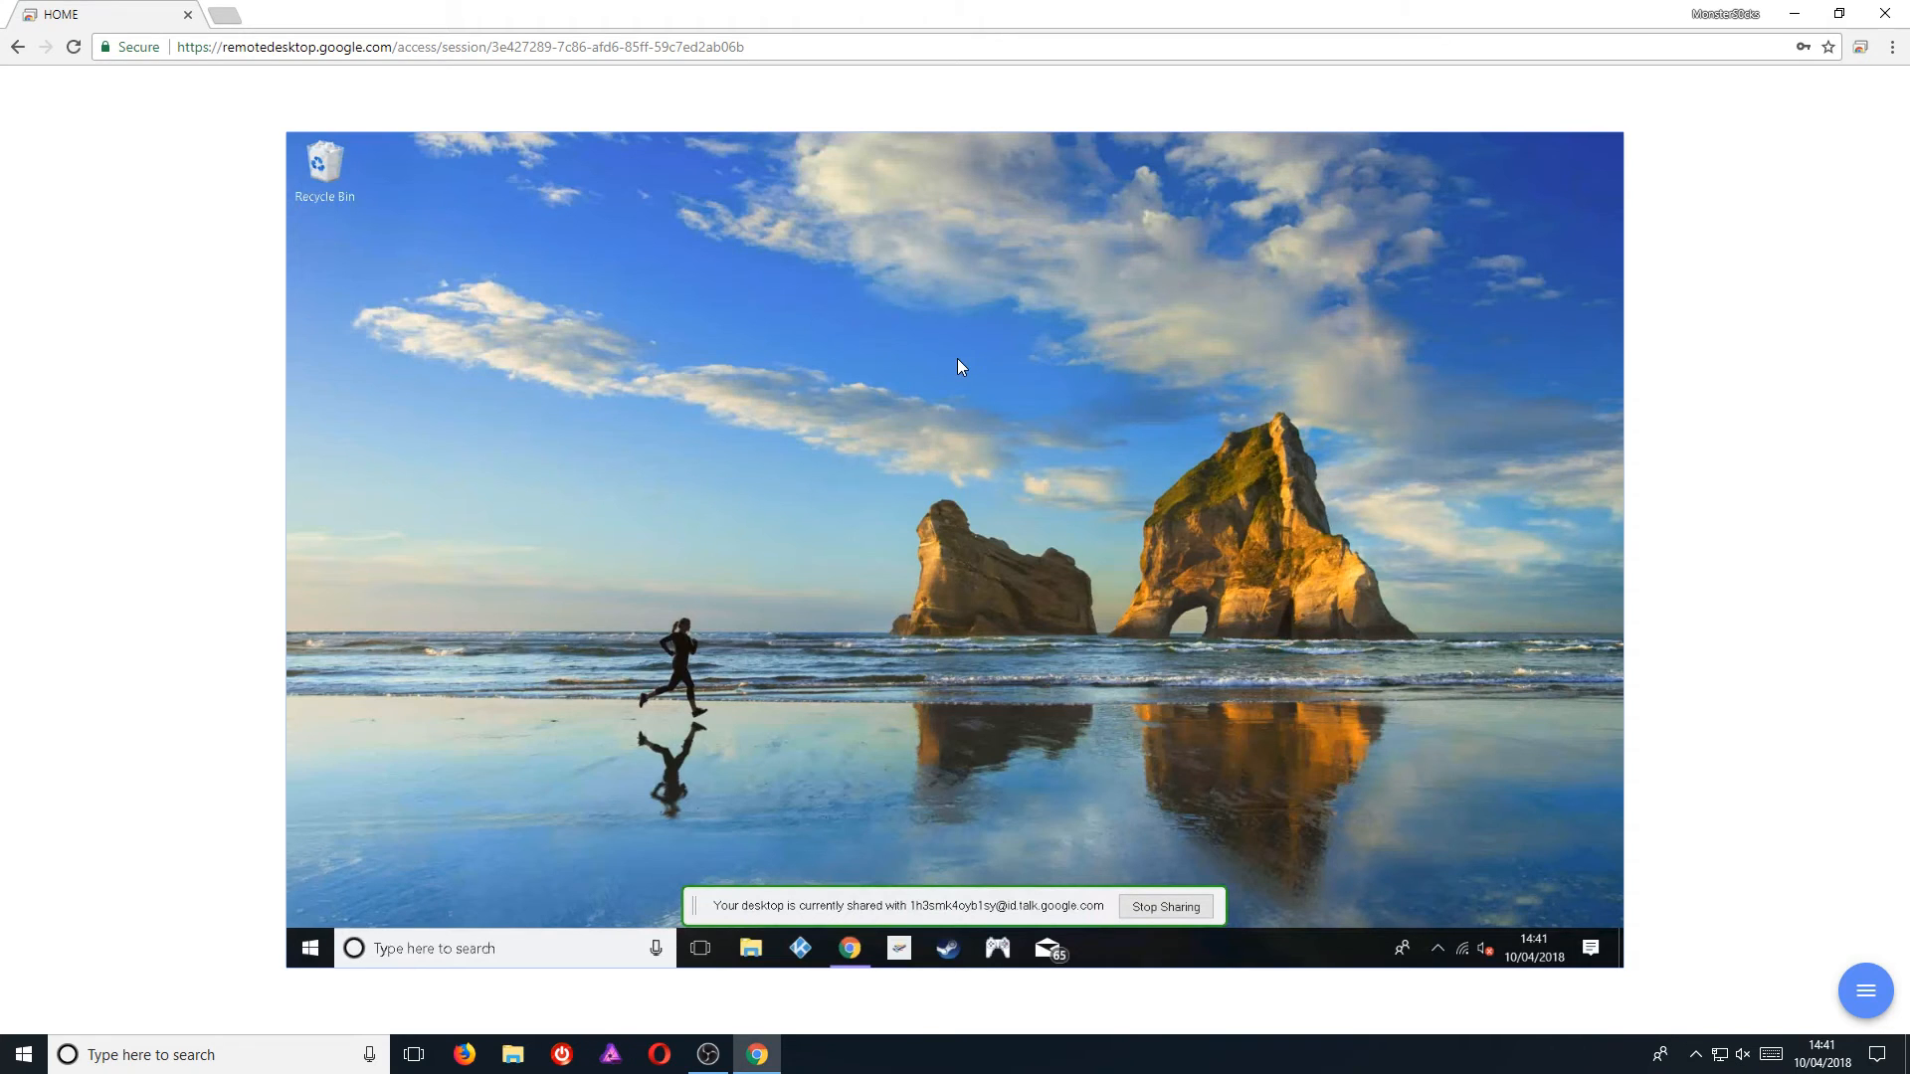
right_click(961, 367)
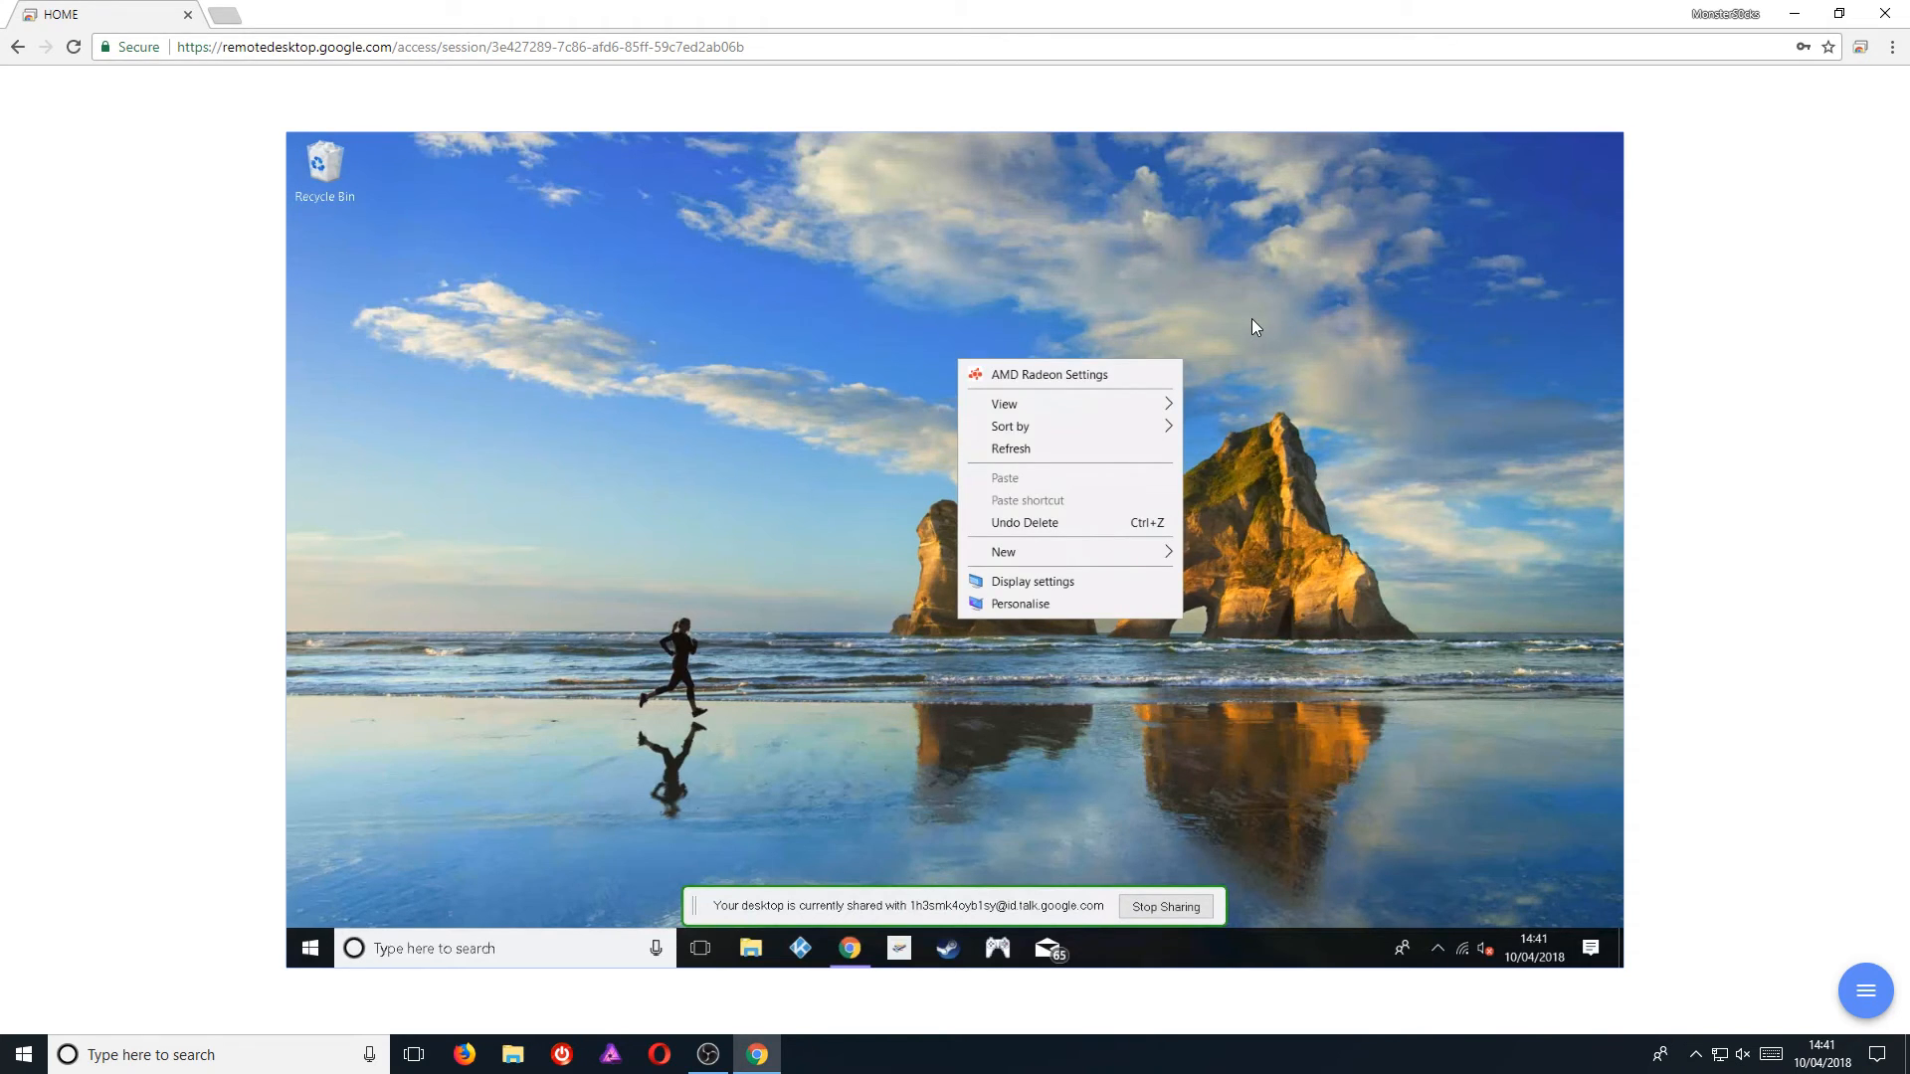
click(1241, 318)
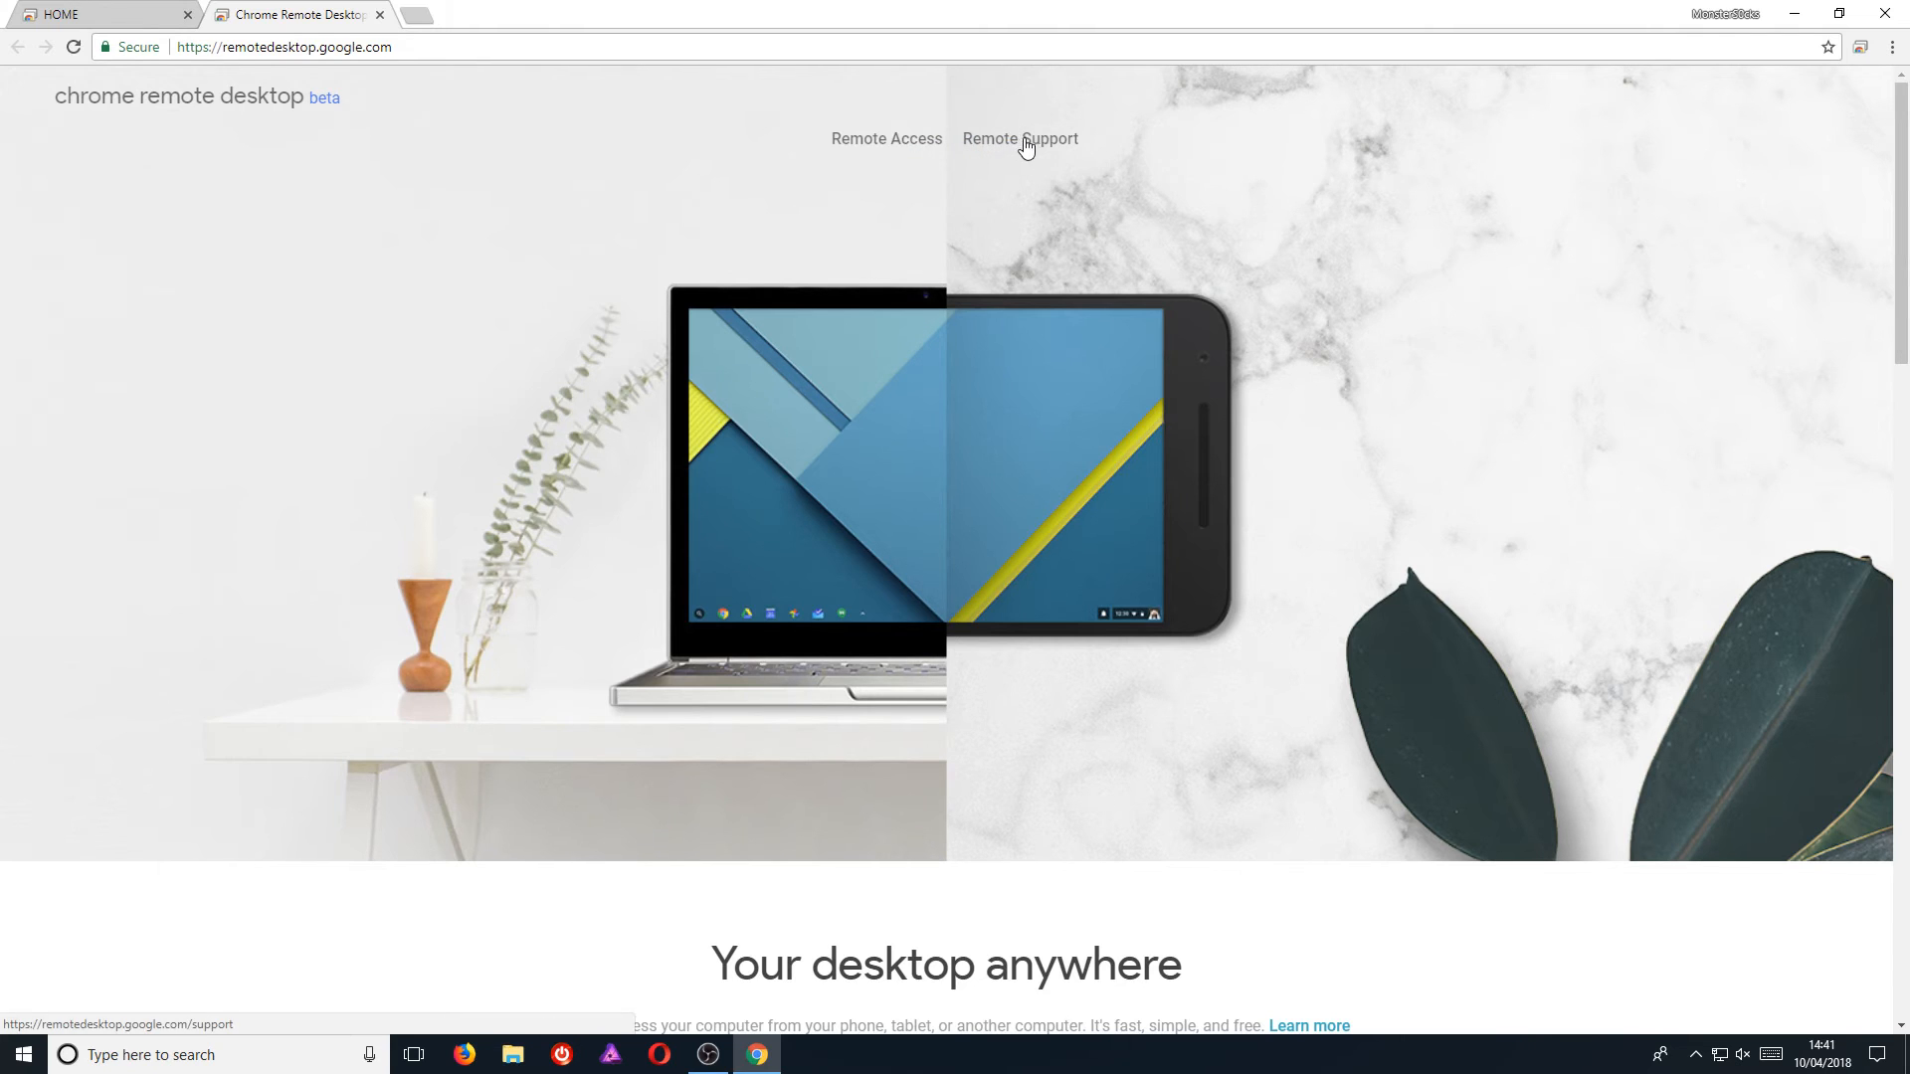
click(1021, 137)
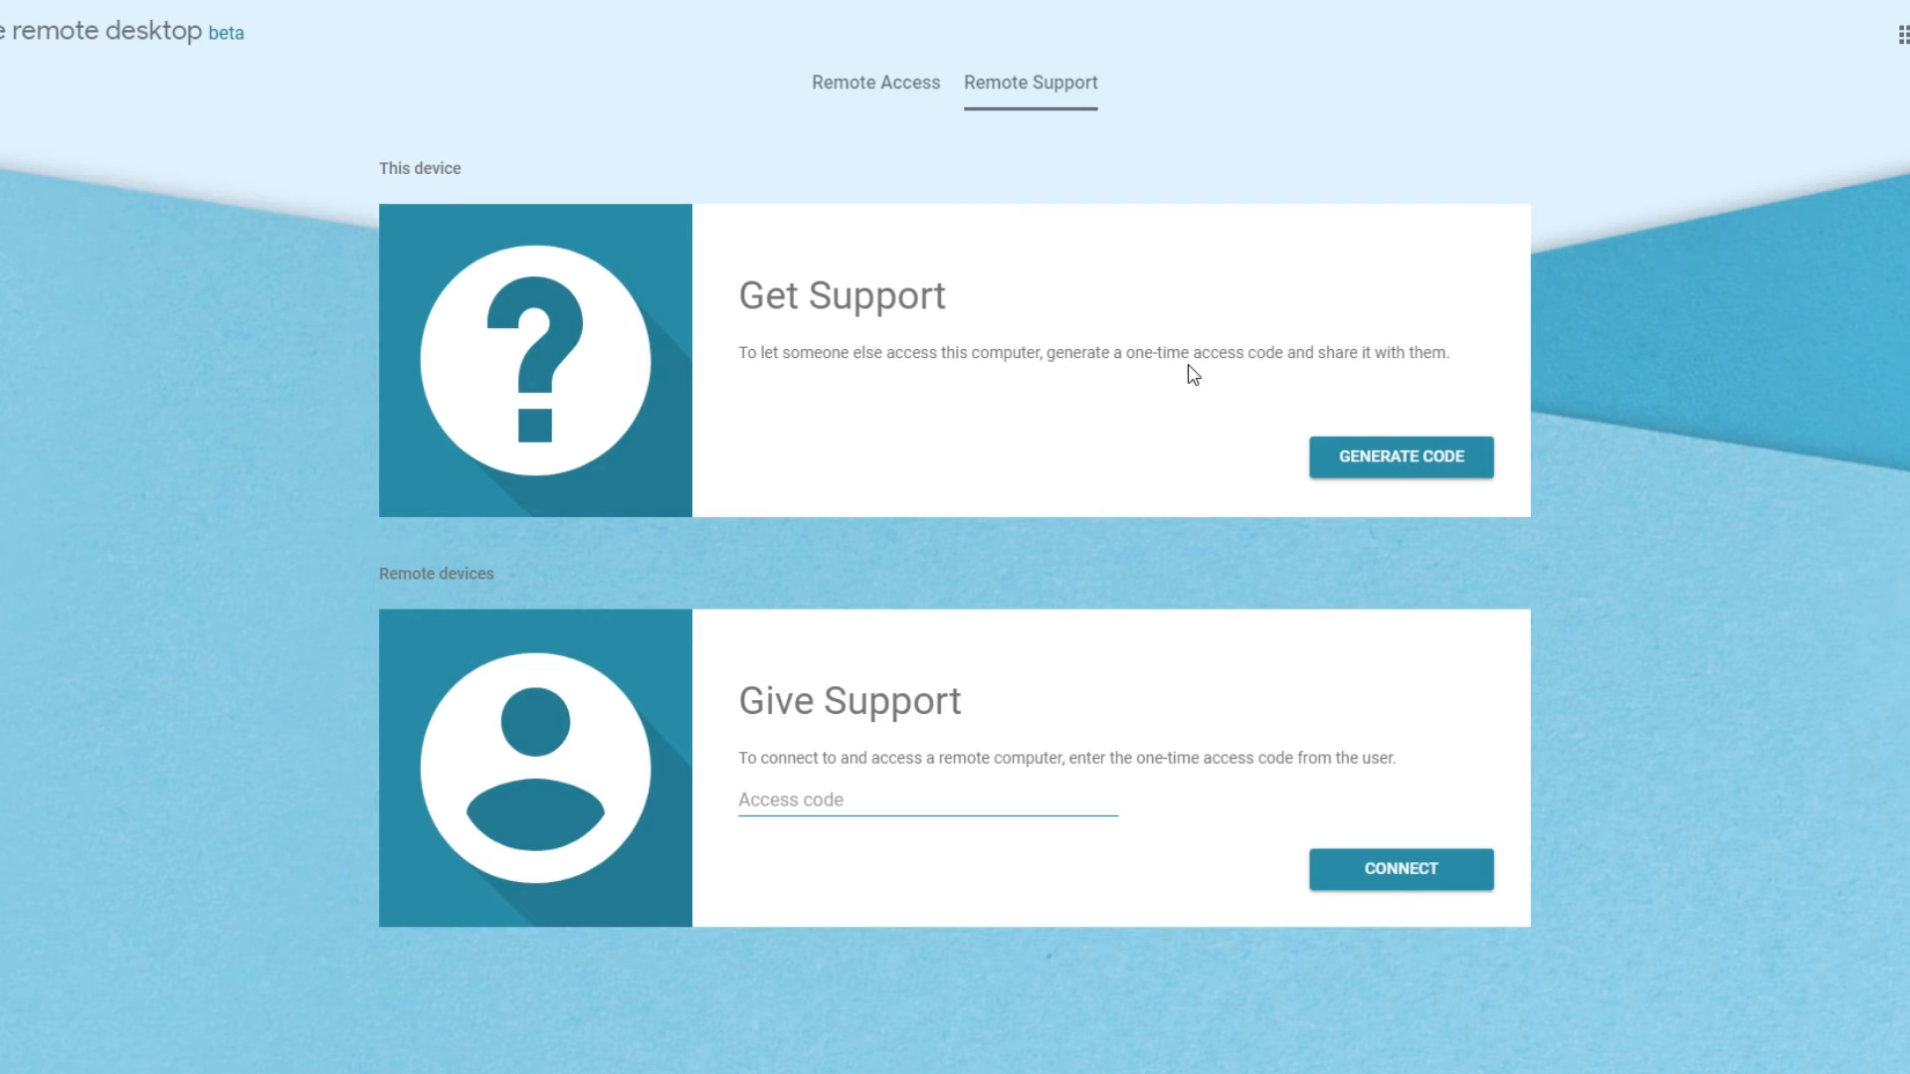
click(1400, 456)
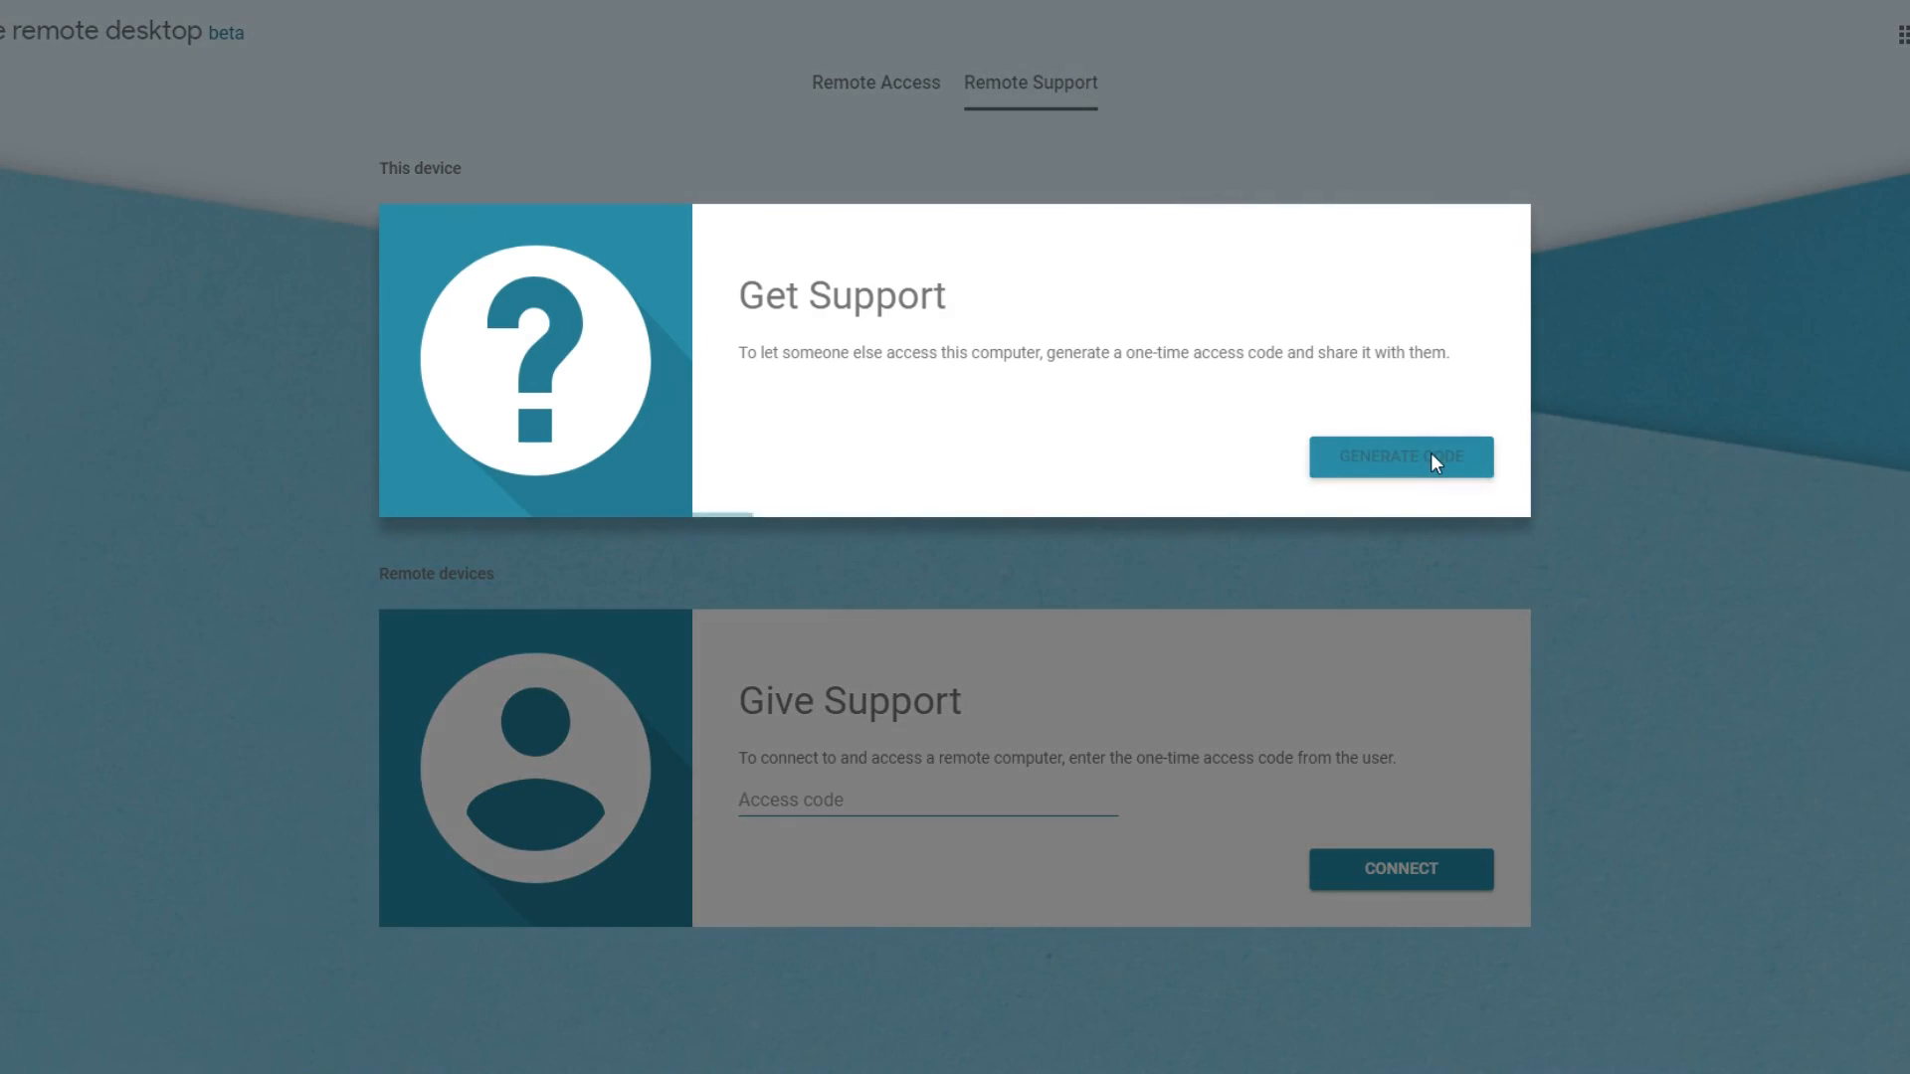
click(1400, 456)
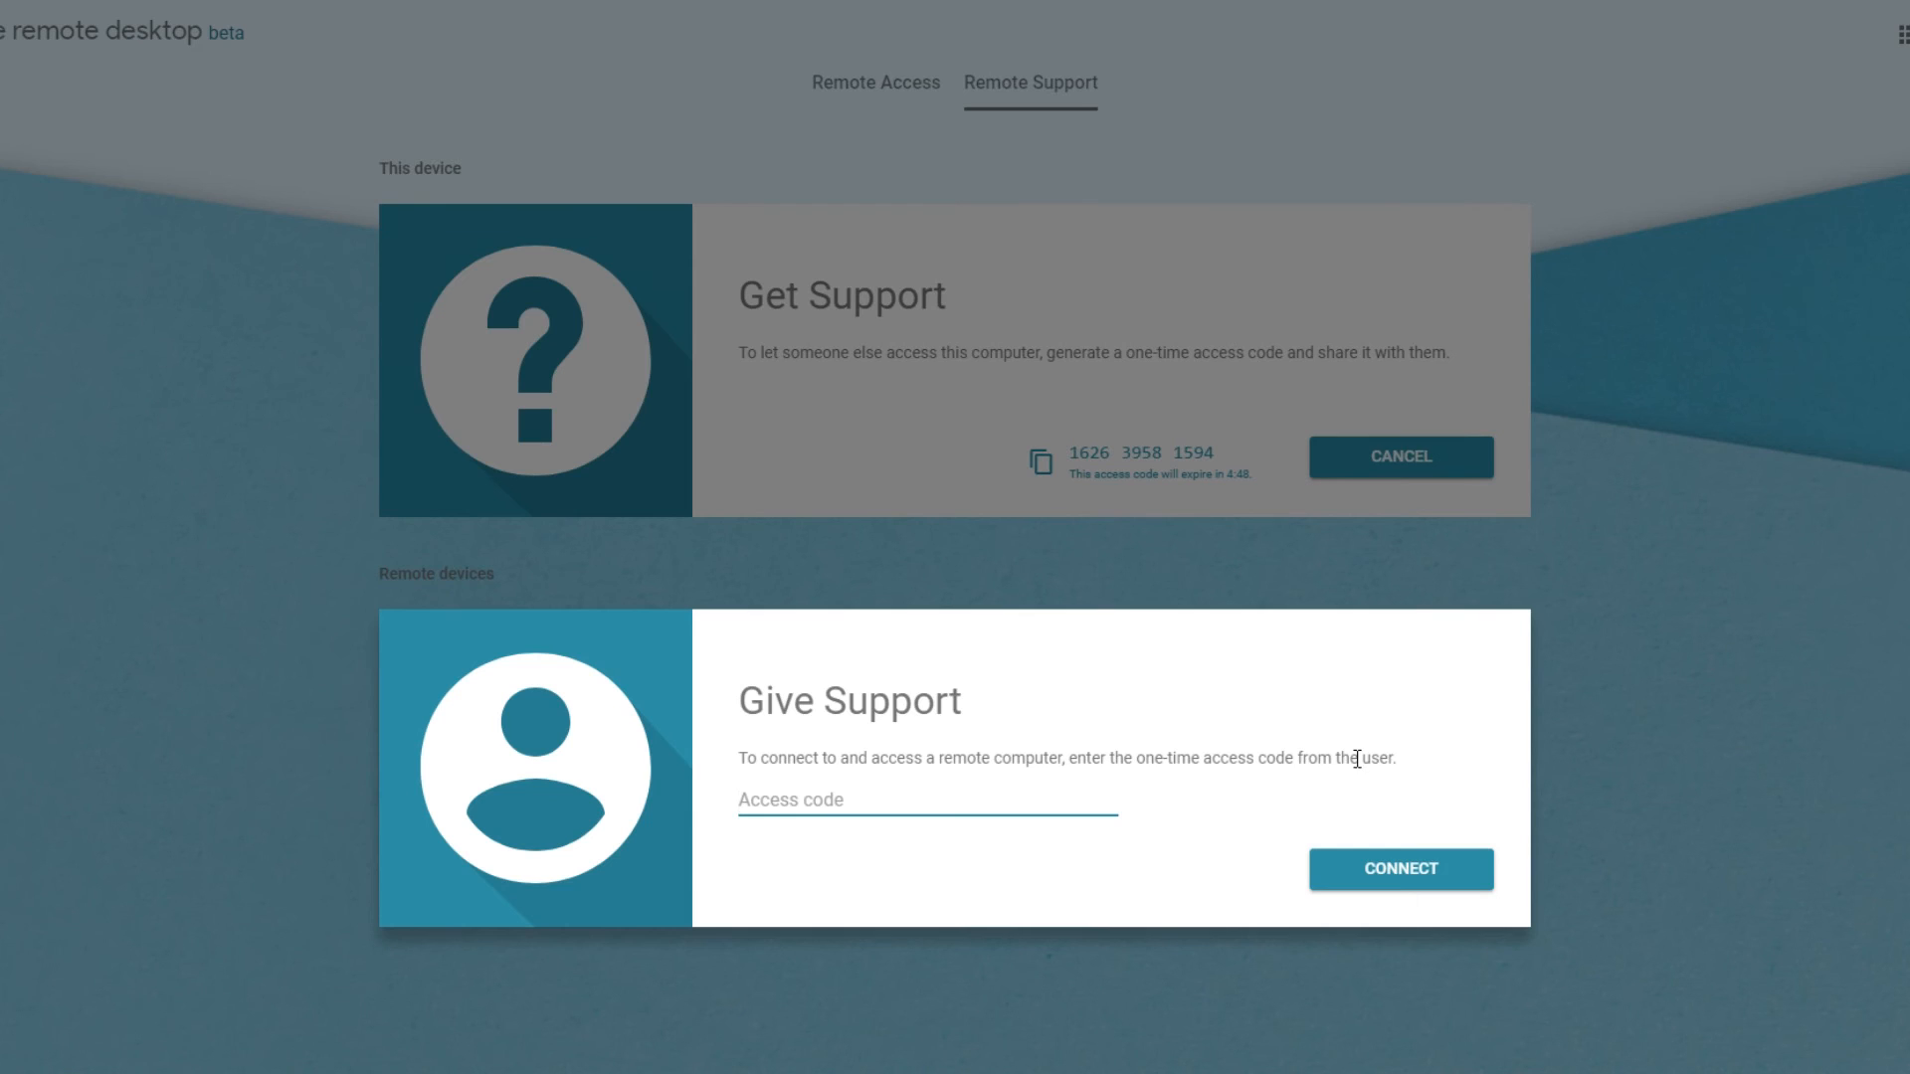
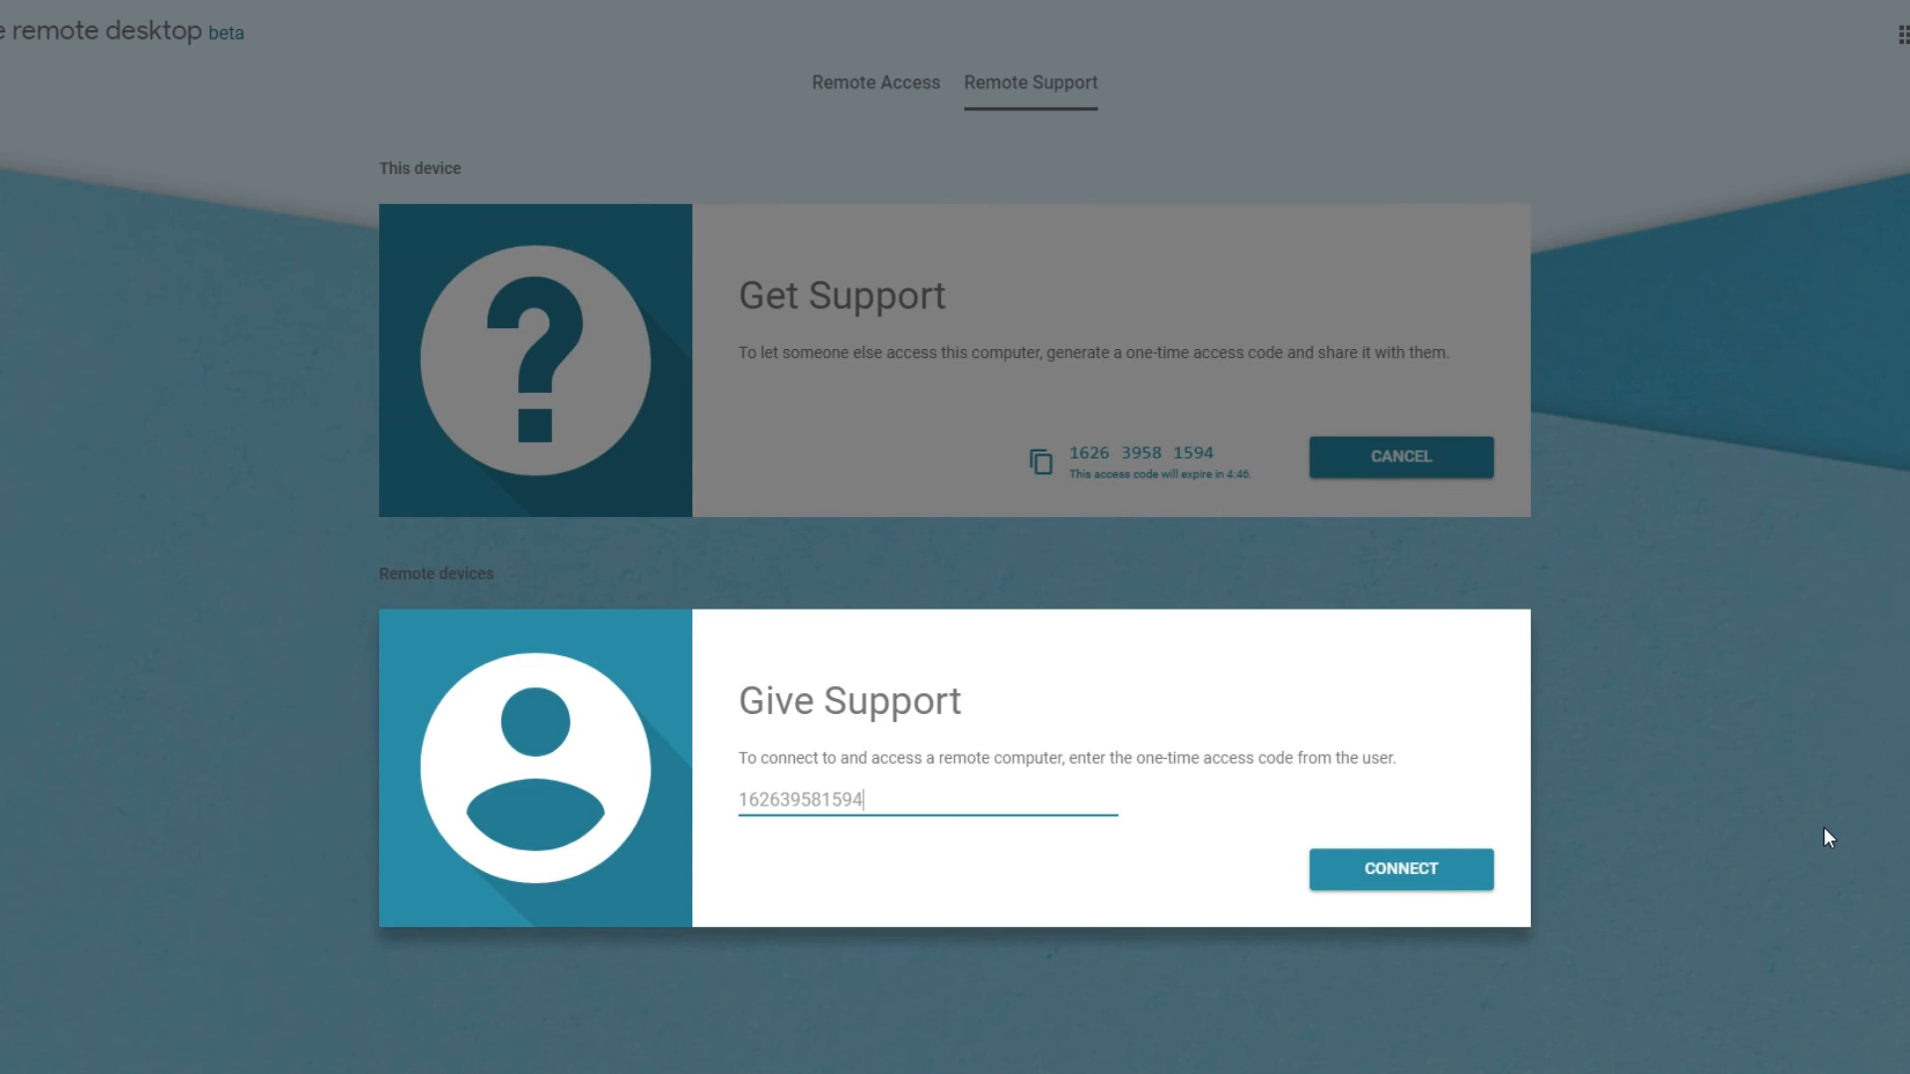
mouse_move(1707, 851)
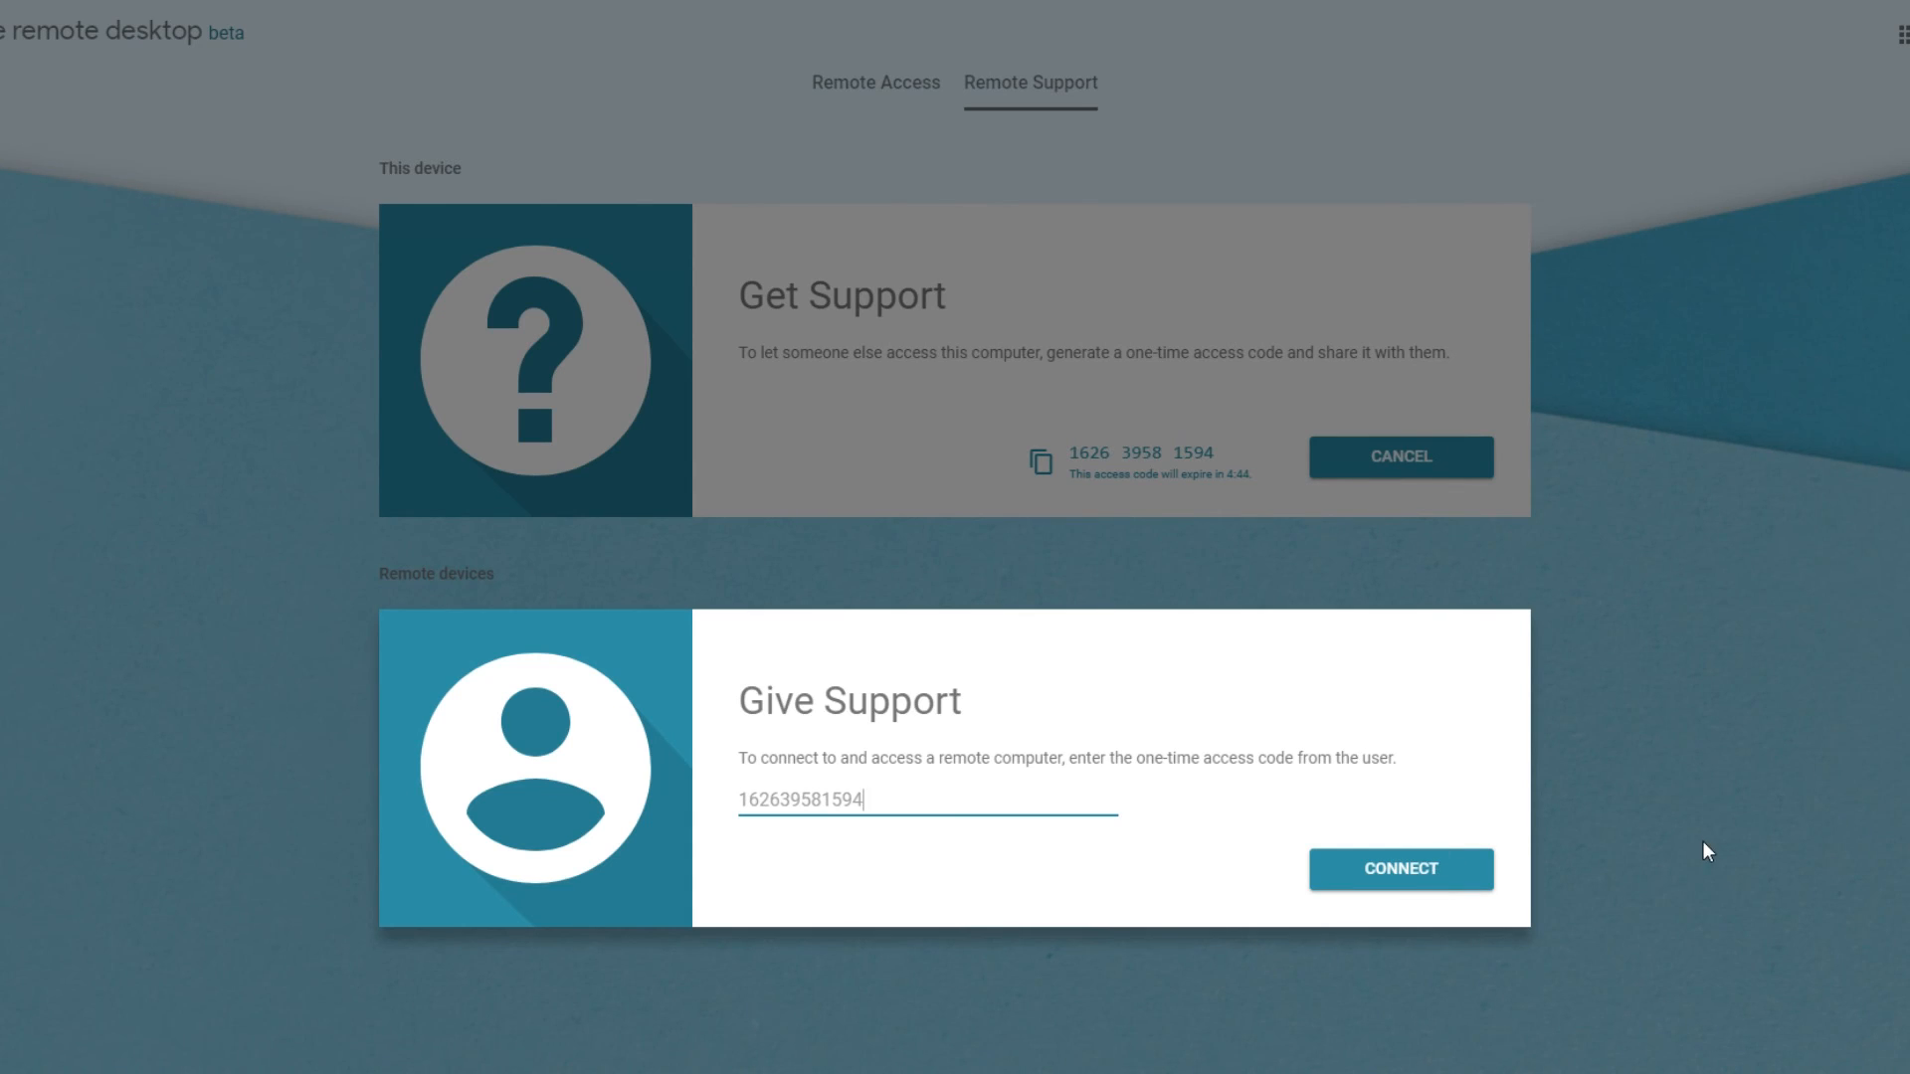